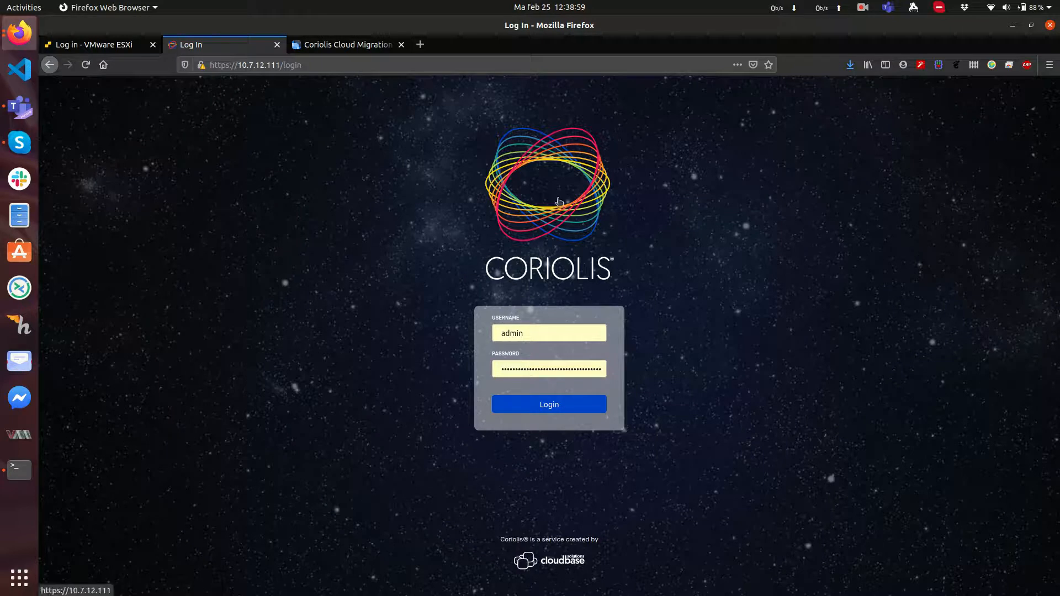
pyautogui.moveTo(346, 104)
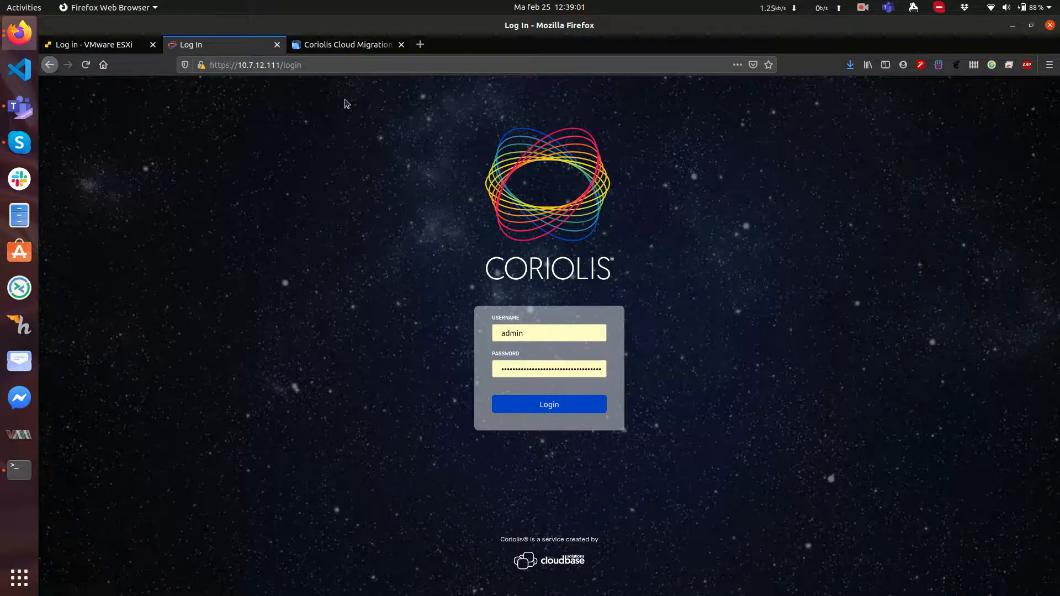
# Step: Read the Coriolis Cloud Migration page down to its architecture diagram, then return to ESXi login
pyautogui.click(345, 45)
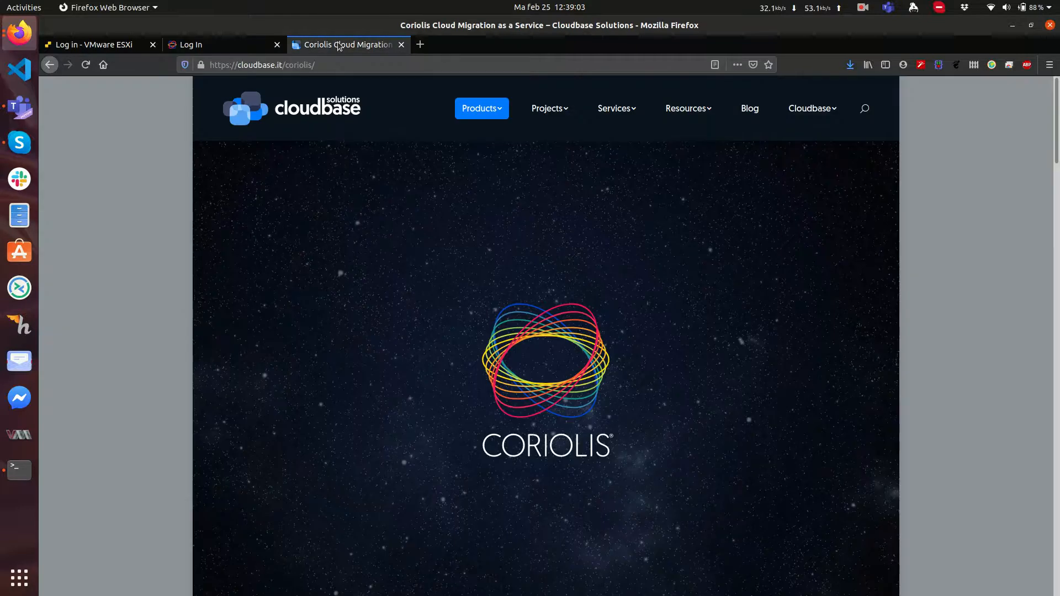
pyautogui.moveTo(228, 192)
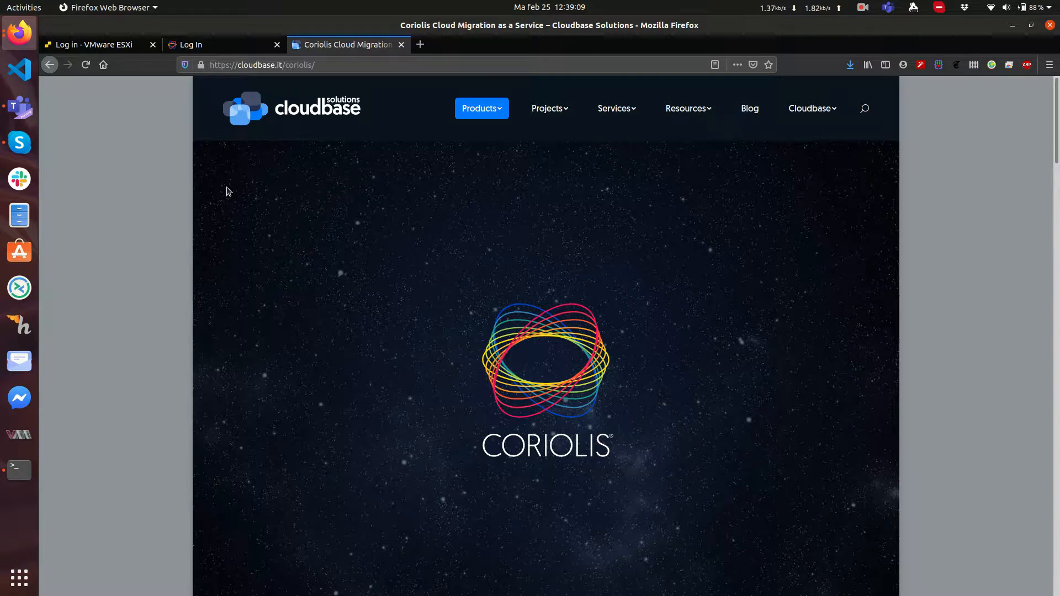
pyautogui.scroll(-3)
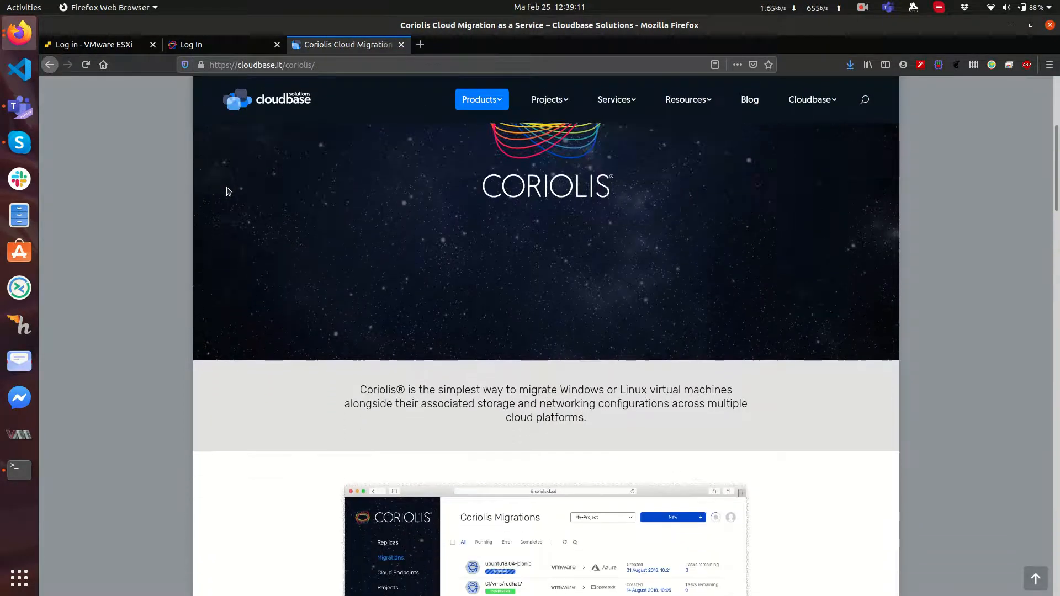
pyautogui.scroll(-3)
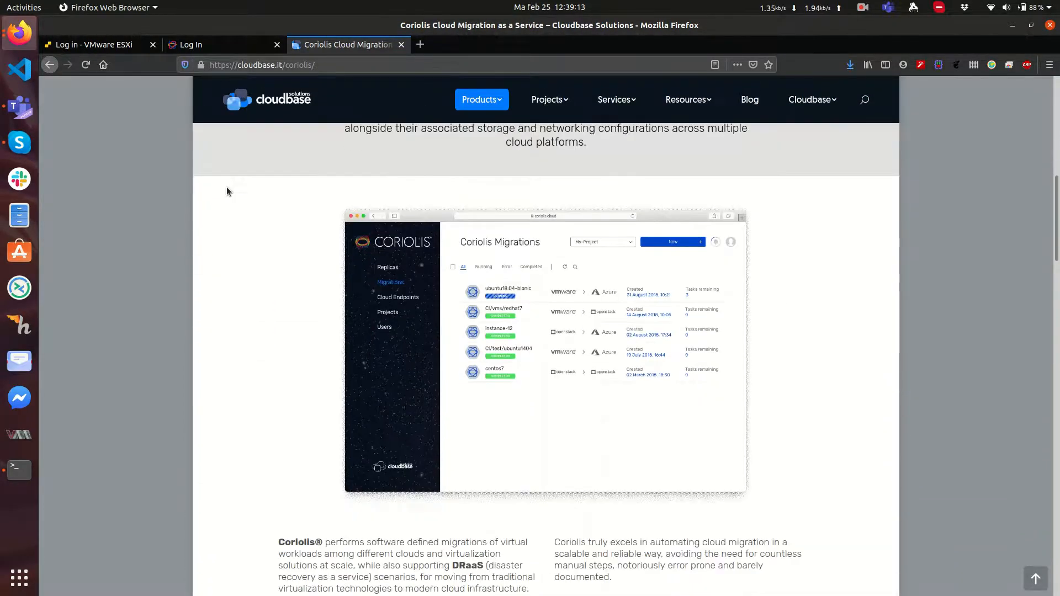
pyautogui.scroll(-3)
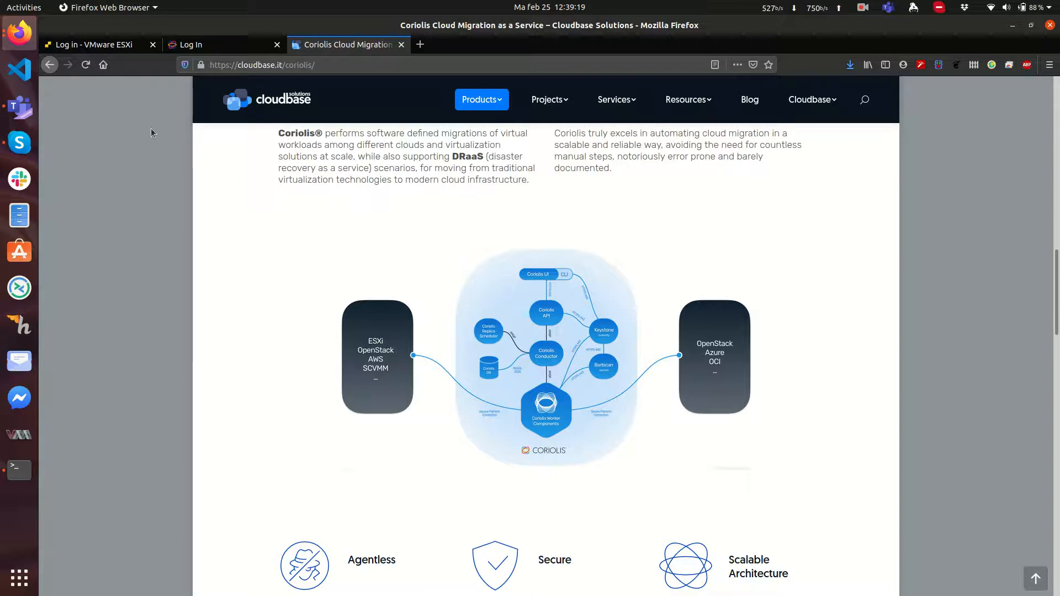
pyautogui.moveTo(164, 116)
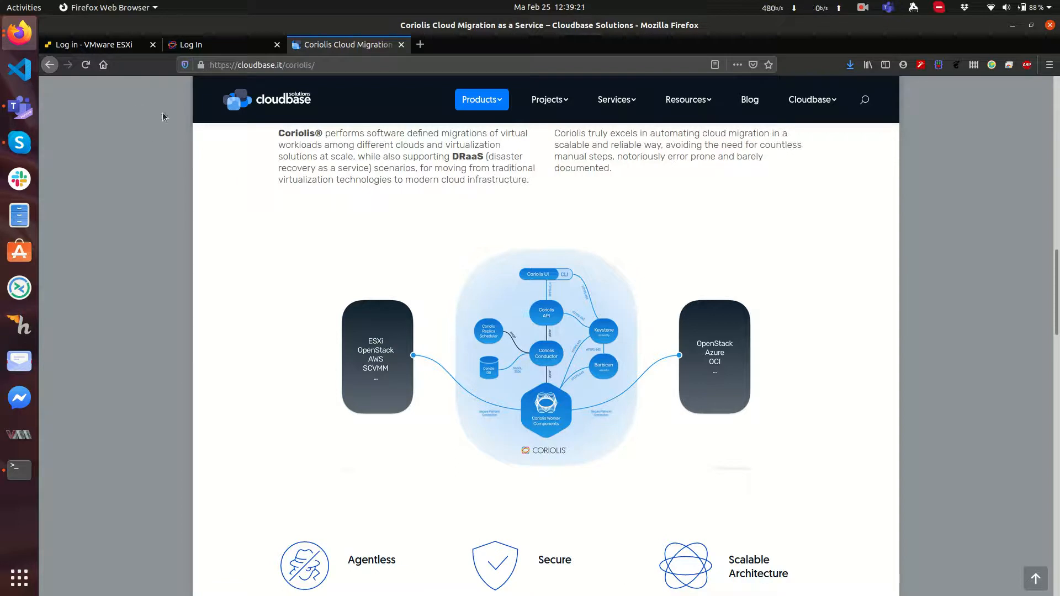
pyautogui.click(94, 45)
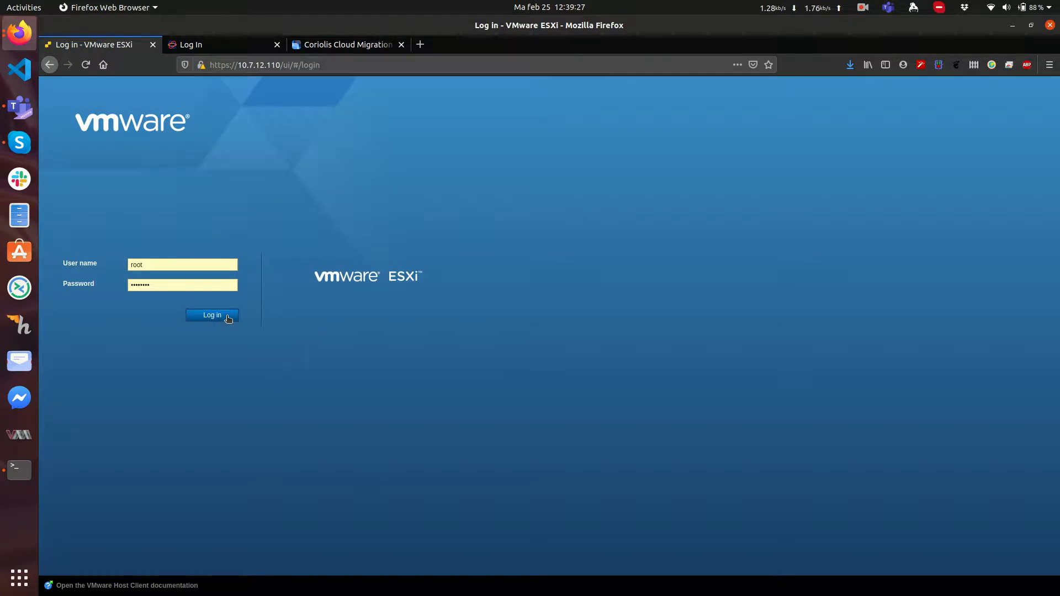
# Step: Log in to the ESXi host and open the CentOS7 virtual machine's console
pyautogui.click(212, 315)
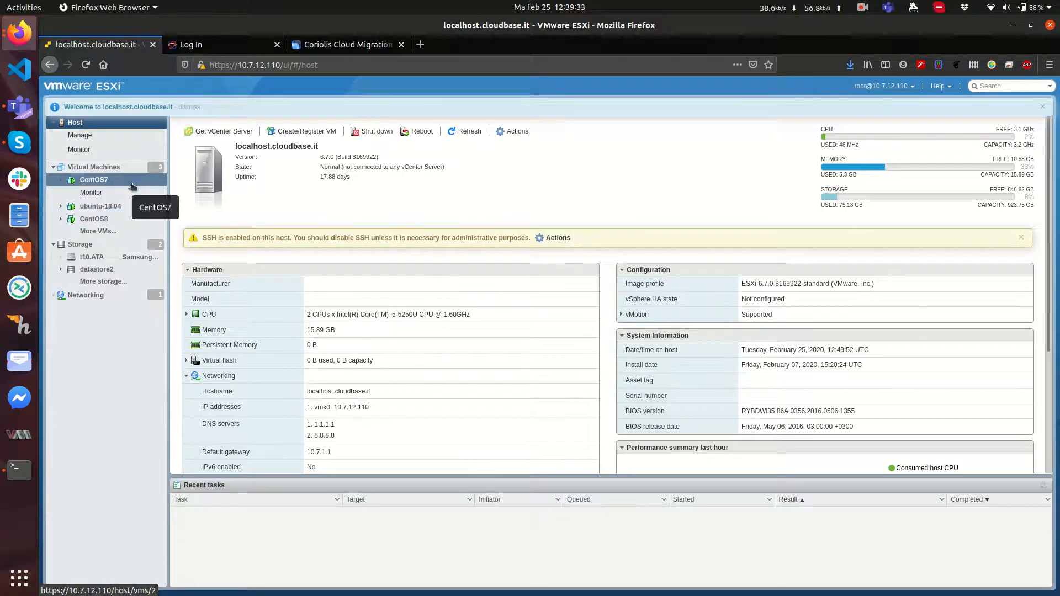
pyautogui.click(93, 180)
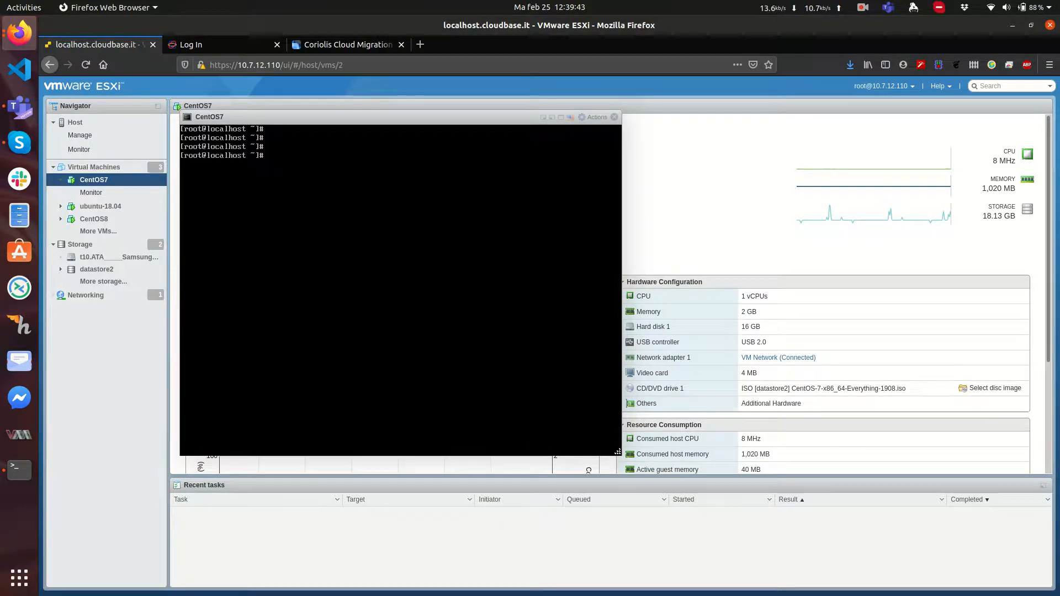
# Step: Run cat /etc/os-release and uptime on CentOS7, showing 11 days up
pyautogui.write('cat /etc/os-release')
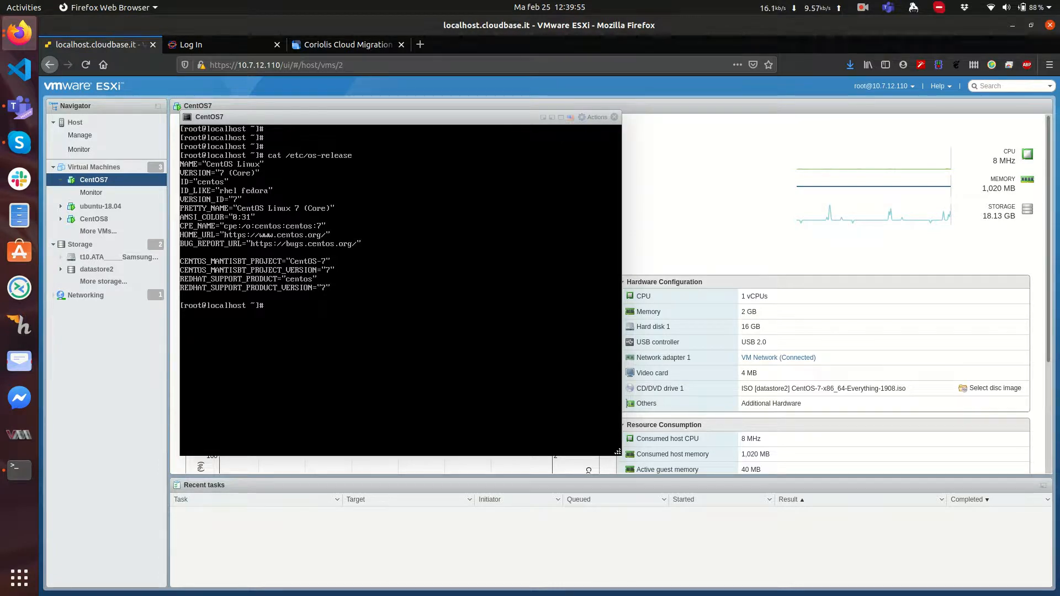
pyautogui.write('up')
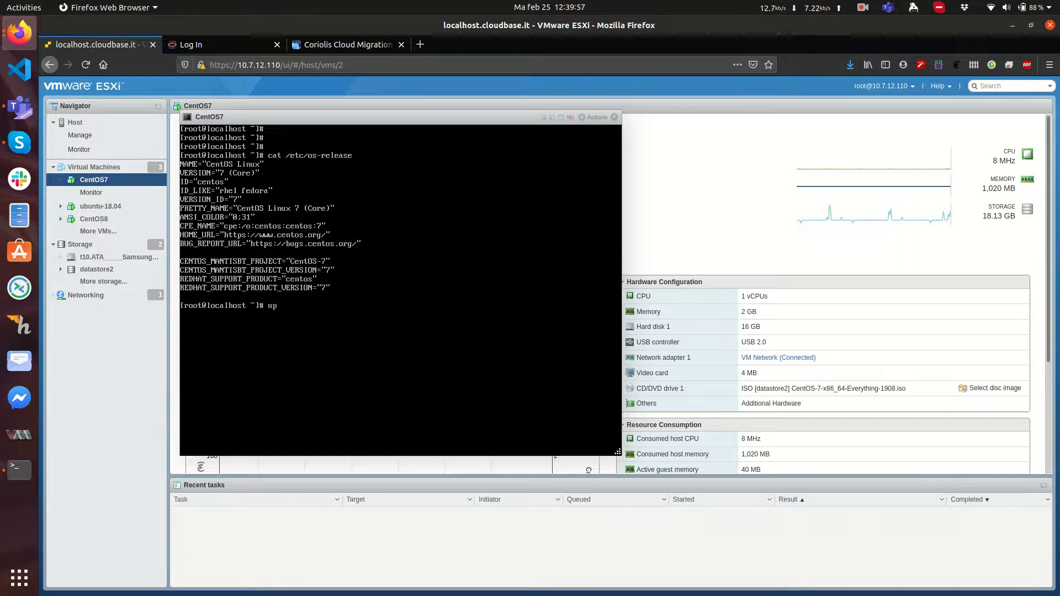
pyautogui.press('Return')
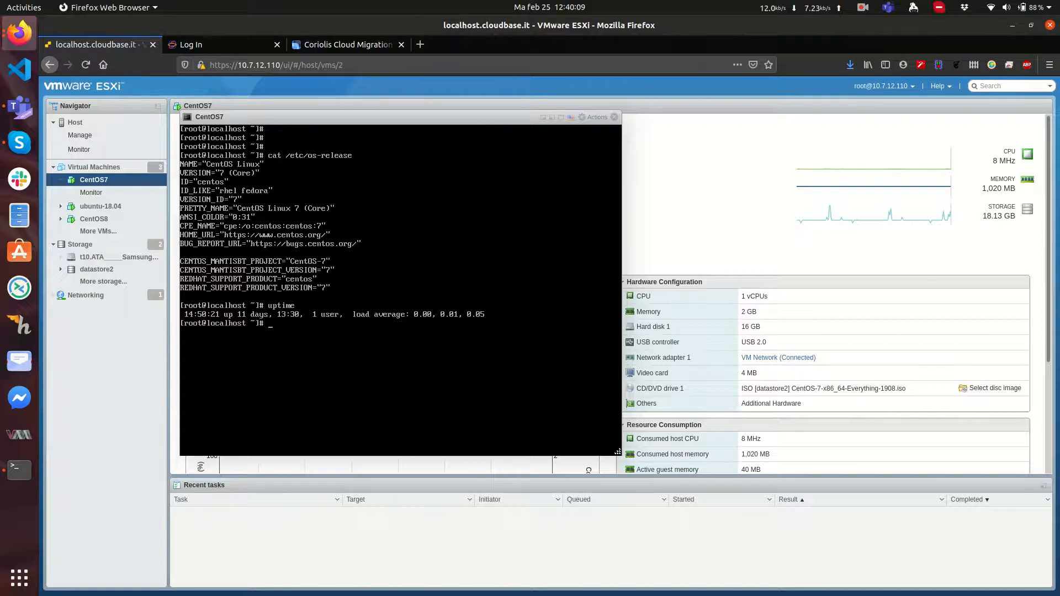
# Step: Echo the 'Hi there…' VMware-to-Kubevirt message into migrateme-1582635062.txt and print it
pyautogui.write('echo "')
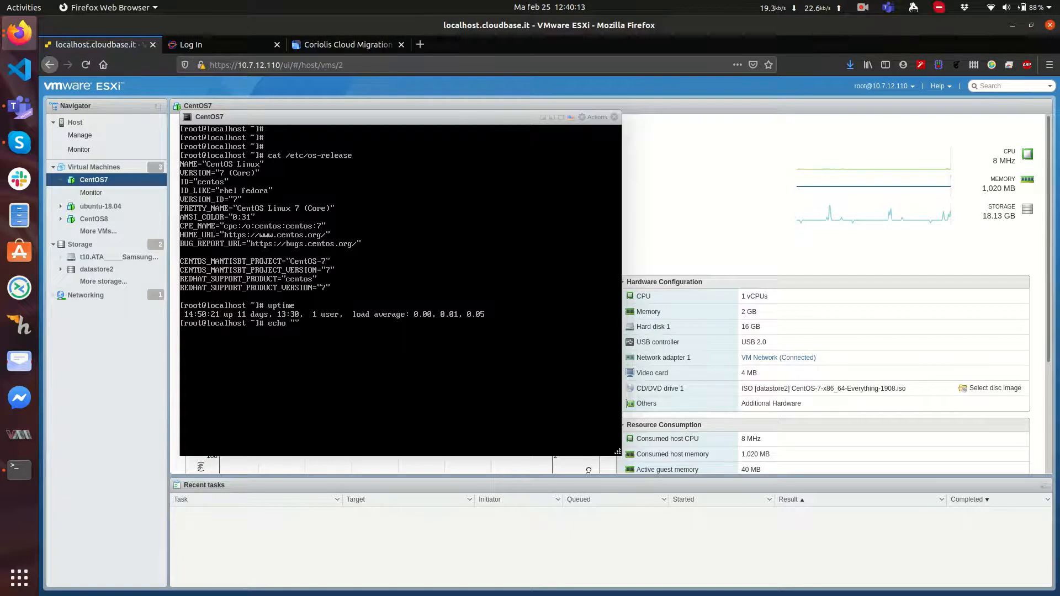
pyautogui.write('Hi there.')
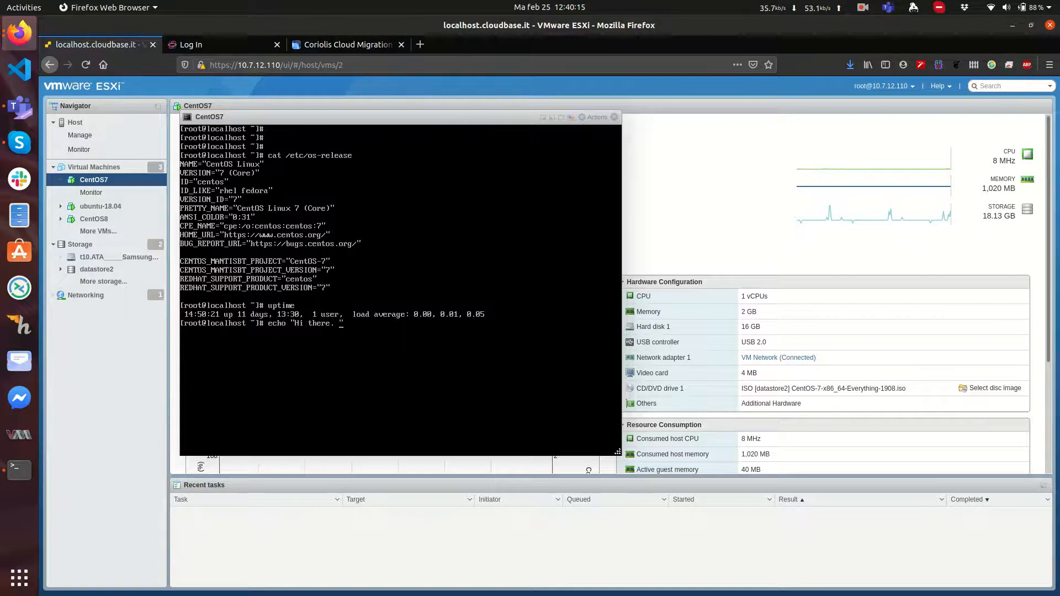
pyautogui.write('We are migrating from V')
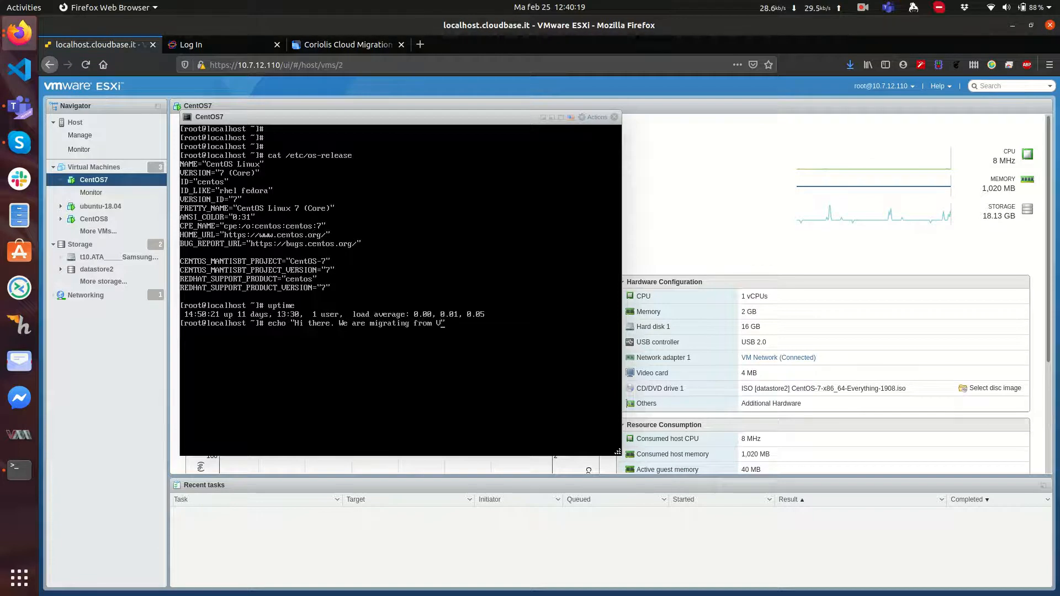
pyautogui.write('Mware ESXi to "')
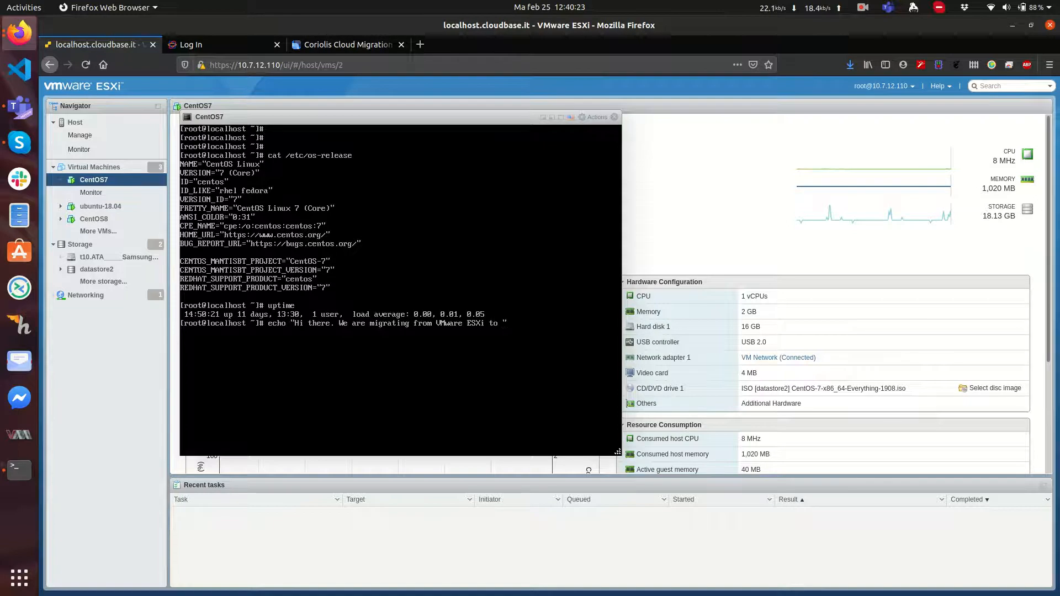
pyautogui.write('Kubevirt"')
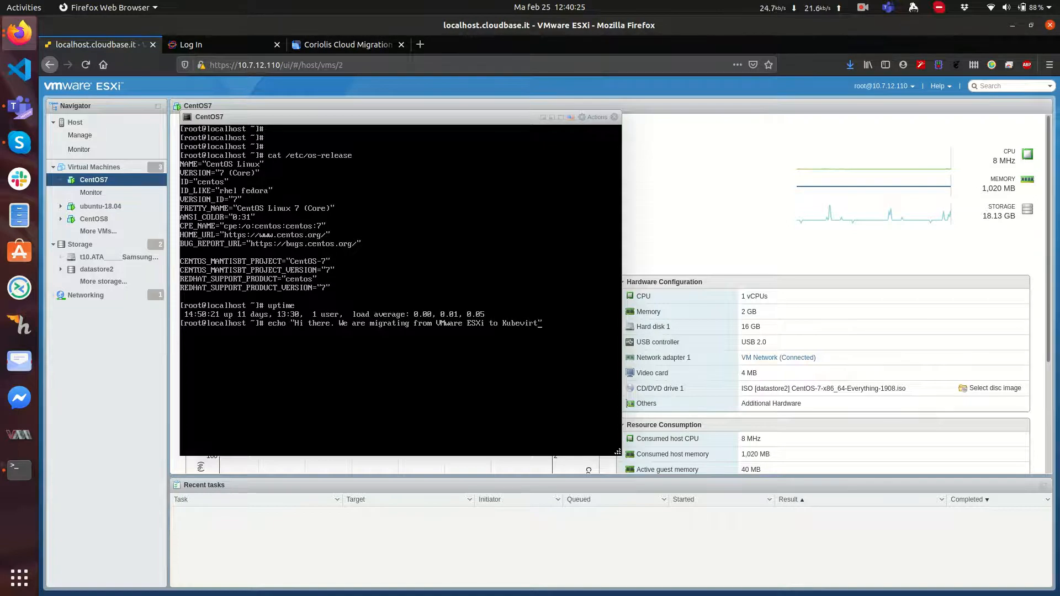
pyautogui.write('See you on the other side')
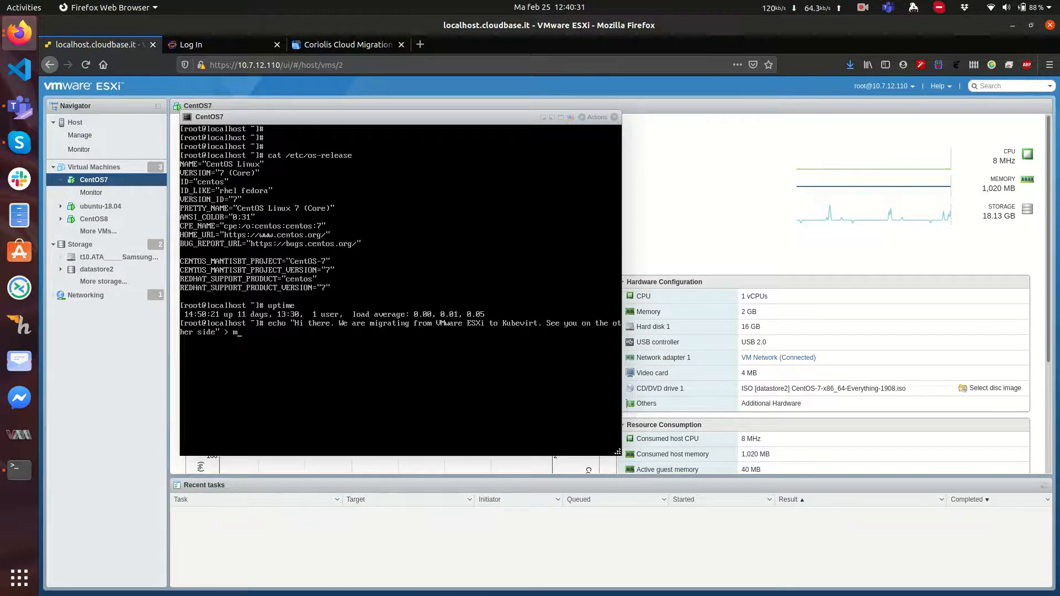
pyautogui.write('igrateme-`')
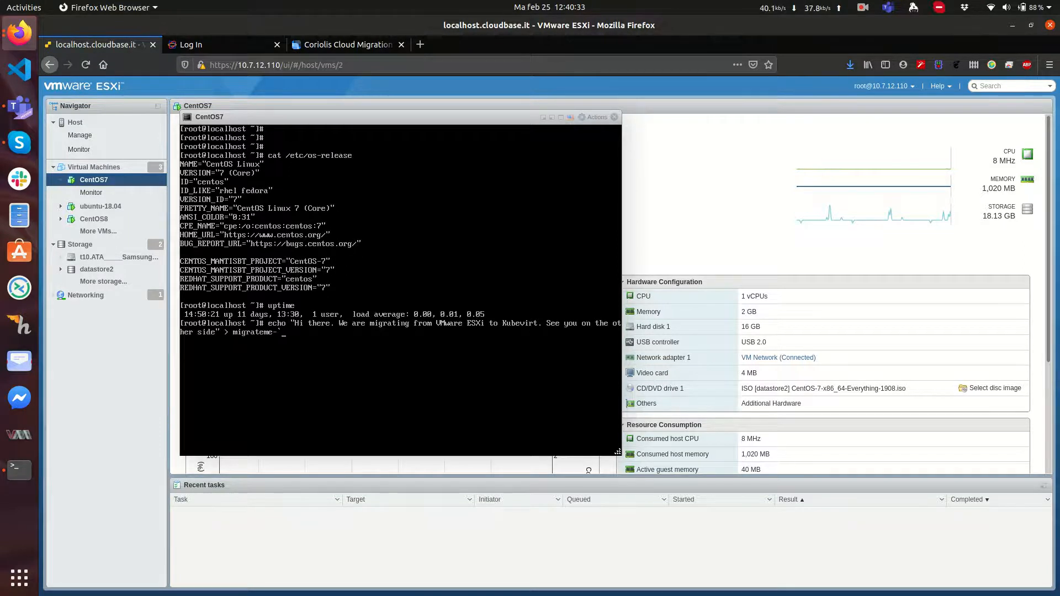
pyautogui.write('date +%s`.txt')
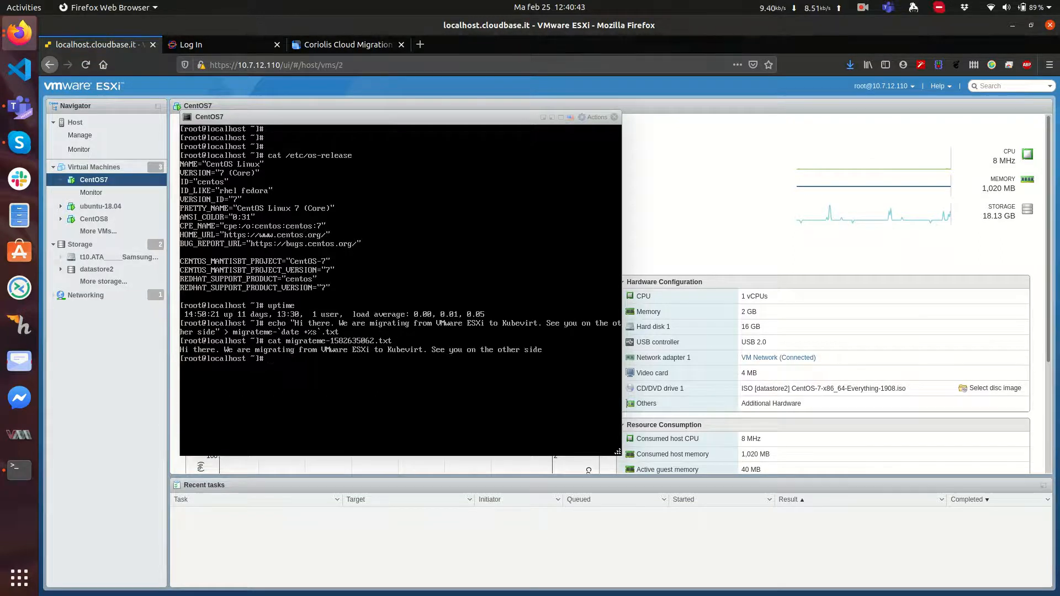
pyautogui.moveTo(240, 52)
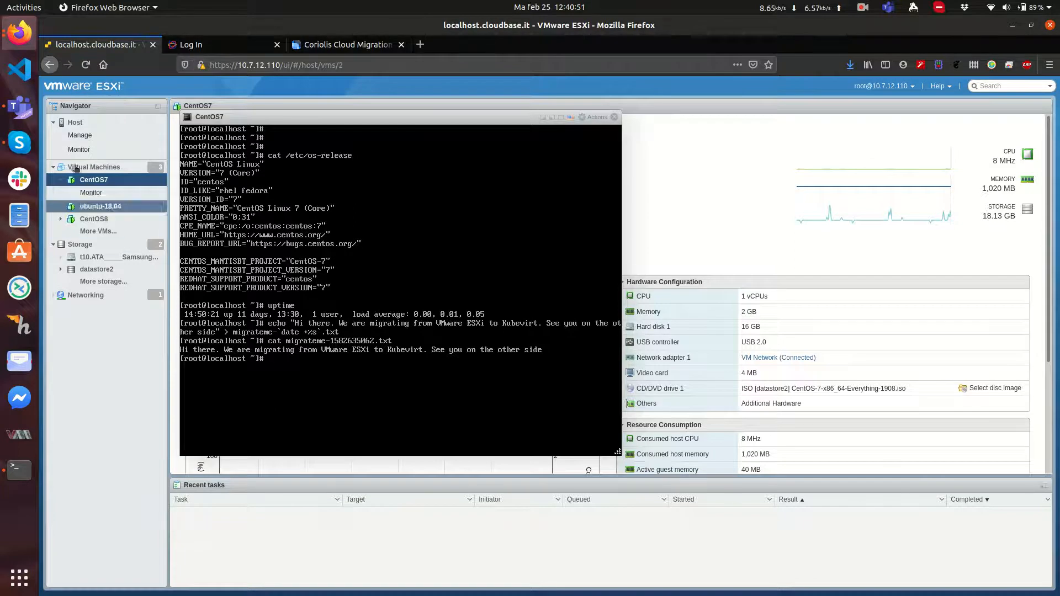
# Step: Sign in to Coriolis and start a new endpoint from the Endpoints list
pyautogui.click(206, 45)
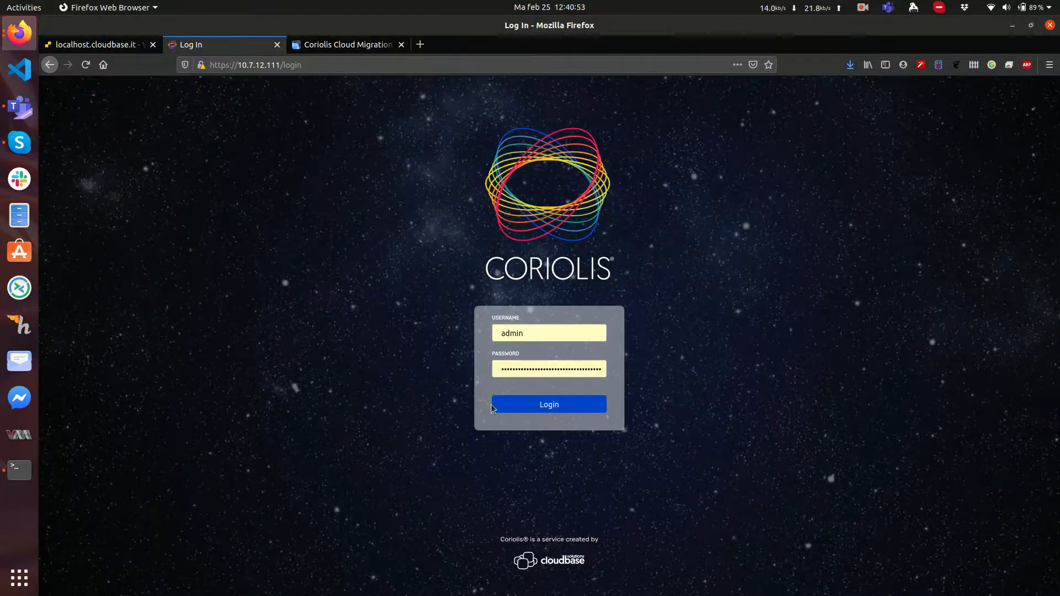
pyautogui.click(549, 404)
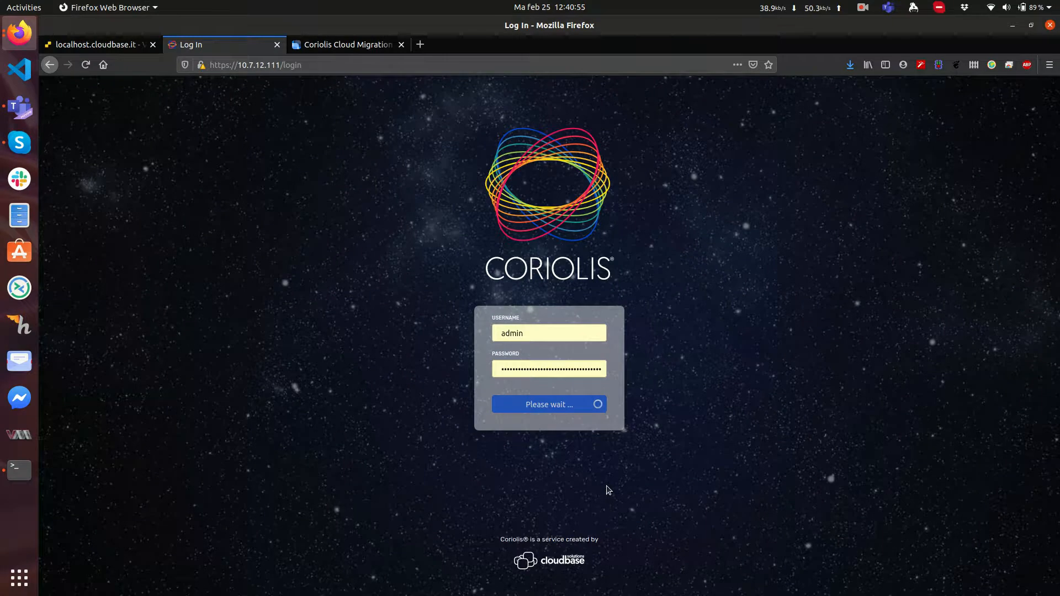
pyautogui.click(549, 404)
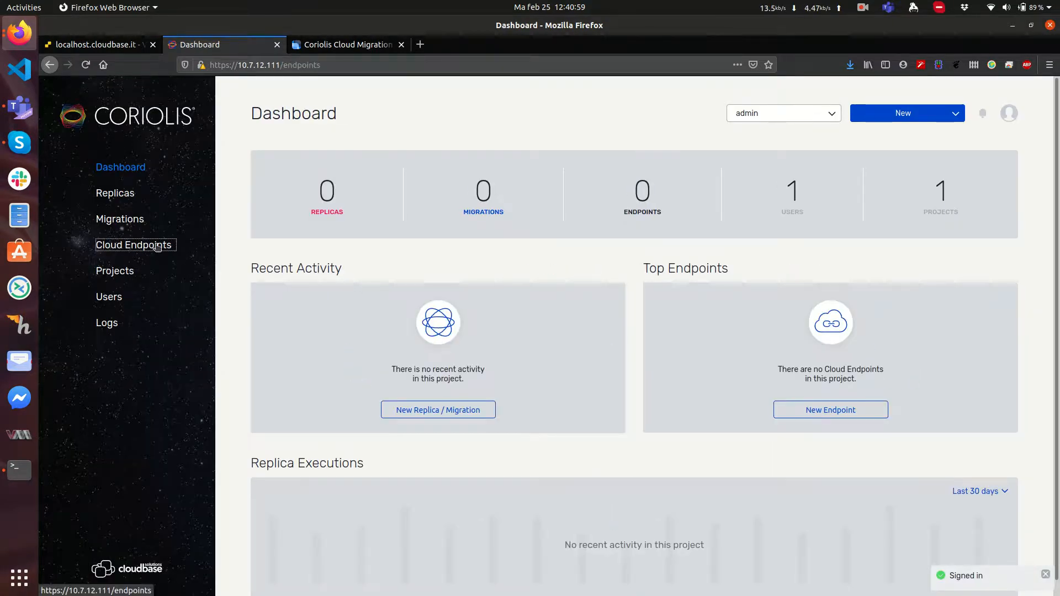
pyautogui.click(133, 245)
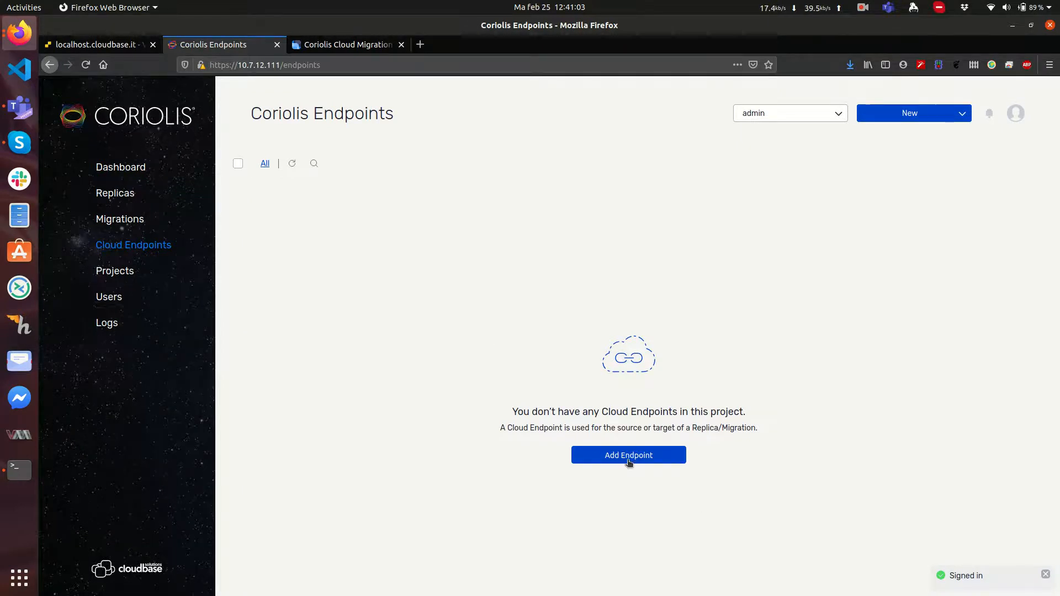
pyautogui.click(628, 455)
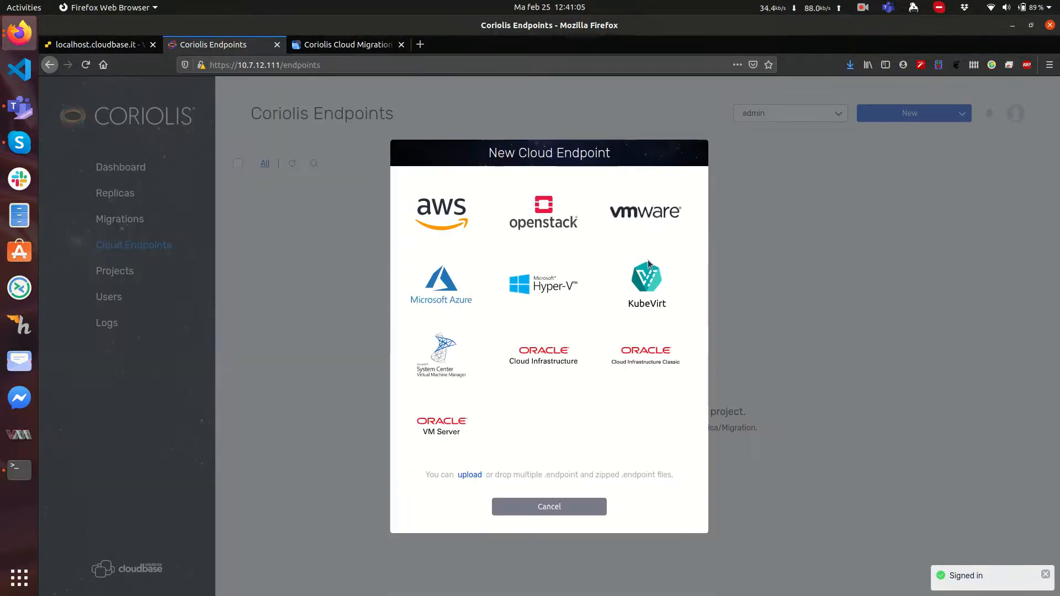
pyautogui.moveTo(656, 295)
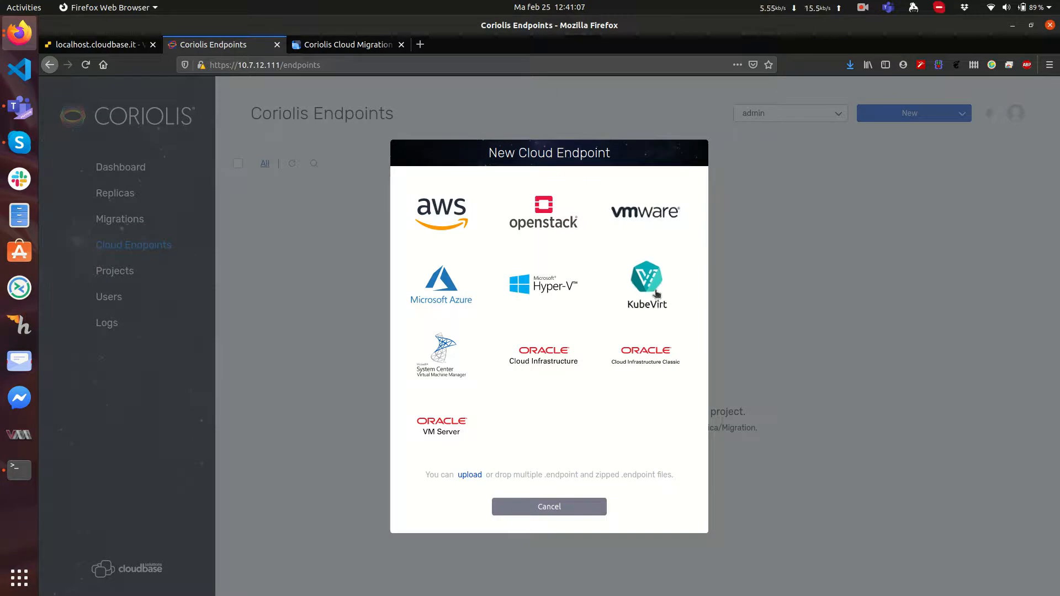
pyautogui.moveTo(652, 256)
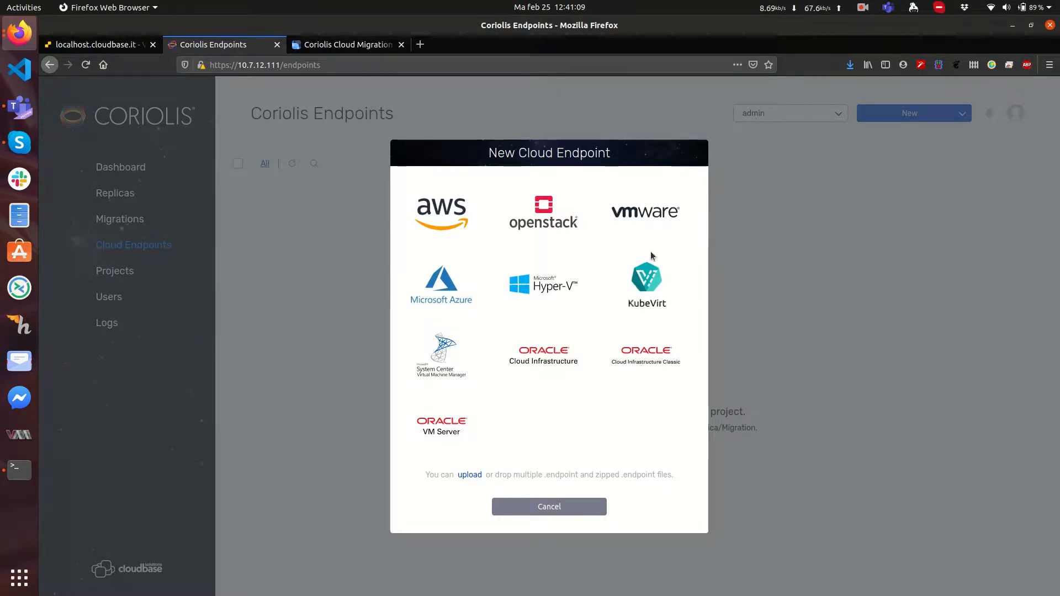
pyautogui.moveTo(635, 203)
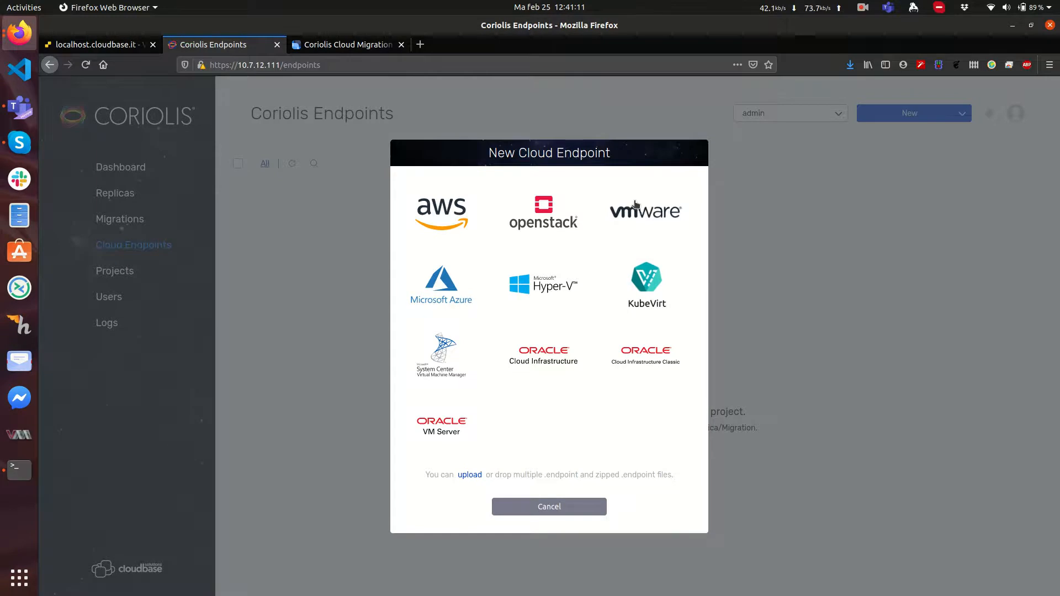
# Step: Create VMware endpoint '[ESXi] Demo' for 10.7.12.110, allowing untrusted connections, and save
pyautogui.click(645, 209)
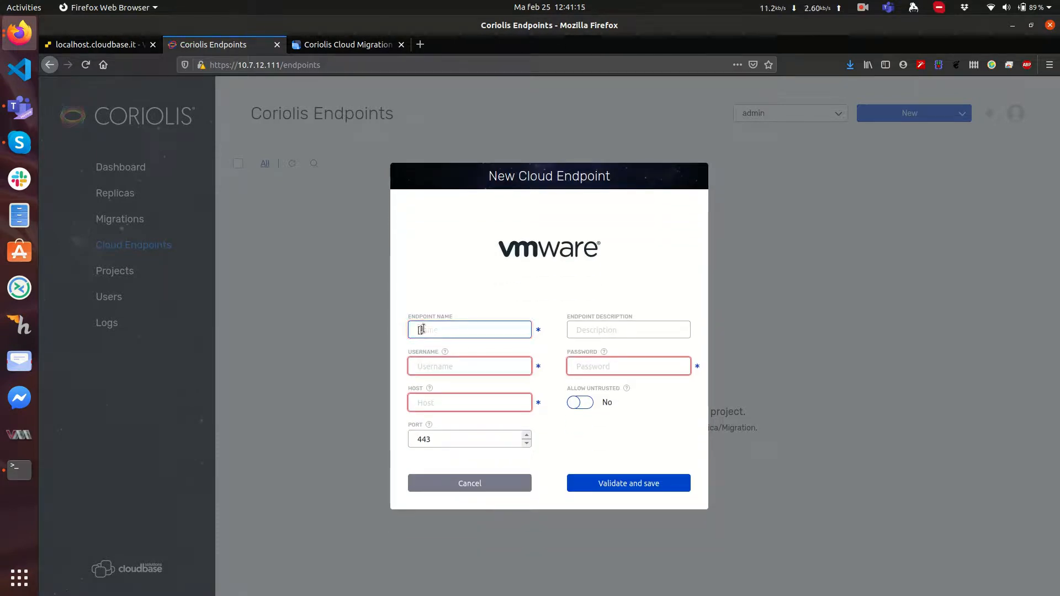
pyautogui.write('[ESXi]')
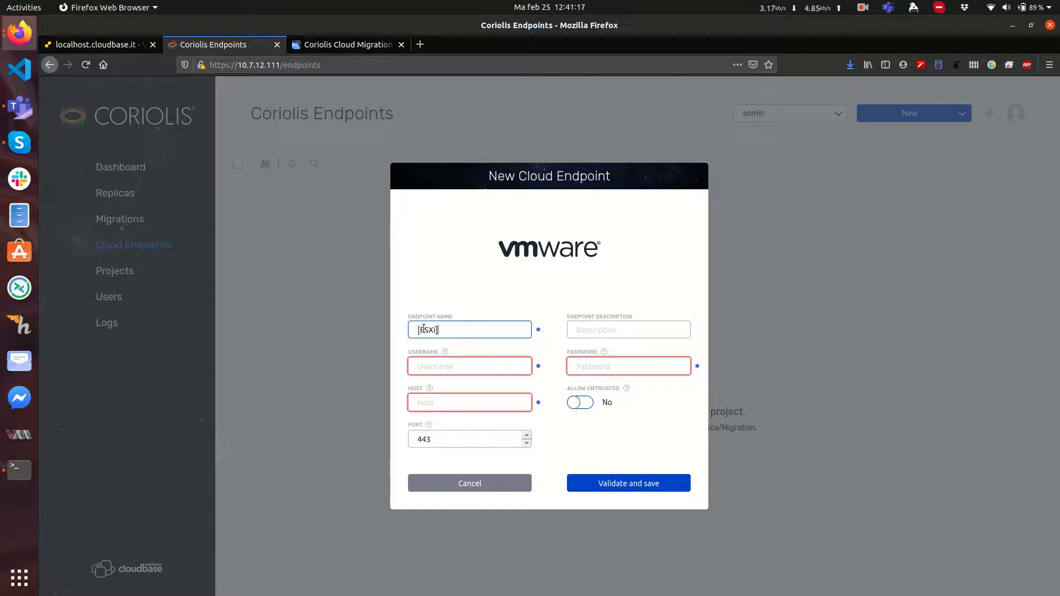
pyautogui.write('Demo')
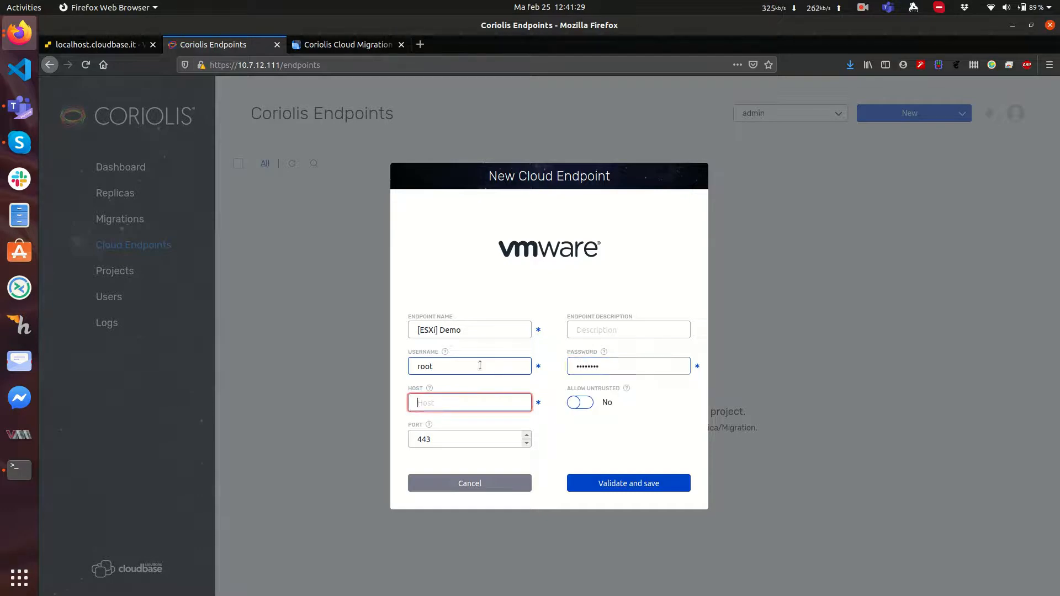
pyautogui.click(99, 45)
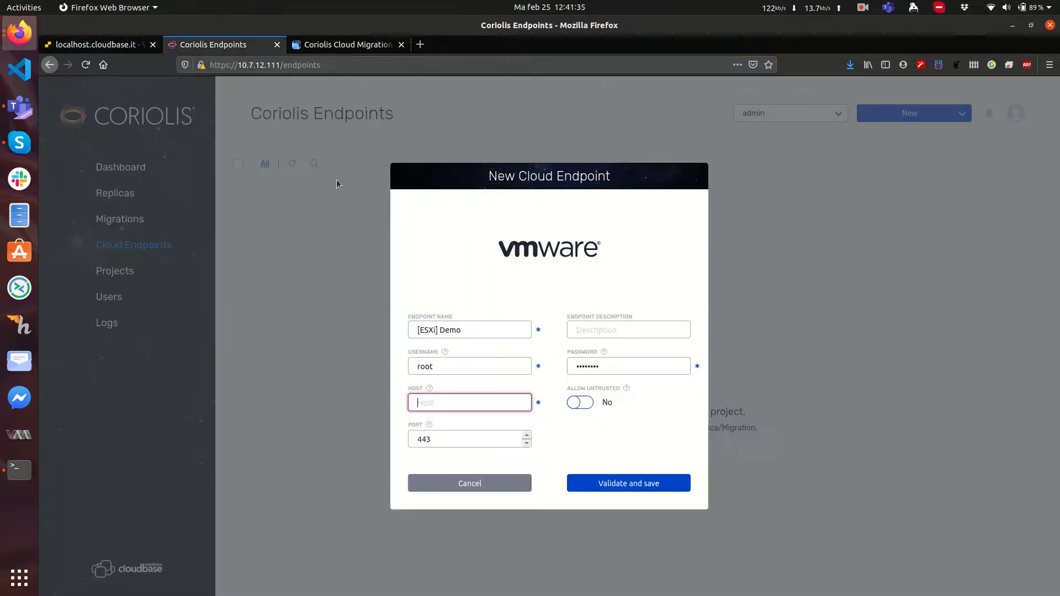
pyautogui.write('10.7.12.110')
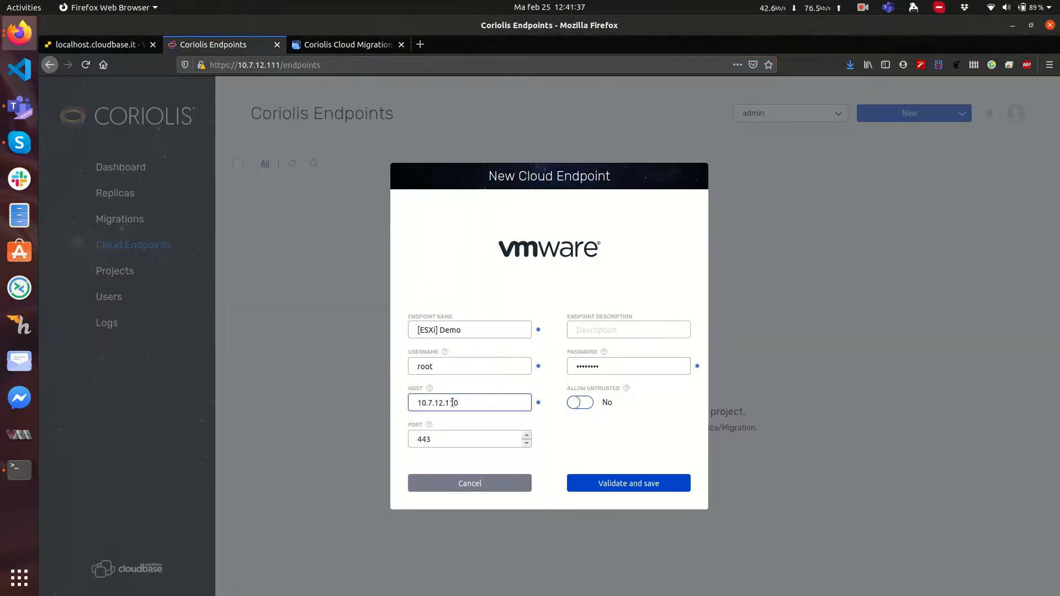
pyautogui.click(579, 402)
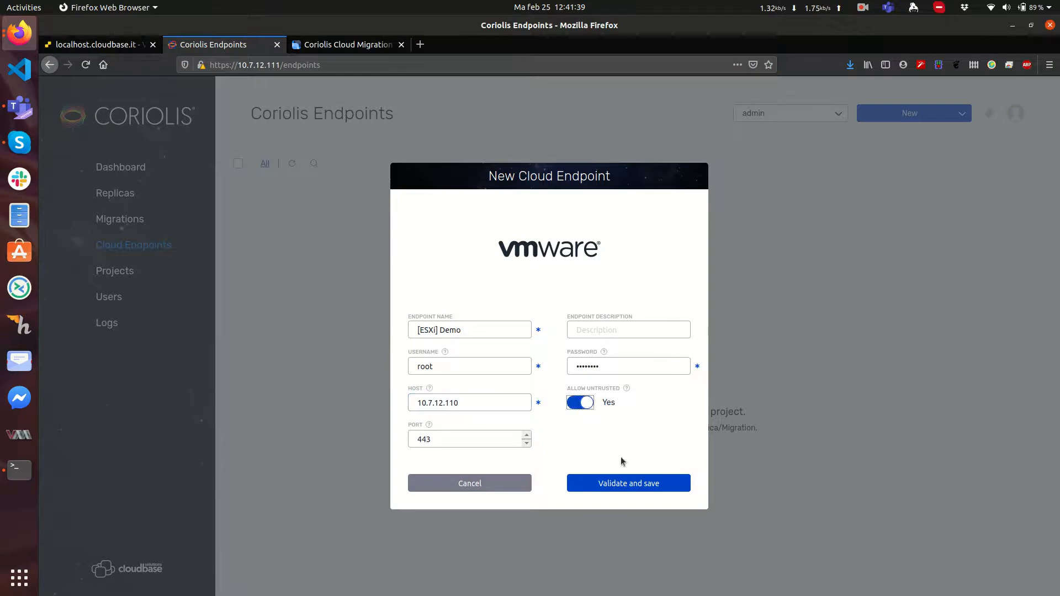
pyautogui.click(470, 329)
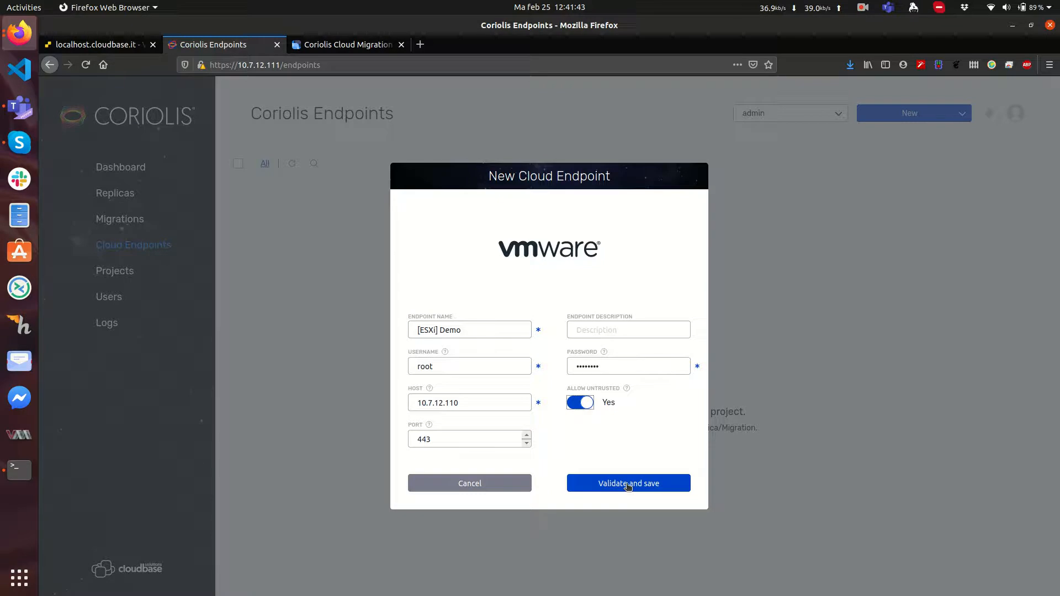
pyautogui.click(629, 483)
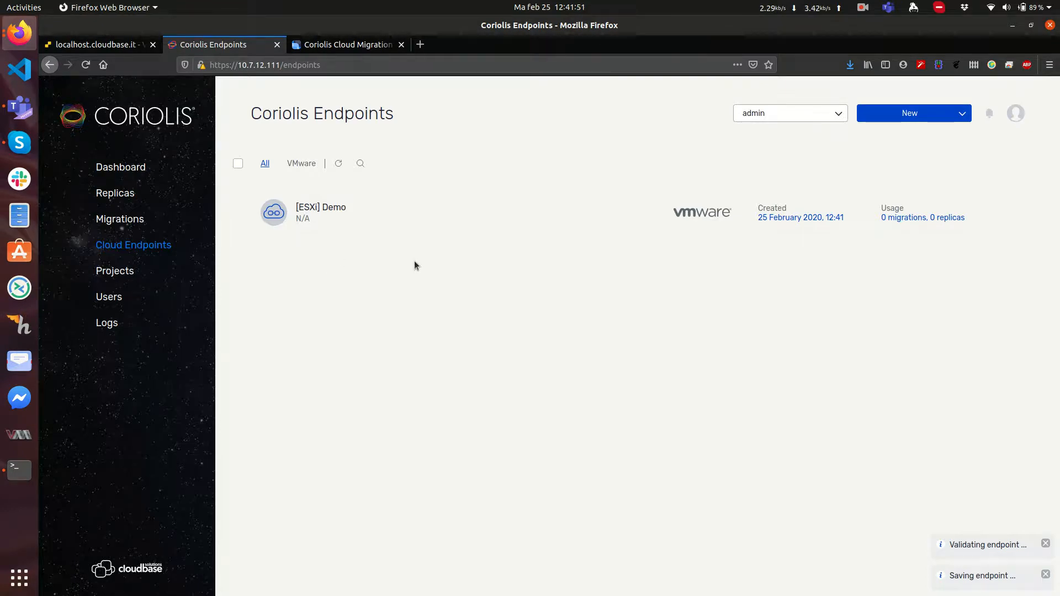
pyautogui.moveTo(509, 265)
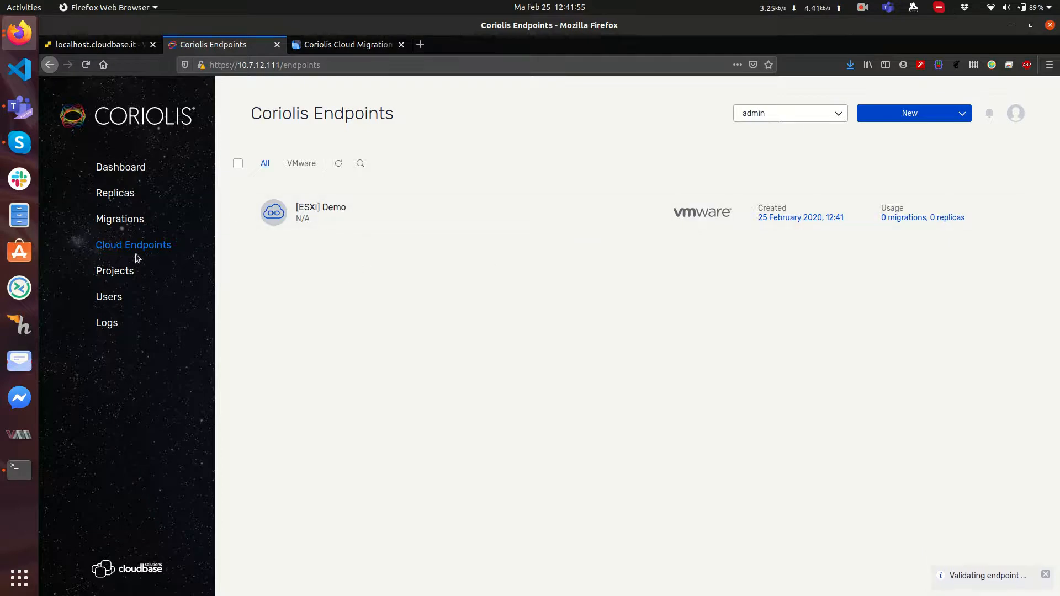
# Step: Create KubeVirt endpoint '[NUC] Kubevirt' using nuc-kube.conf, then validate and save it
pyautogui.click(910, 113)
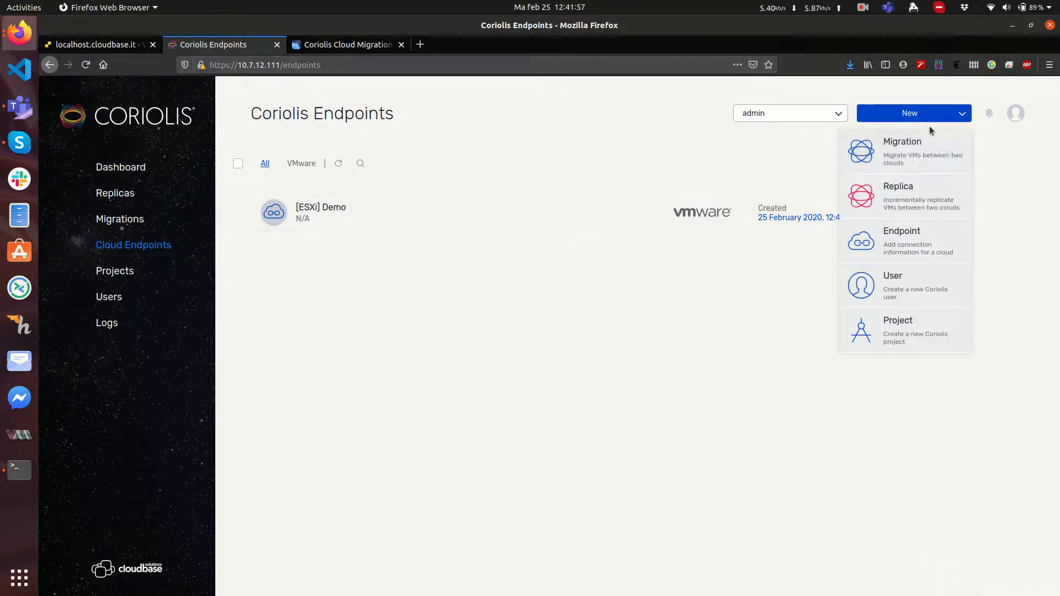
pyautogui.click(901, 231)
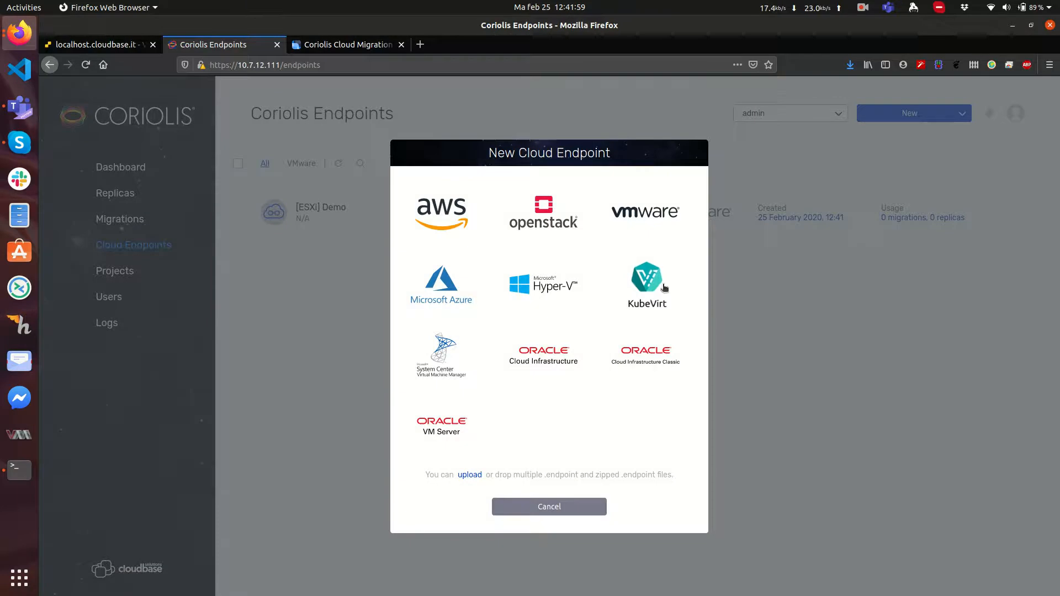
pyautogui.click(647, 282)
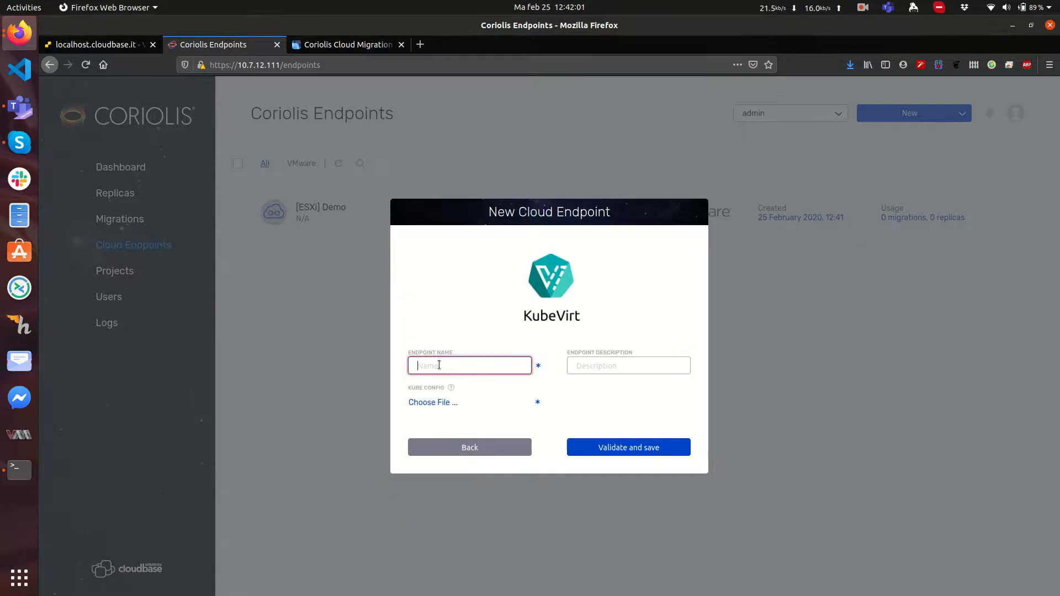
pyautogui.write('[NUC')
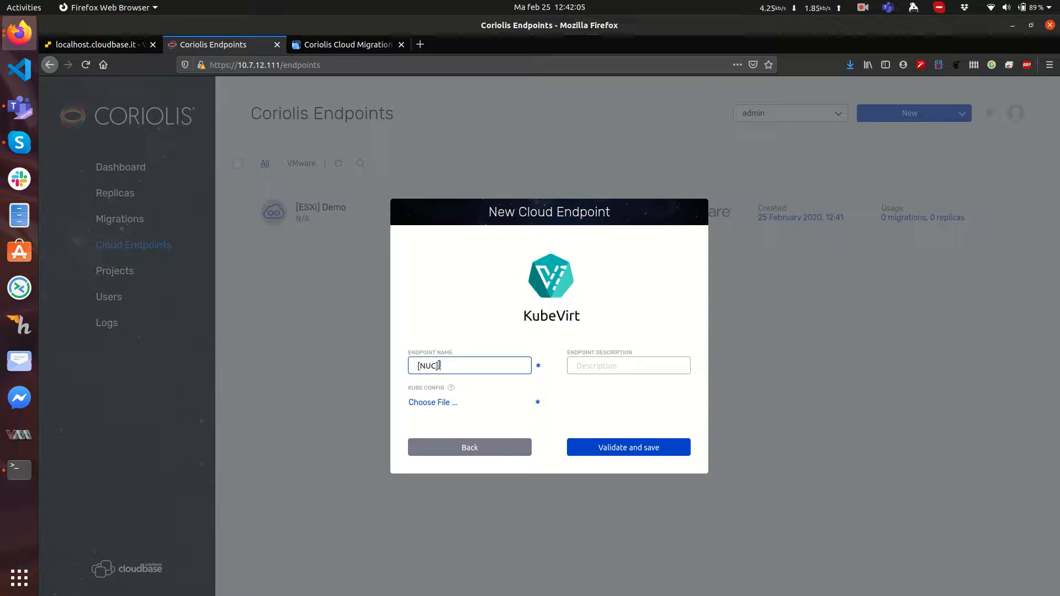
pyautogui.write('Kubevi')
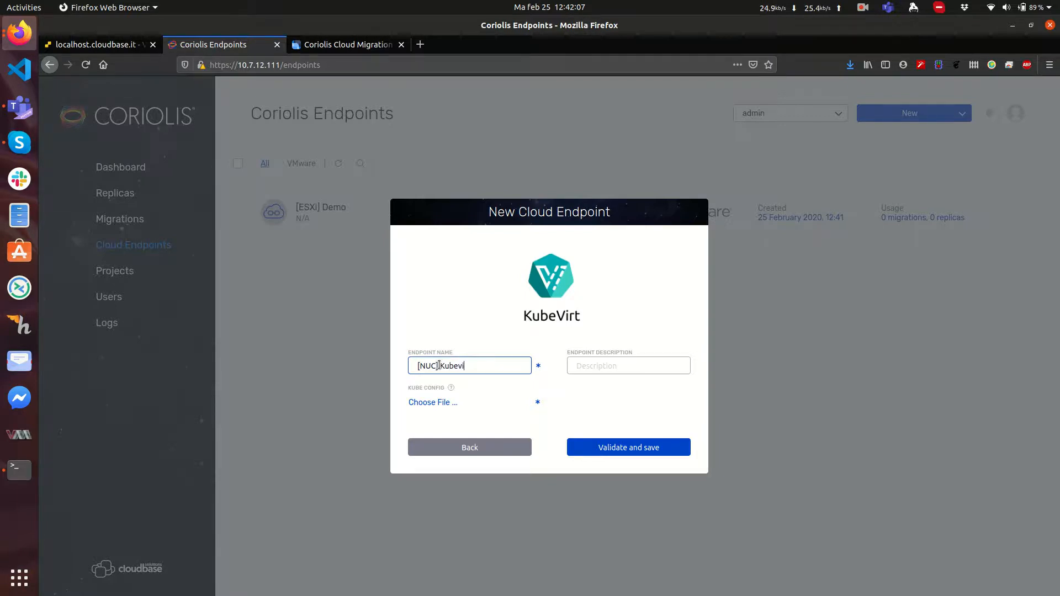
pyautogui.click(432, 402)
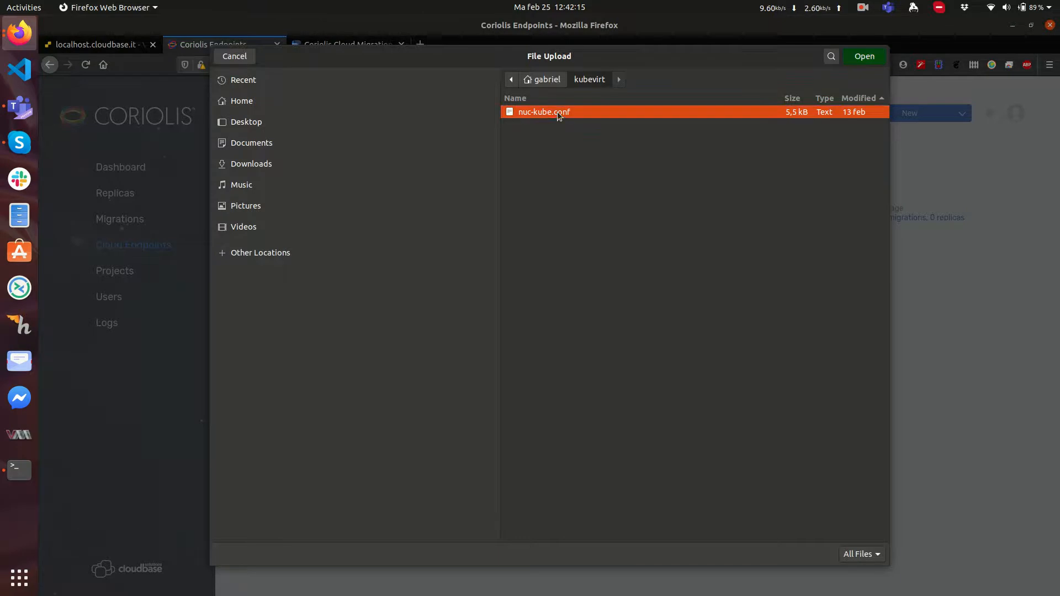
pyautogui.click(864, 56)
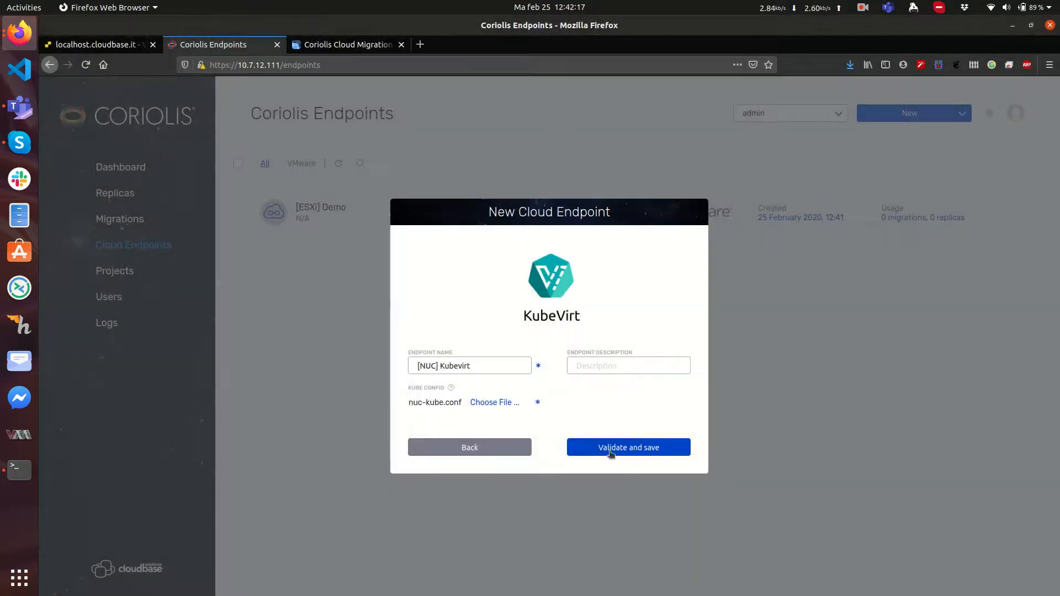
pyautogui.moveTo(637, 447)
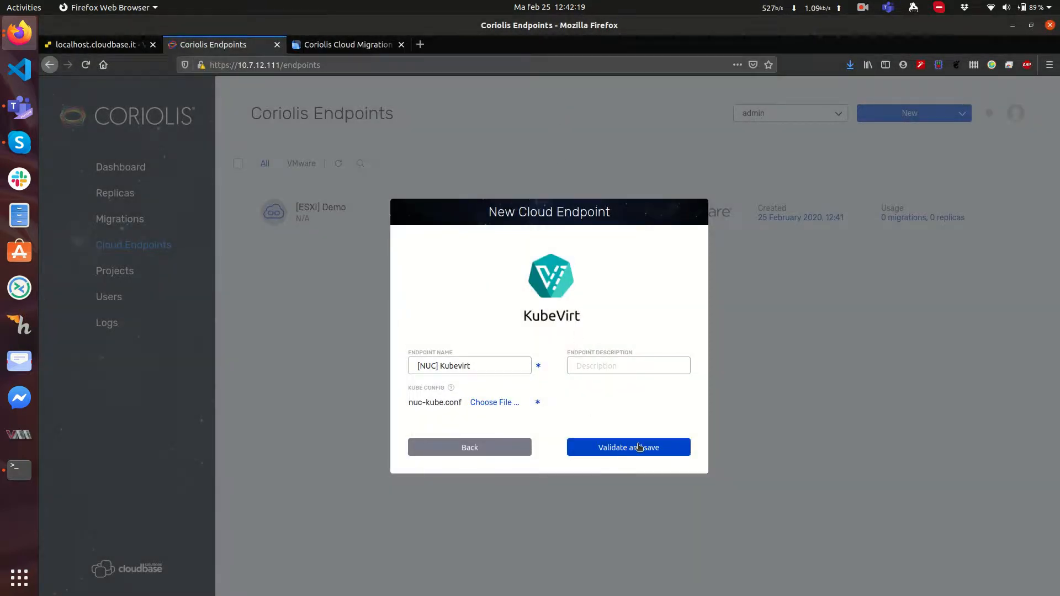
pyautogui.click(628, 447)
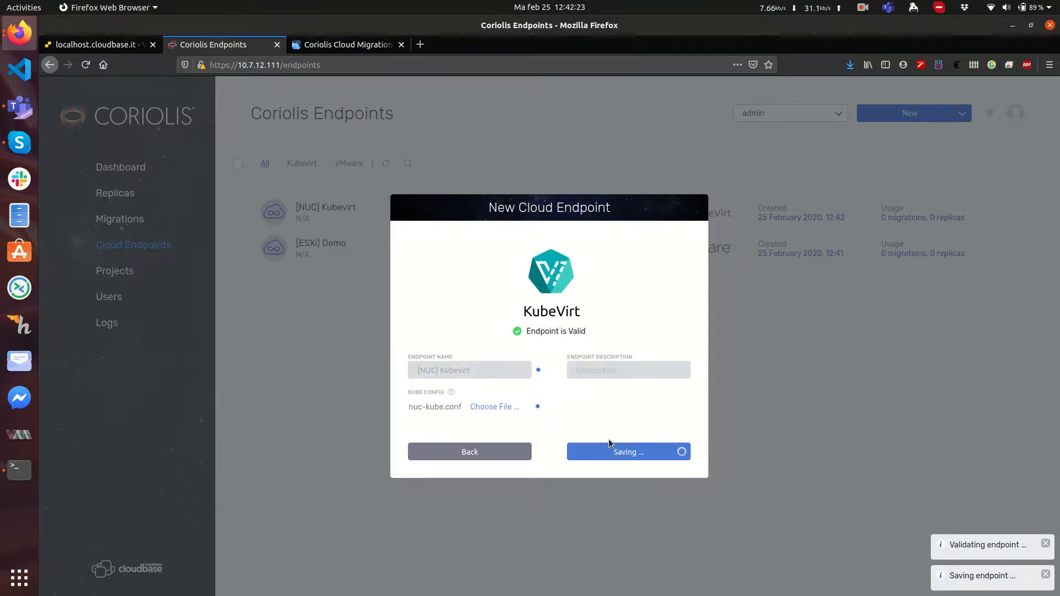
pyautogui.click(628, 451)
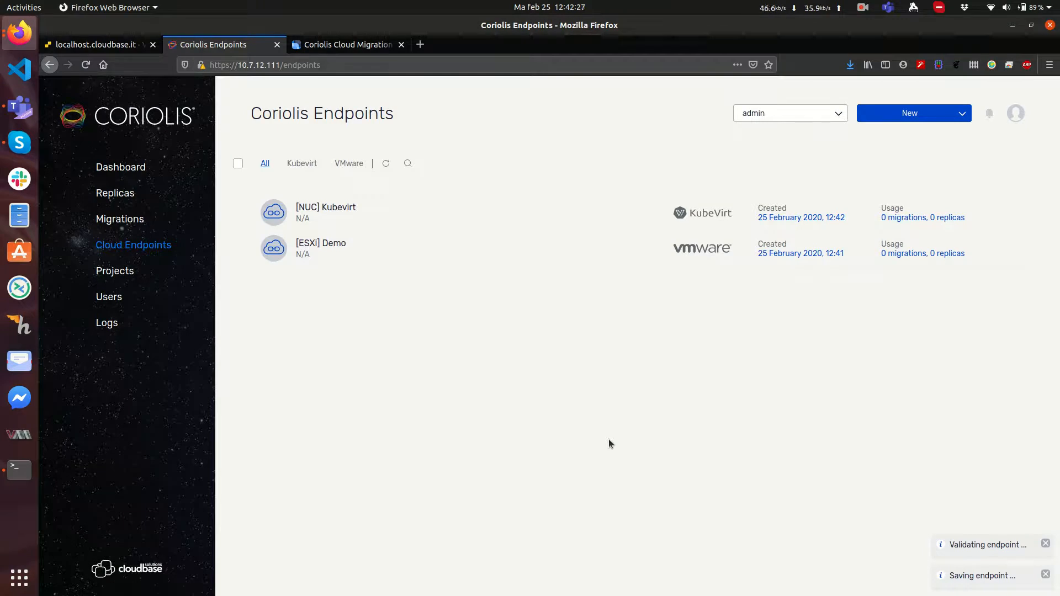
pyautogui.moveTo(411, 225)
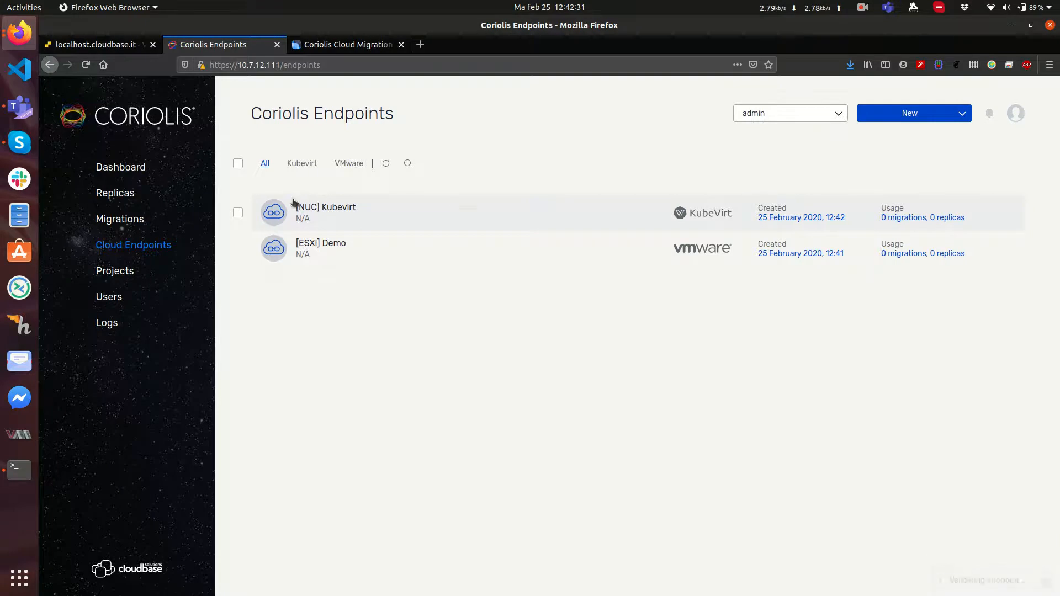
# Step: Check the Replicas and Migrations lists, then launch Create a Replica
pyautogui.click(115, 193)
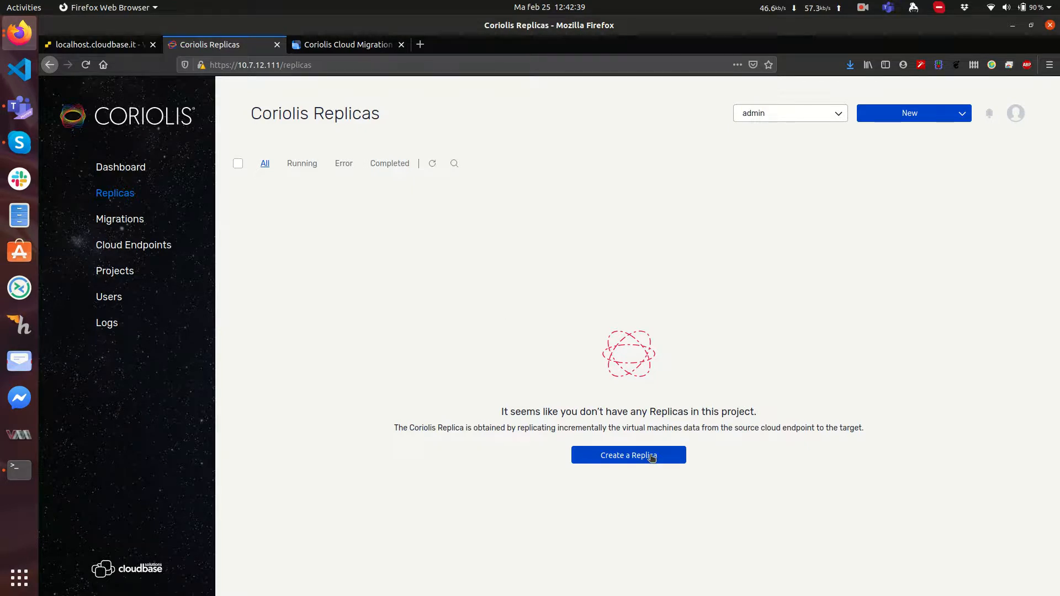
pyautogui.moveTo(119, 219)
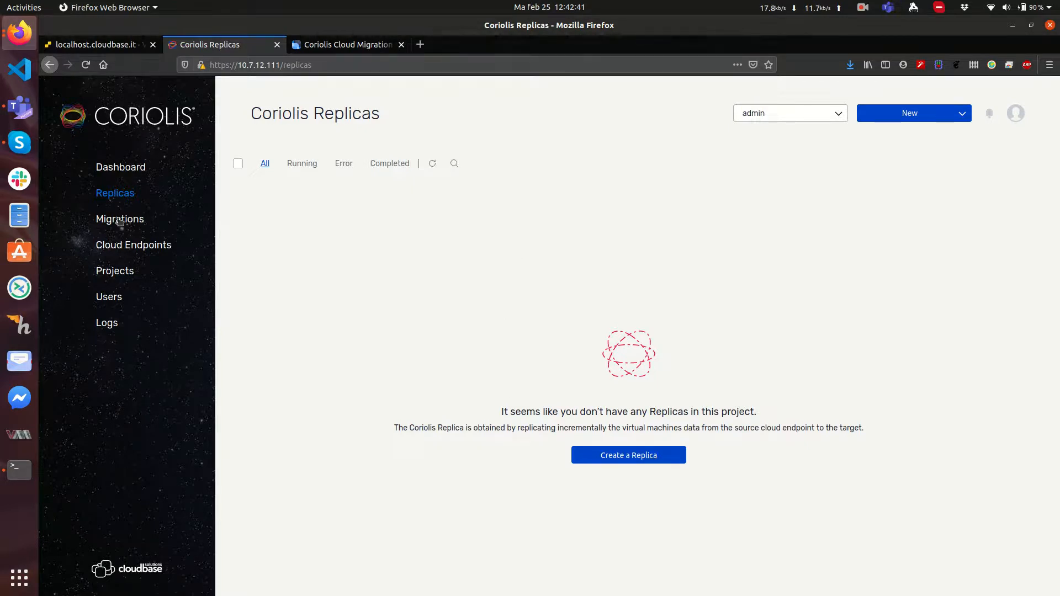
pyautogui.click(119, 218)
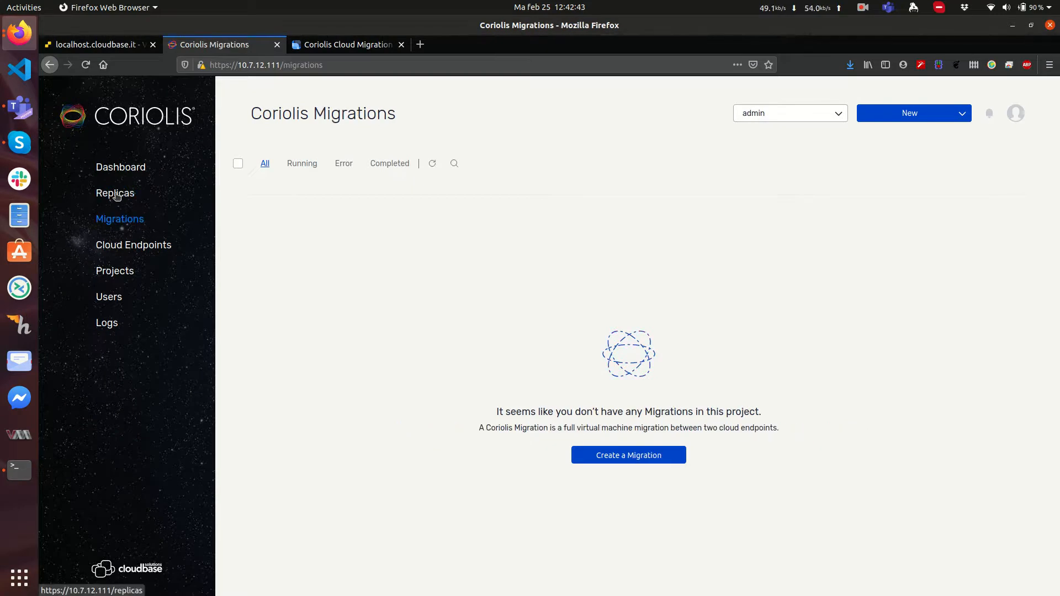
pyautogui.click(114, 192)
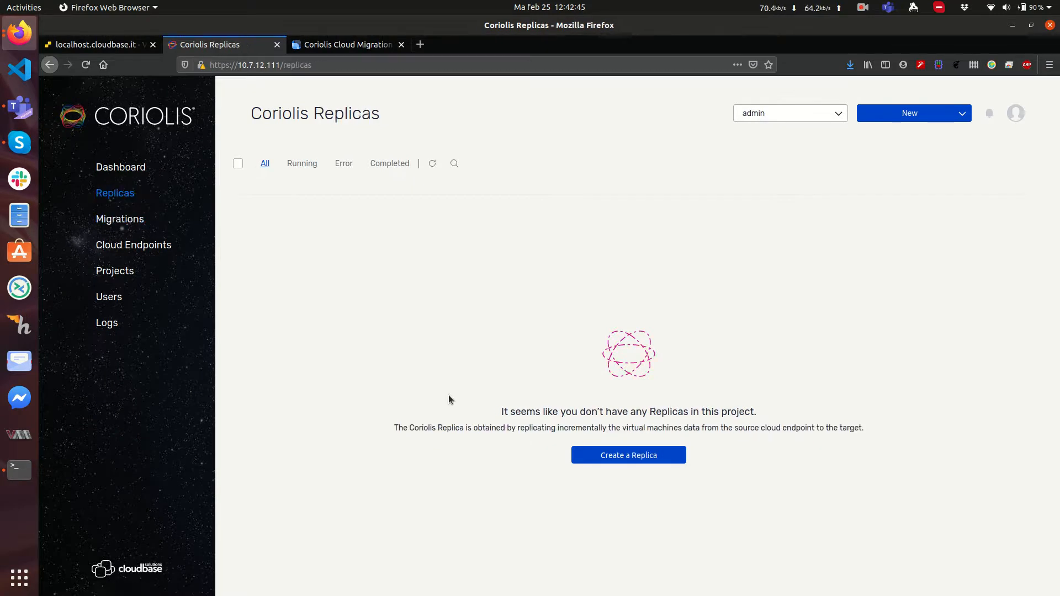
pyautogui.click(628, 455)
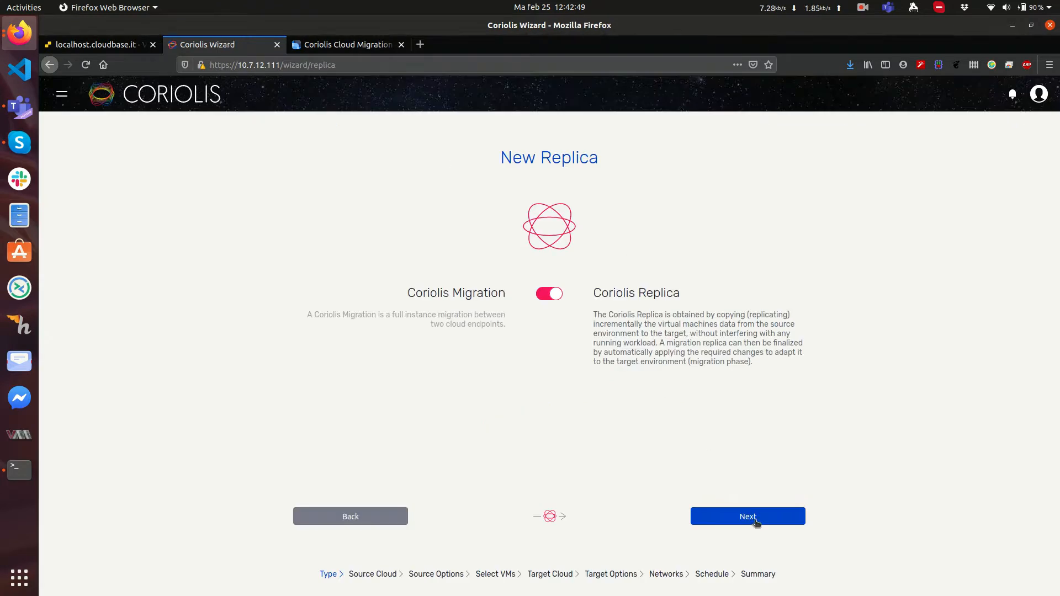
# Step: Keep the Replica type and choose [ESXi] Demo as the VMware source
pyautogui.click(748, 517)
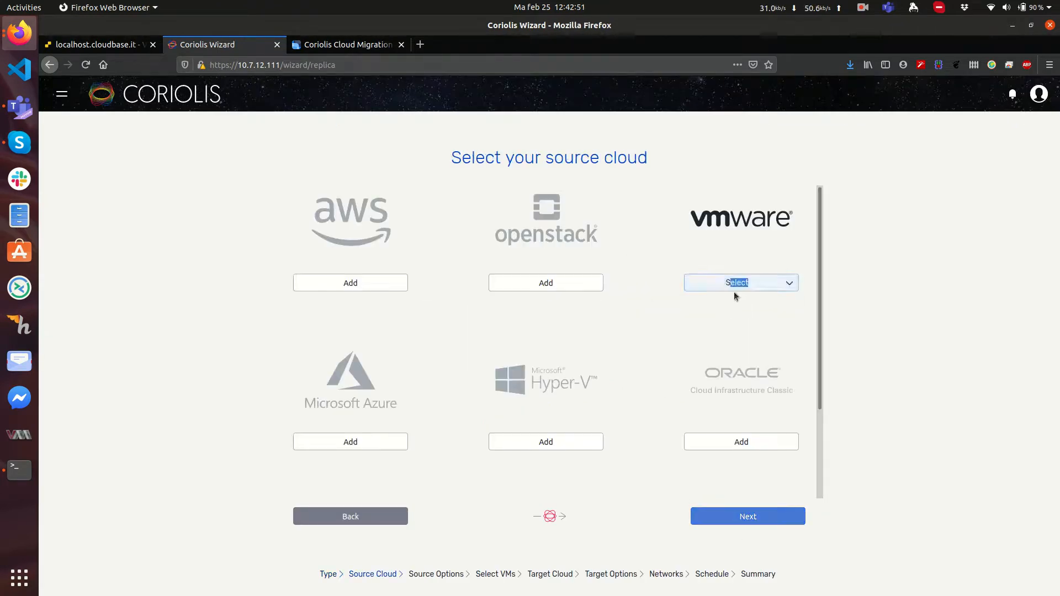
pyautogui.click(740, 282)
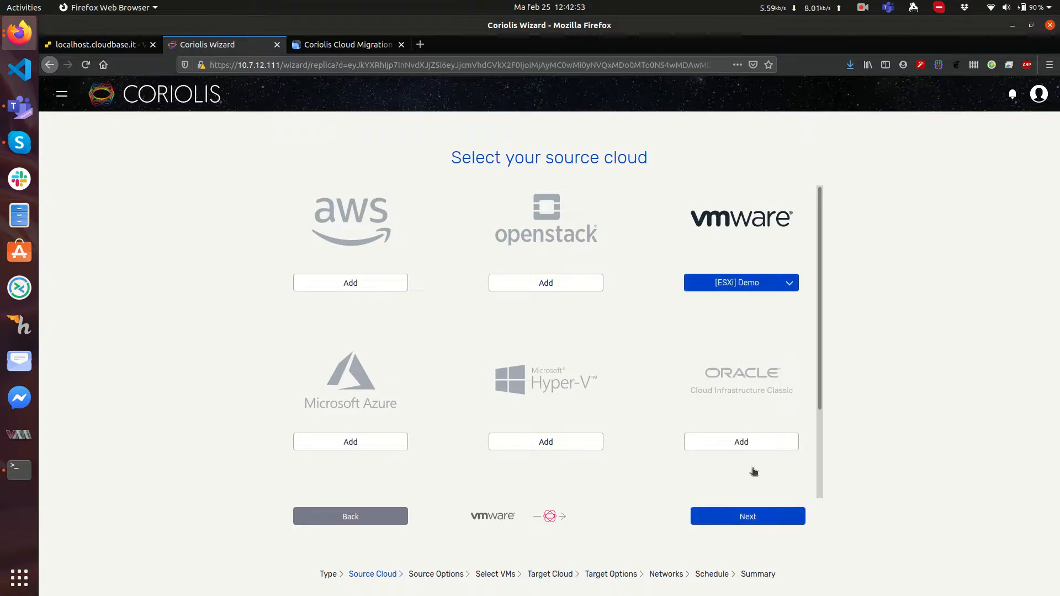
pyautogui.click(748, 516)
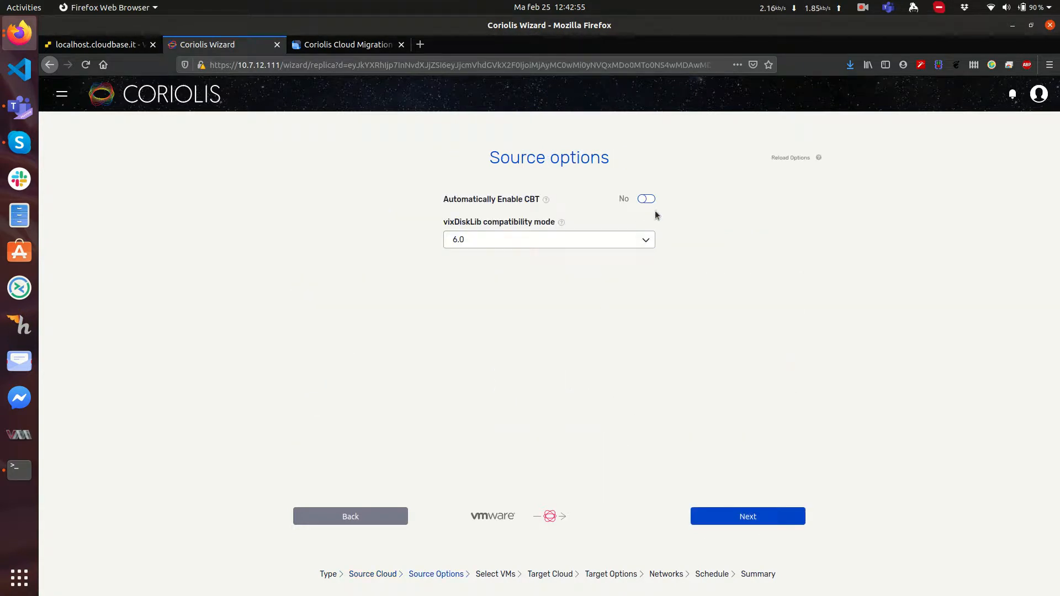
# Step: Enable automatic CBT and set vixDiskLib compatibility mode to 6.7
pyautogui.click(646, 198)
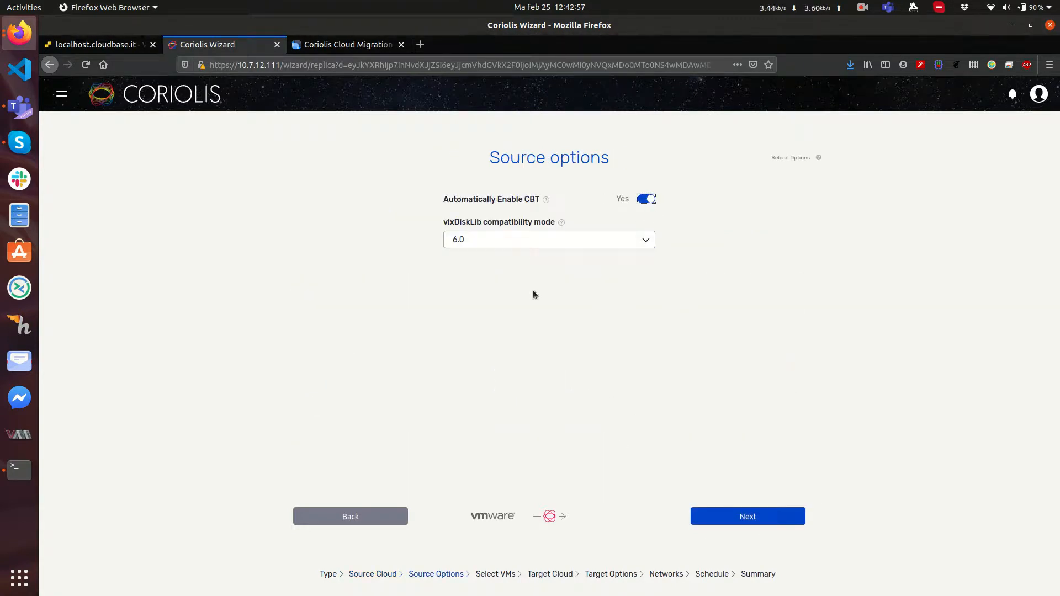
pyautogui.moveTo(468, 279)
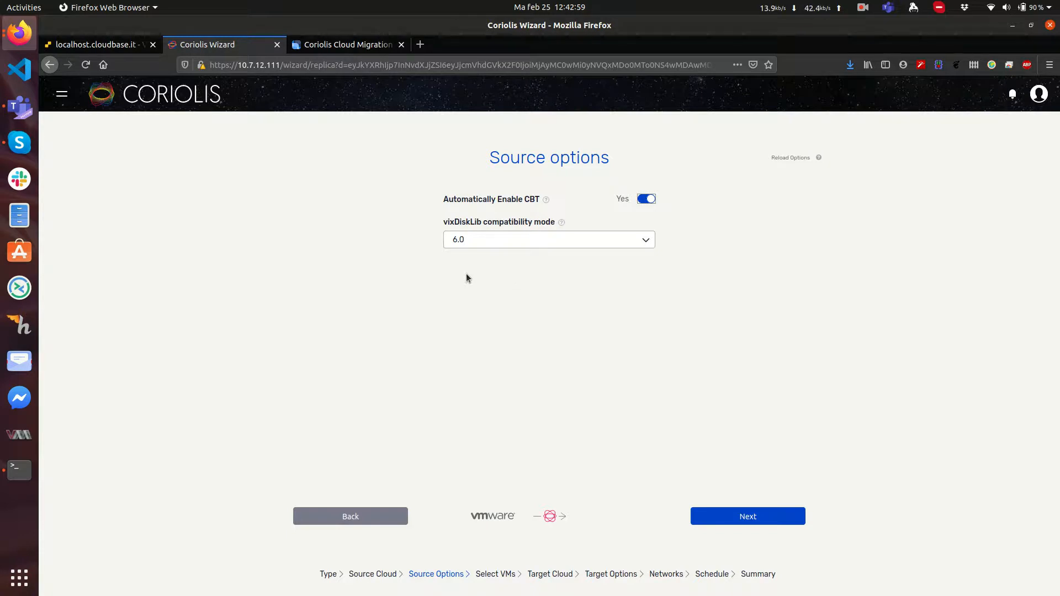
pyautogui.click(522, 240)
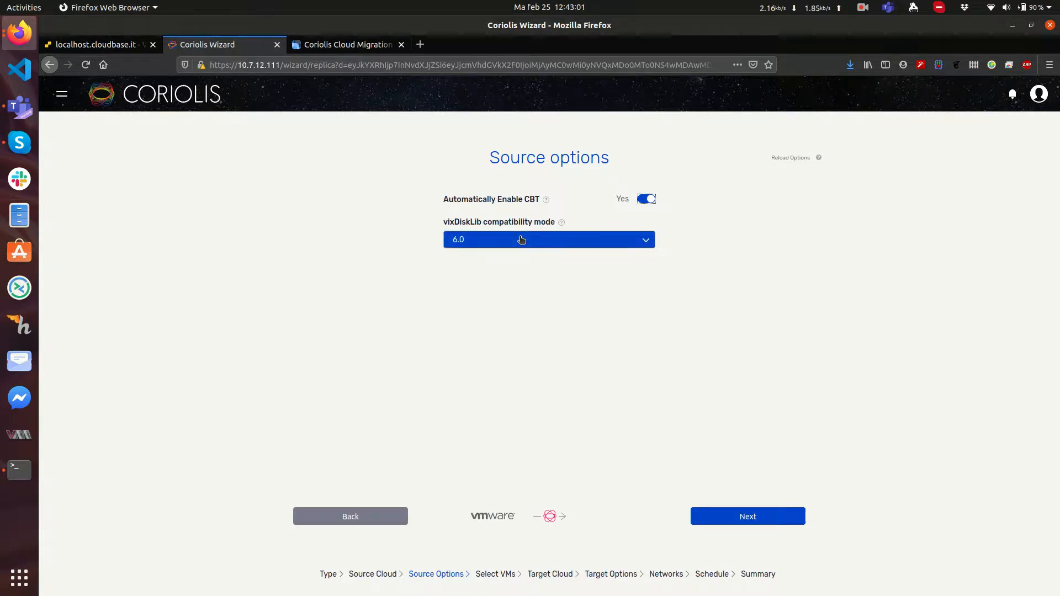
pyautogui.click(522, 240)
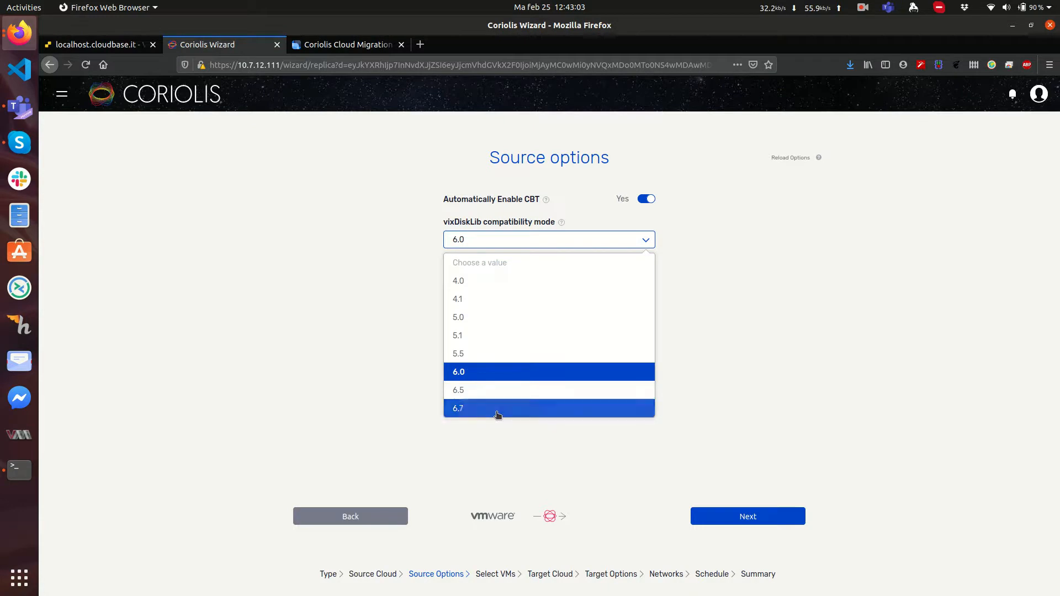
pyautogui.click(458, 408)
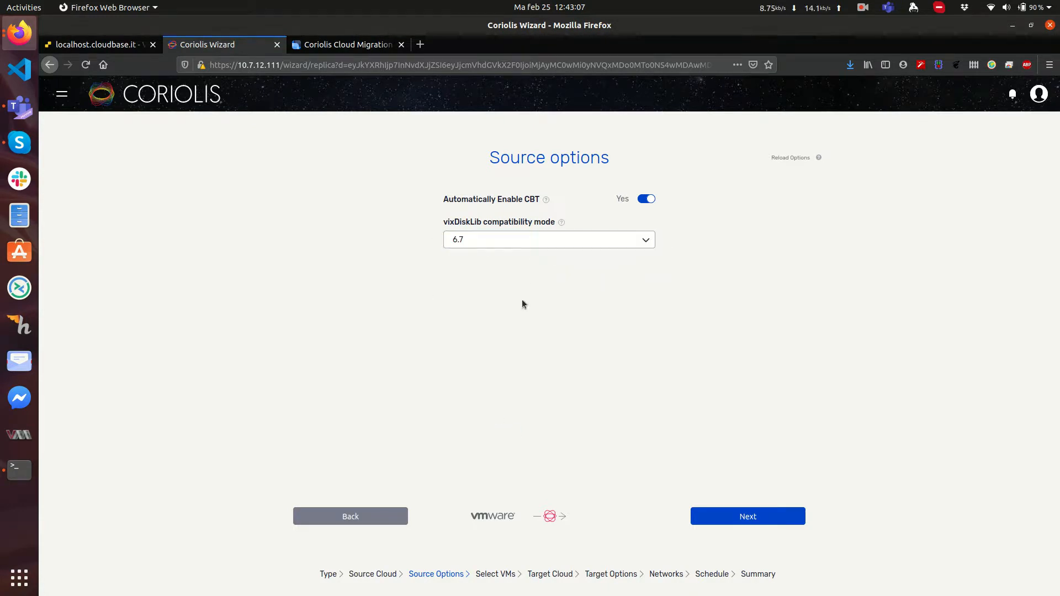
pyautogui.moveTo(606, 392)
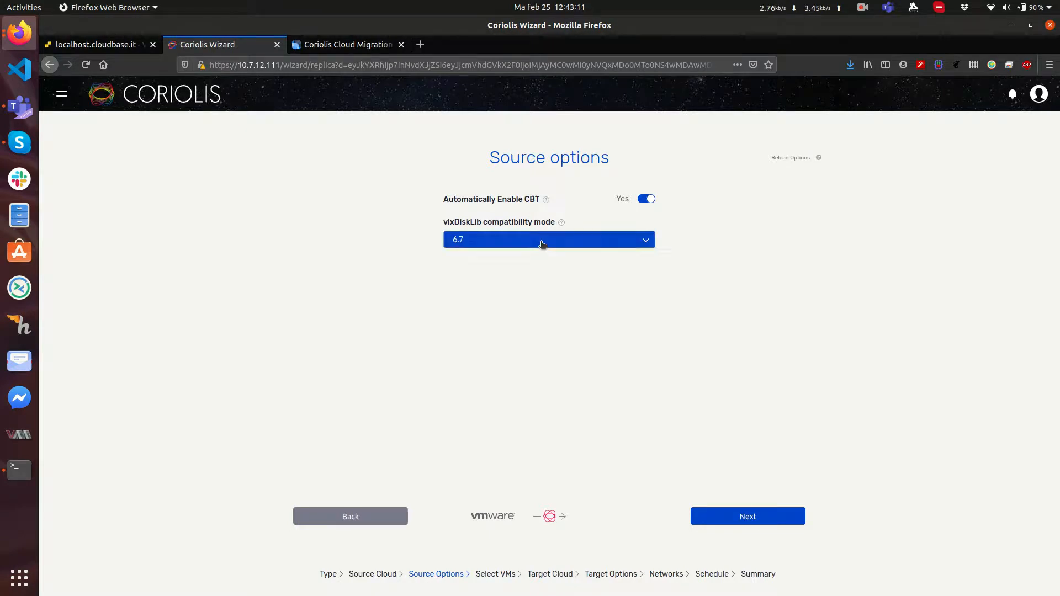
pyautogui.click(549, 240)
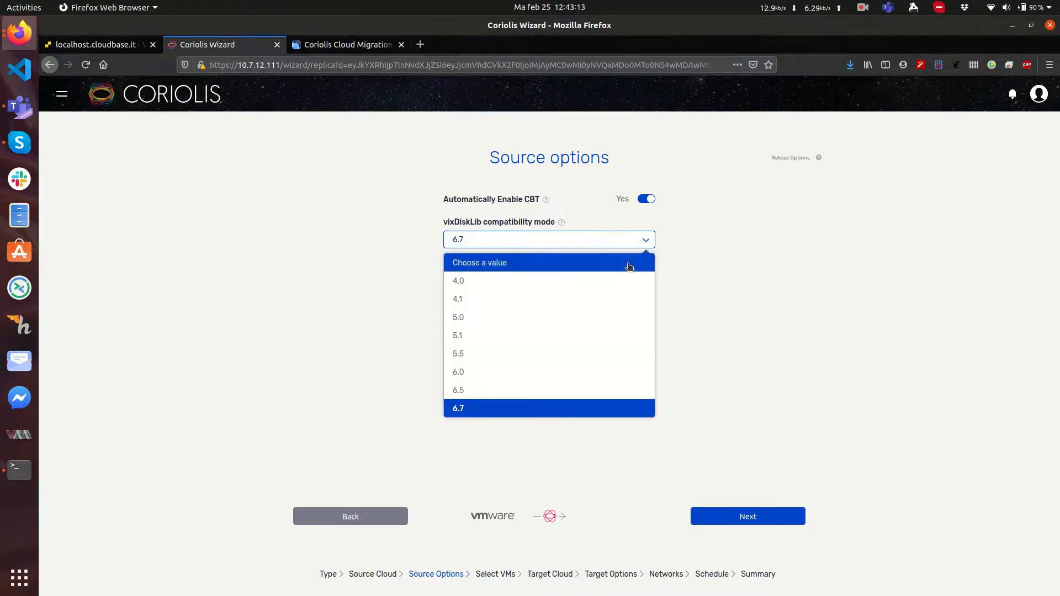
pyautogui.click(458, 409)
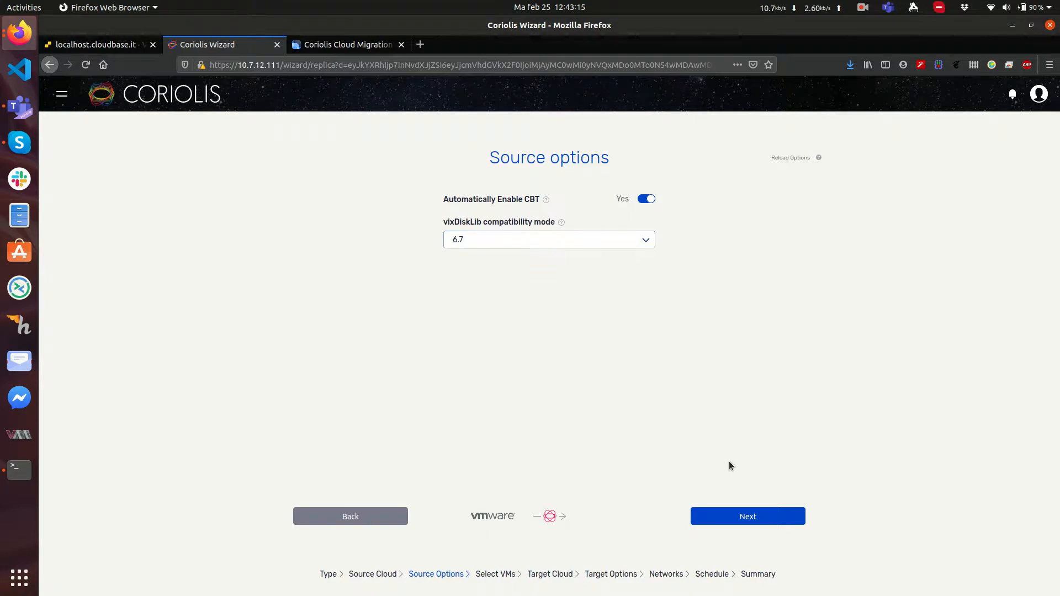
pyautogui.moveTo(710, 343)
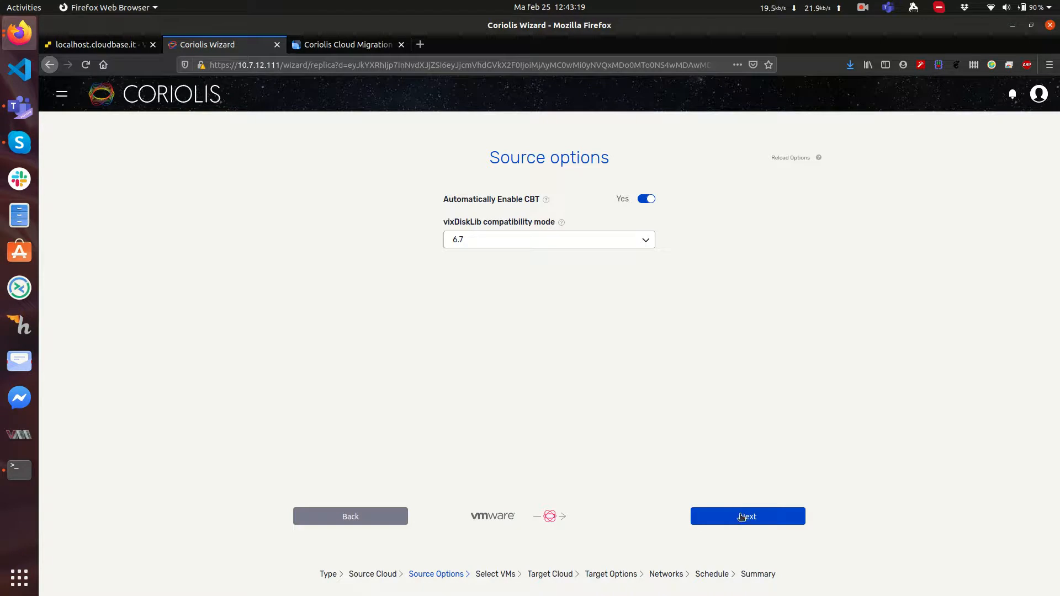
# Step: Keep CentOS7 as the instance and pick [NUC] Kubevirt as the target cloud
pyautogui.click(747, 516)
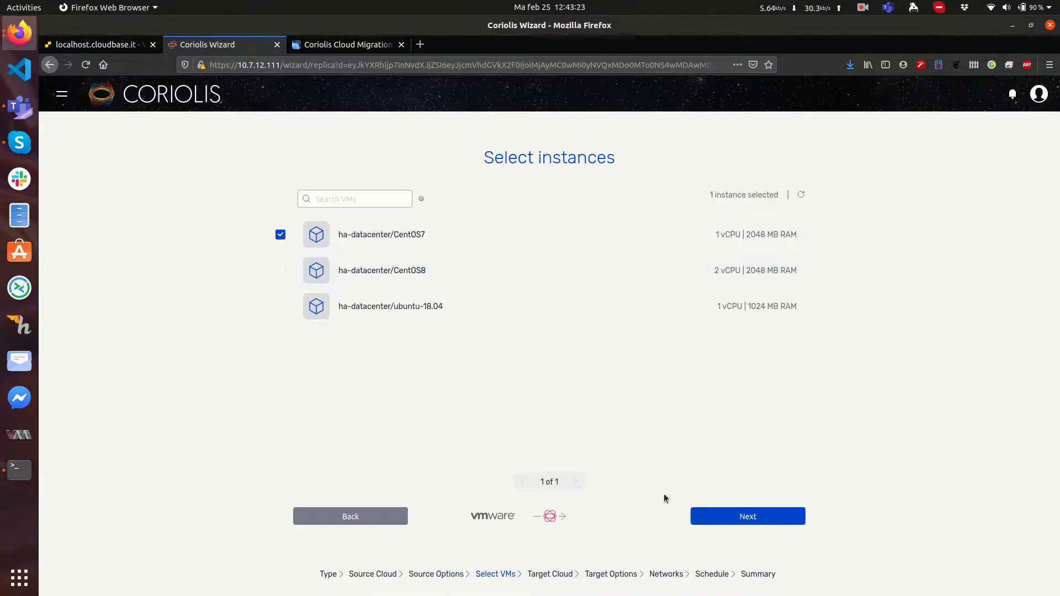
pyautogui.click(748, 516)
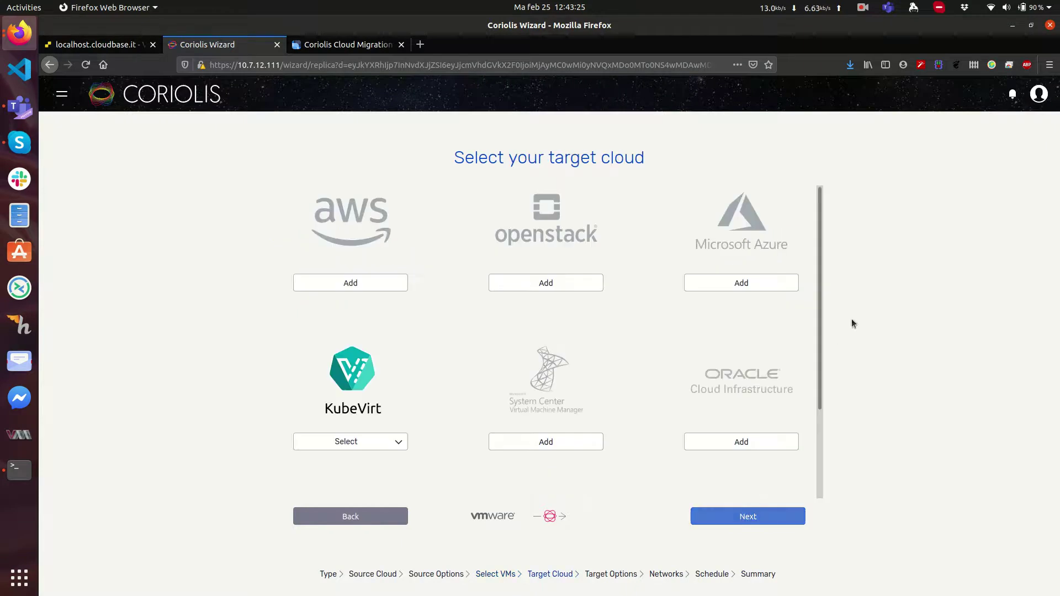
pyautogui.click(350, 442)
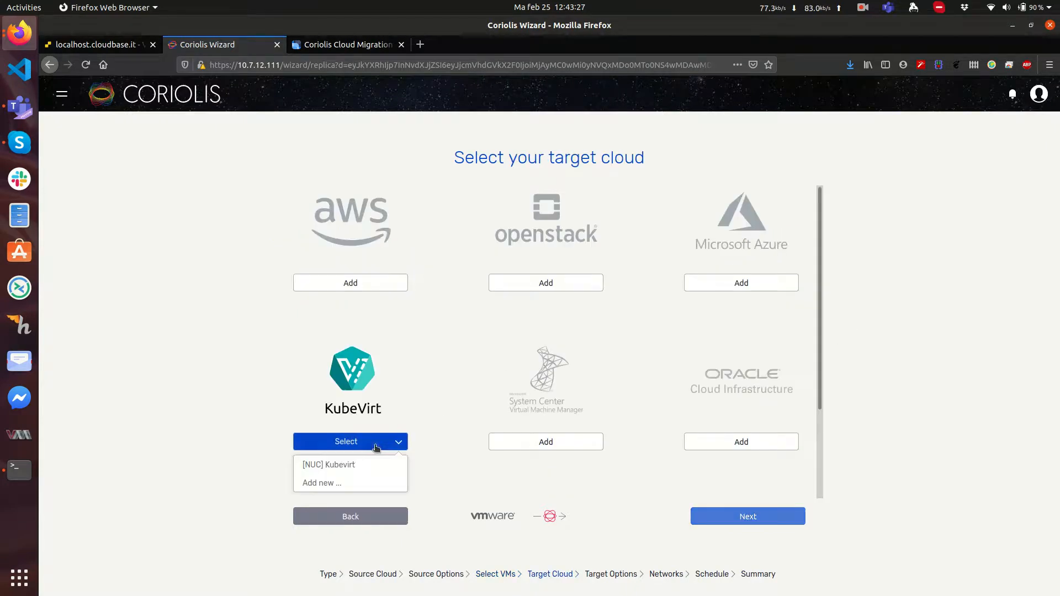
pyautogui.click(327, 465)
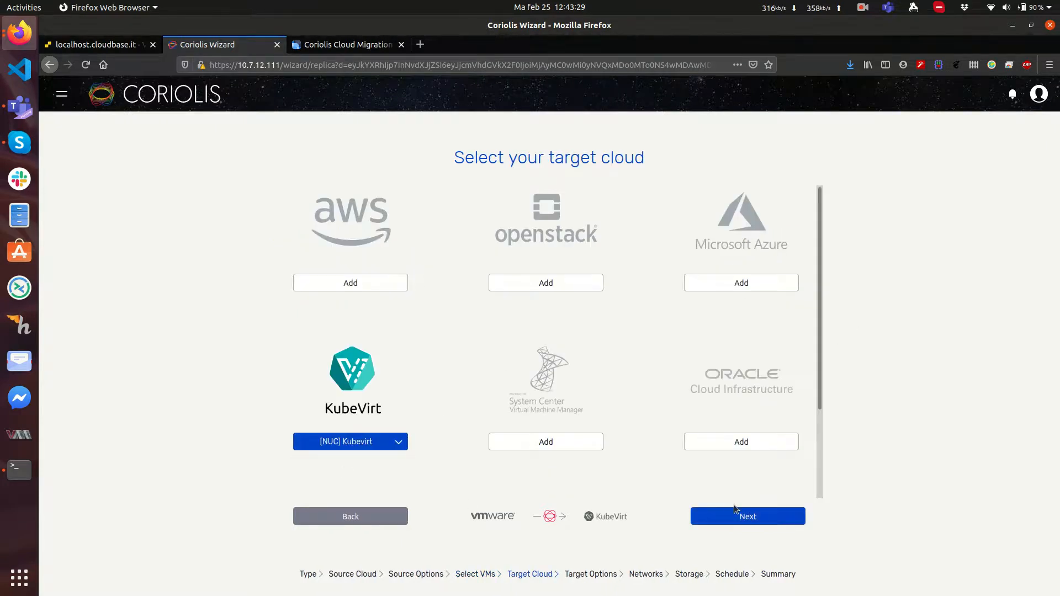
pyautogui.click(747, 516)
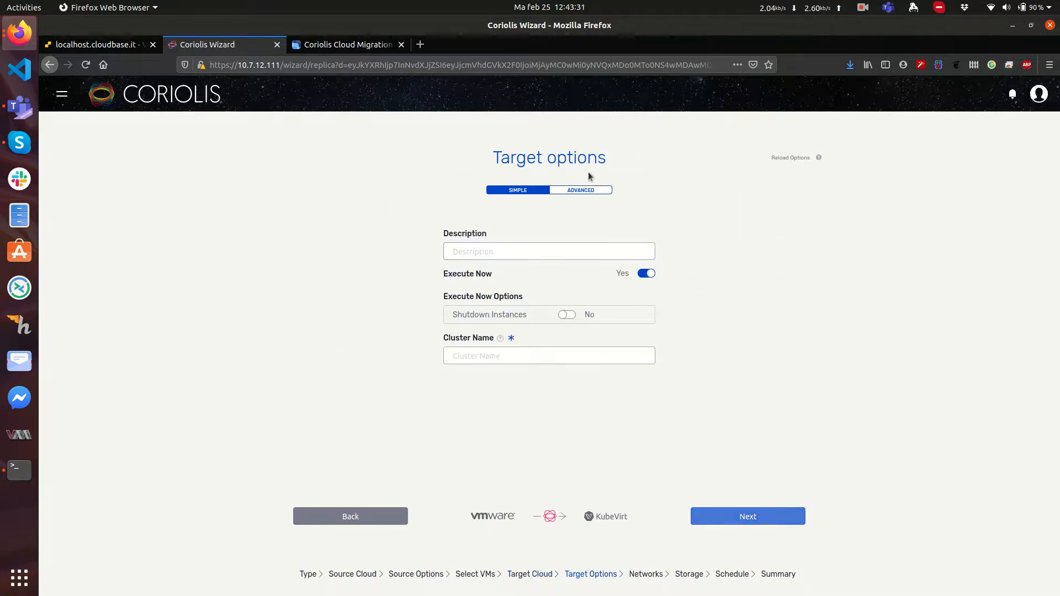
# Step: In advanced target options, enter cluster name cluster.local and set disk sync image coriolis-writer:latest
pyautogui.click(580, 190)
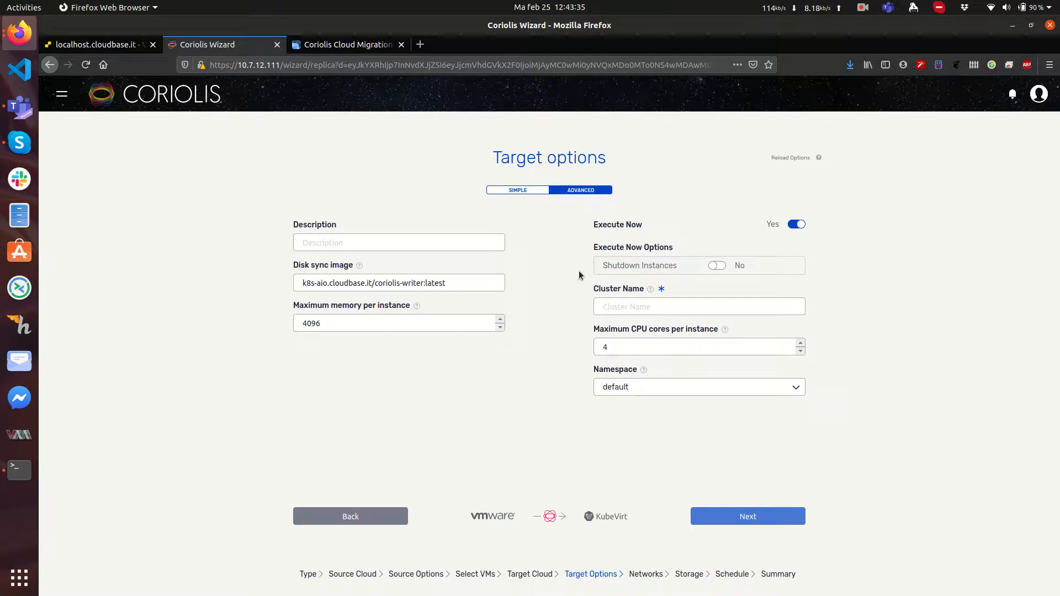
pyautogui.moveTo(529, 173)
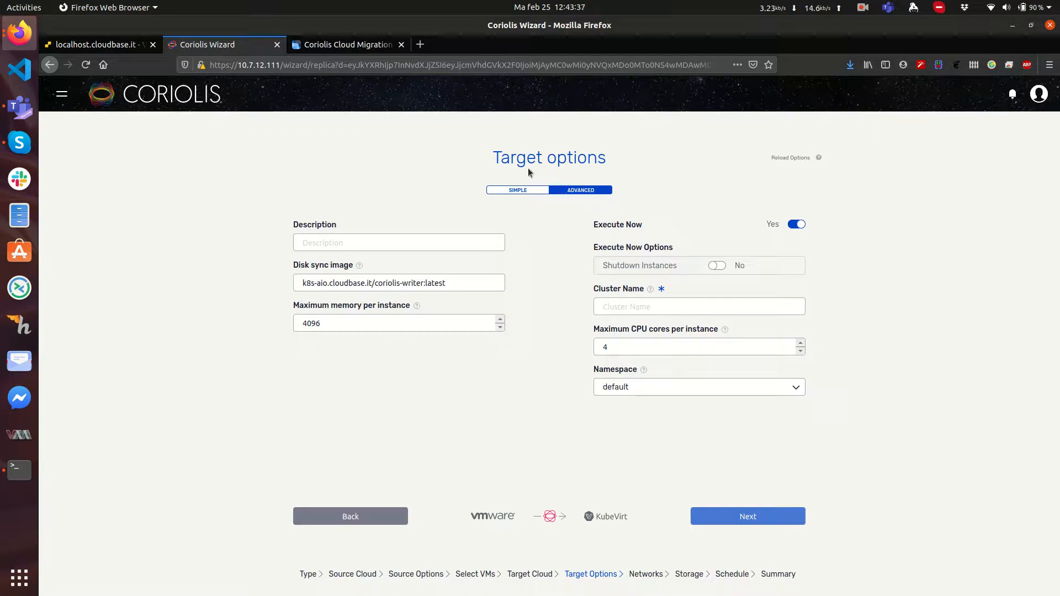
pyautogui.click(699, 306)
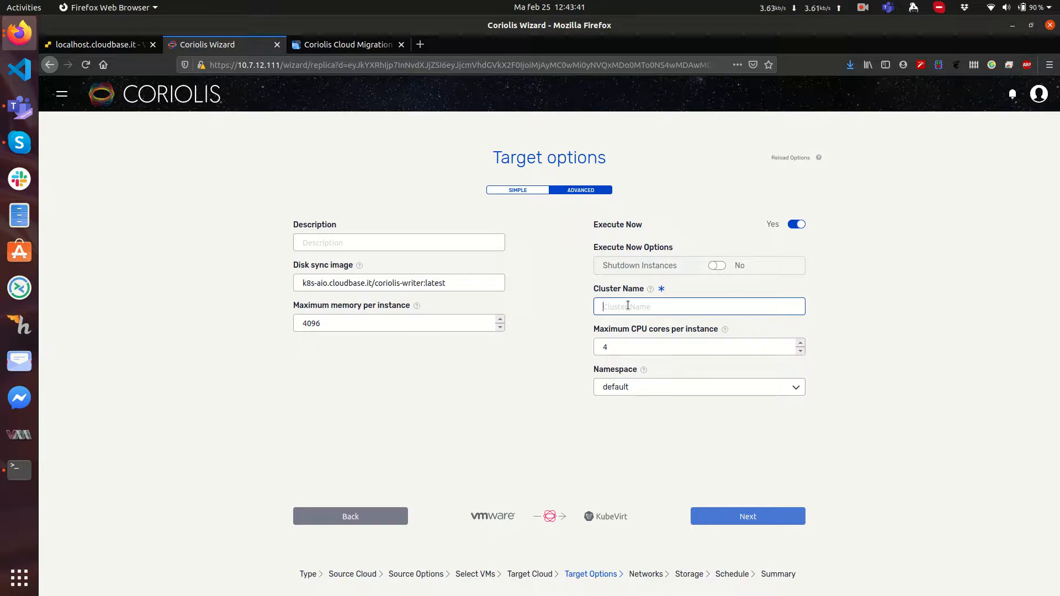
pyautogui.write('c')
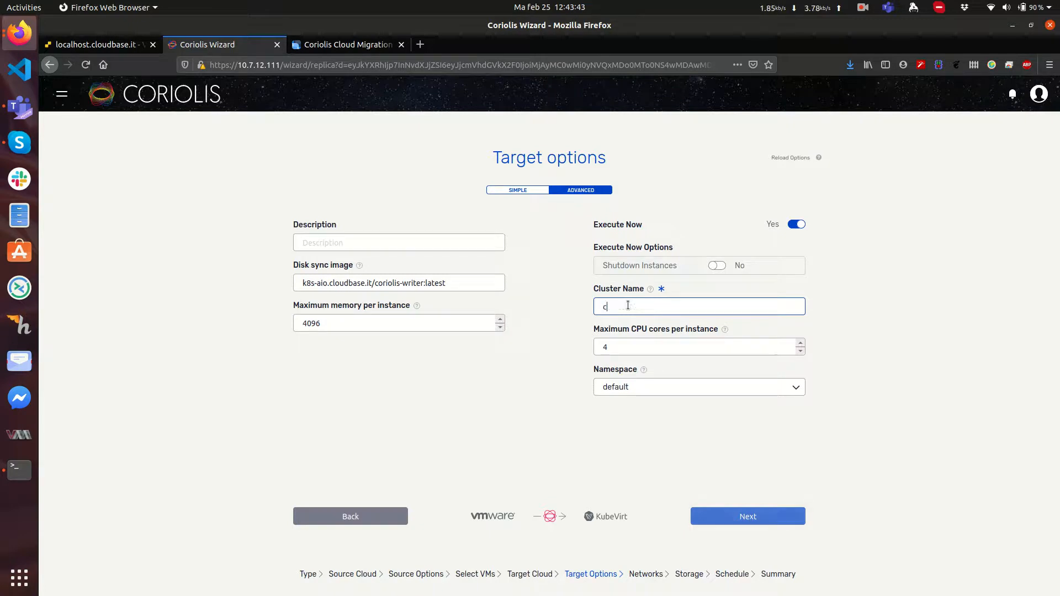
pyautogui.write('luster.local')
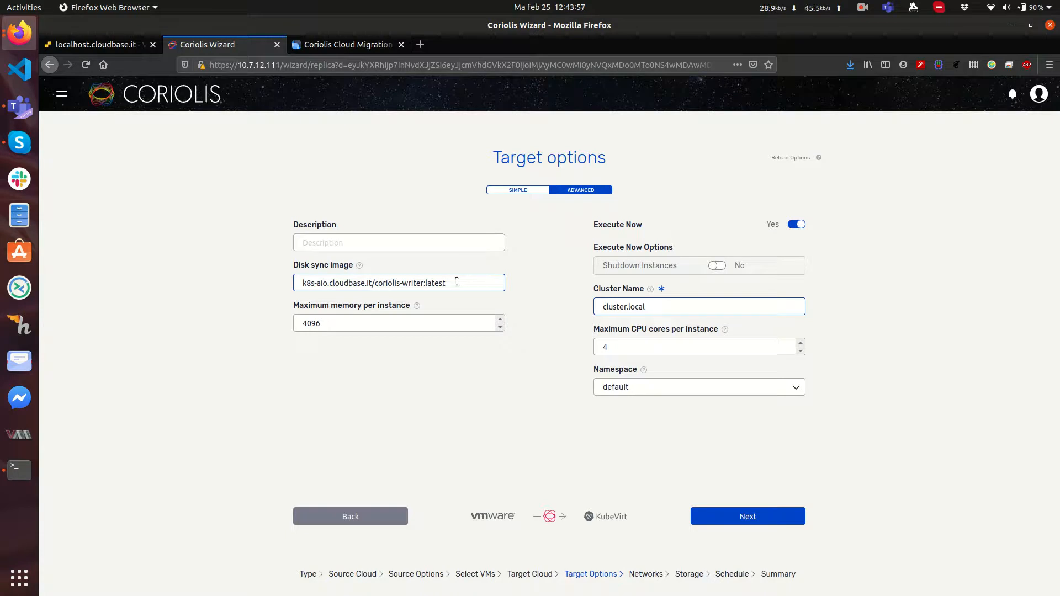
pyautogui.doubleClick(435, 283)
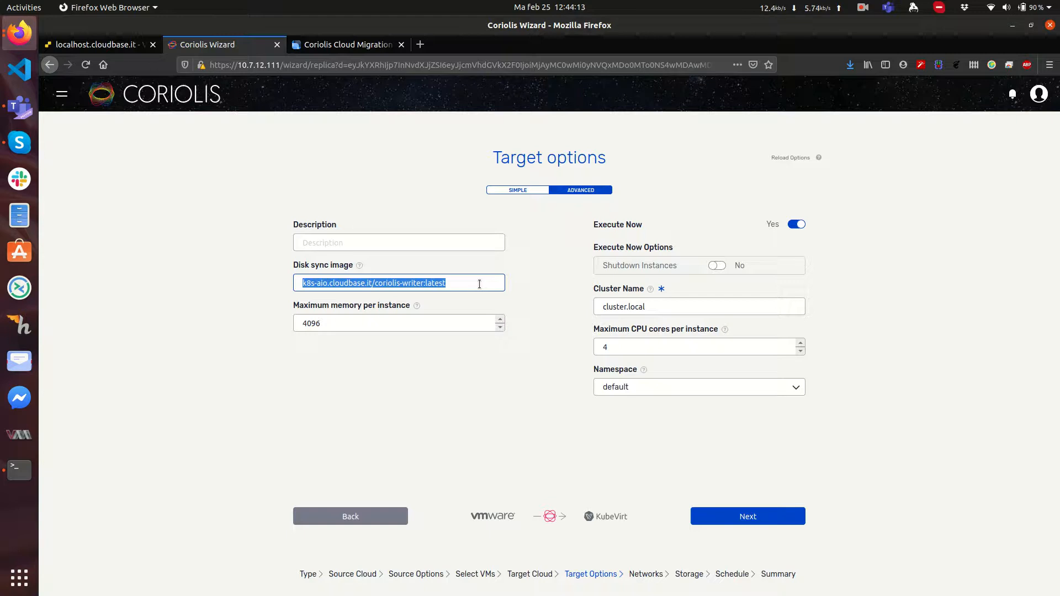
pyautogui.moveTo(535, 322)
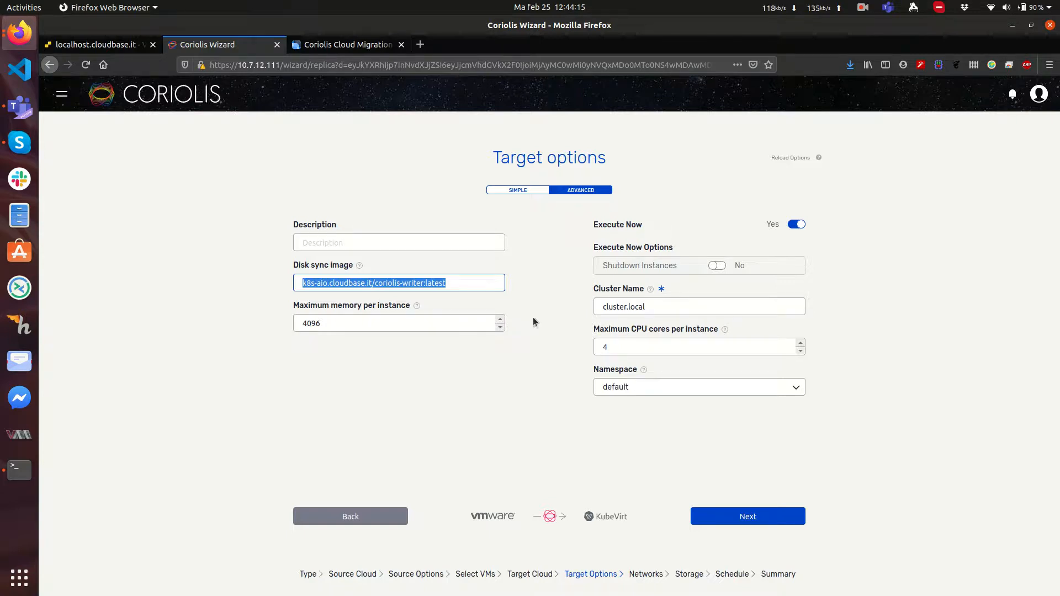
pyautogui.moveTo(566, 340)
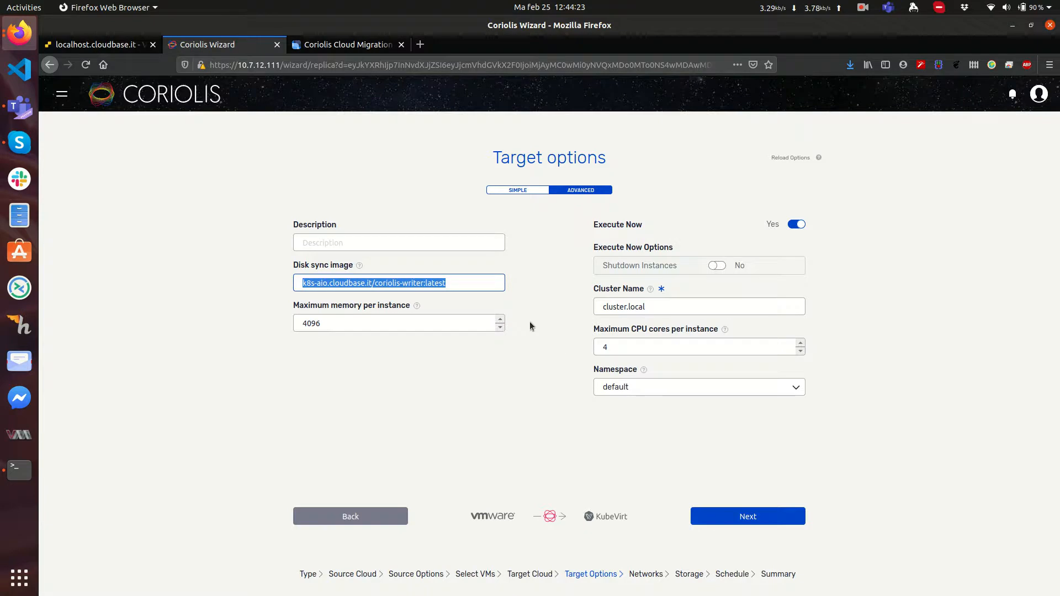
pyautogui.moveTo(555, 344)
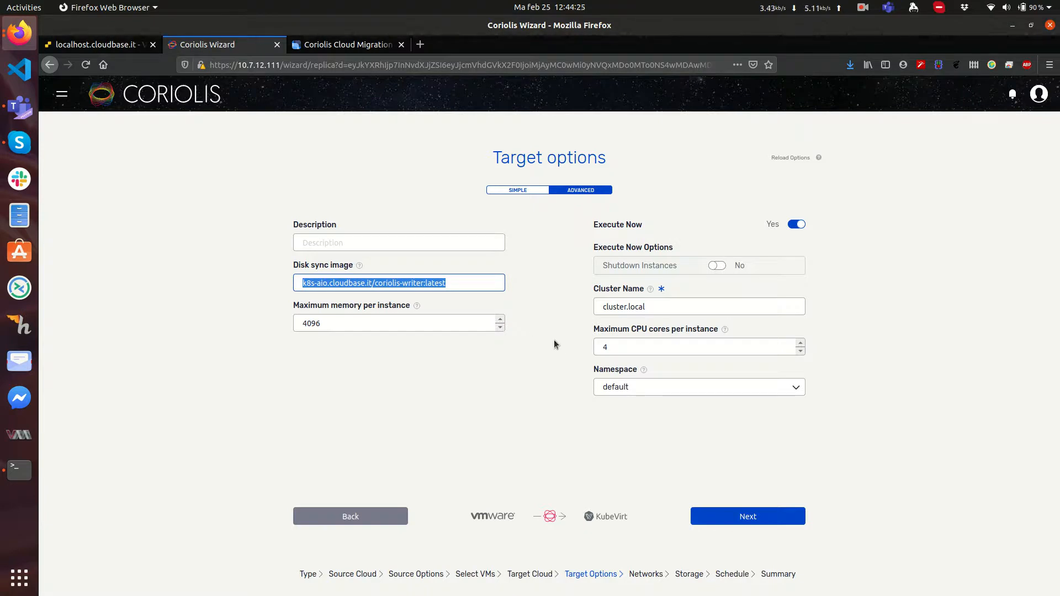
pyautogui.moveTo(571, 391)
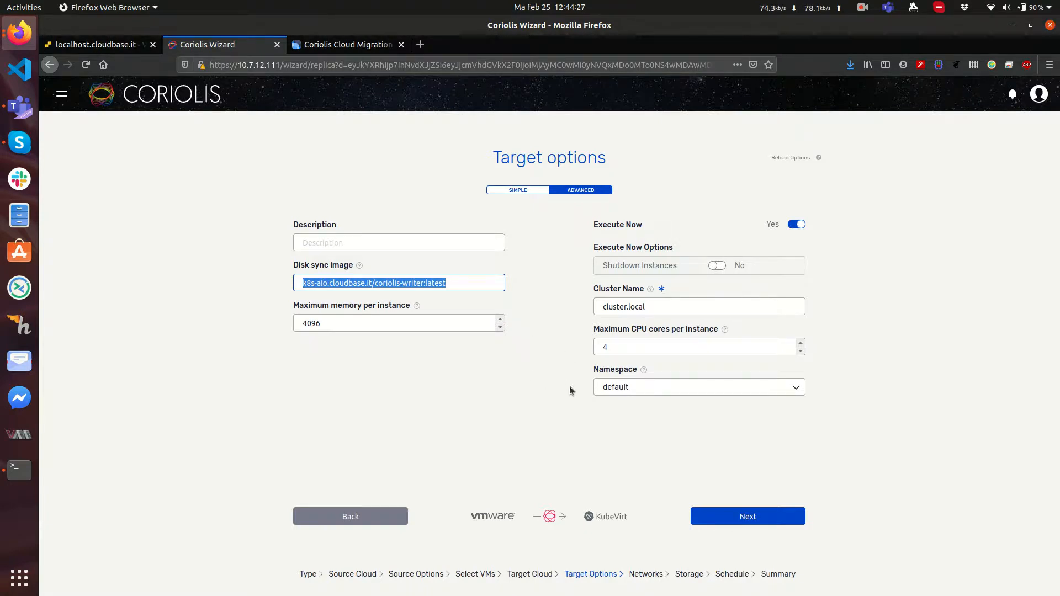
pyautogui.moveTo(573, 403)
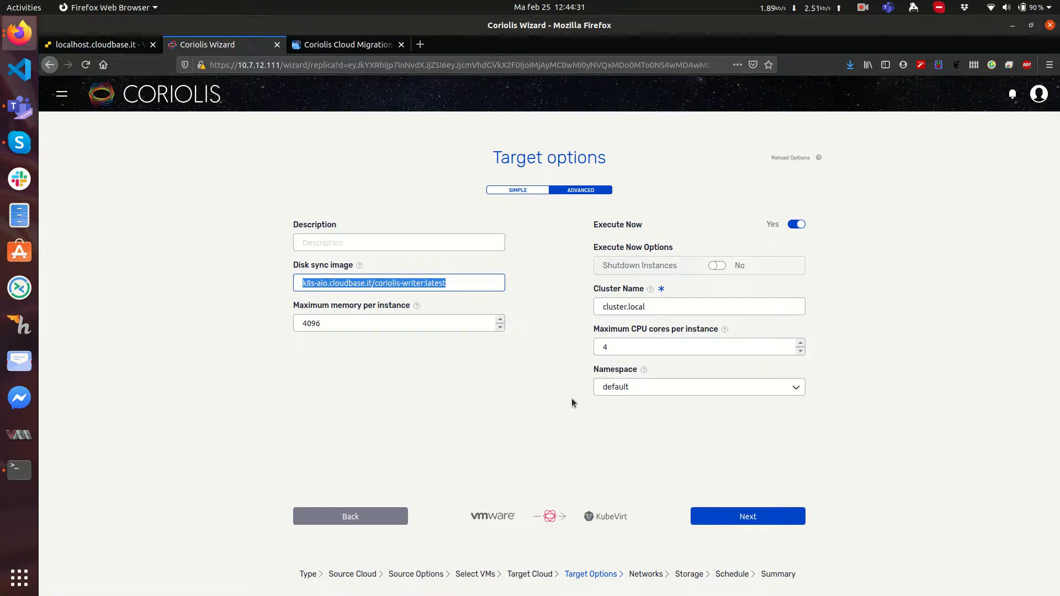
pyautogui.moveTo(529, 347)
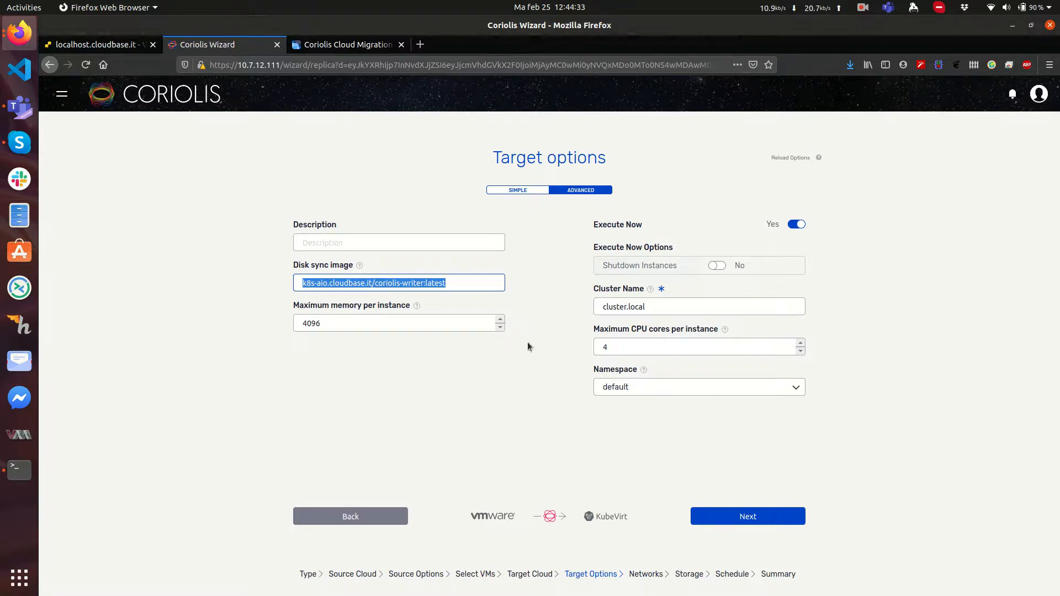
pyautogui.moveTo(559, 367)
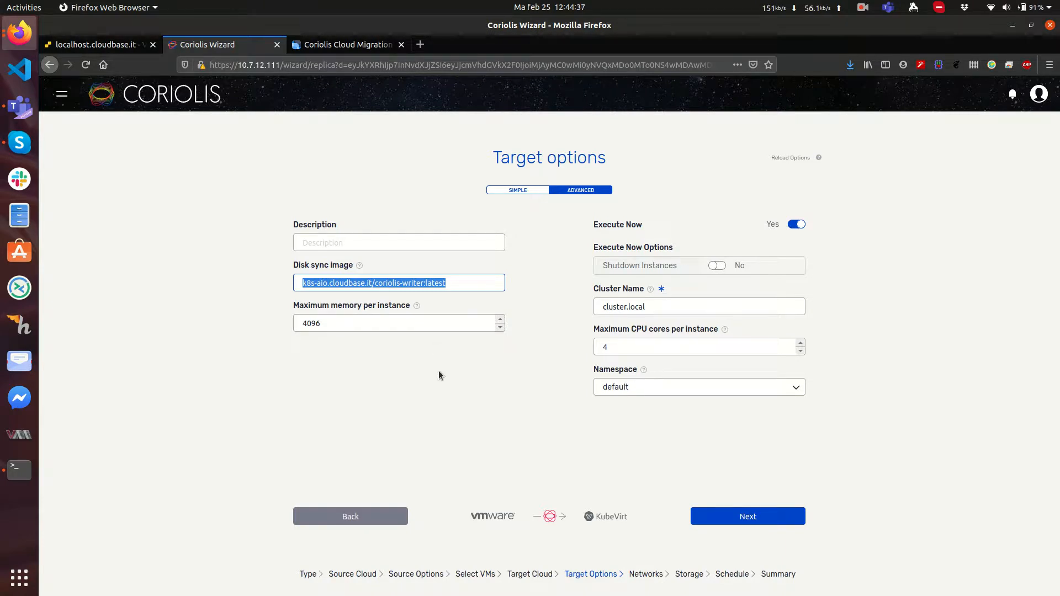
pyautogui.moveTo(471, 433)
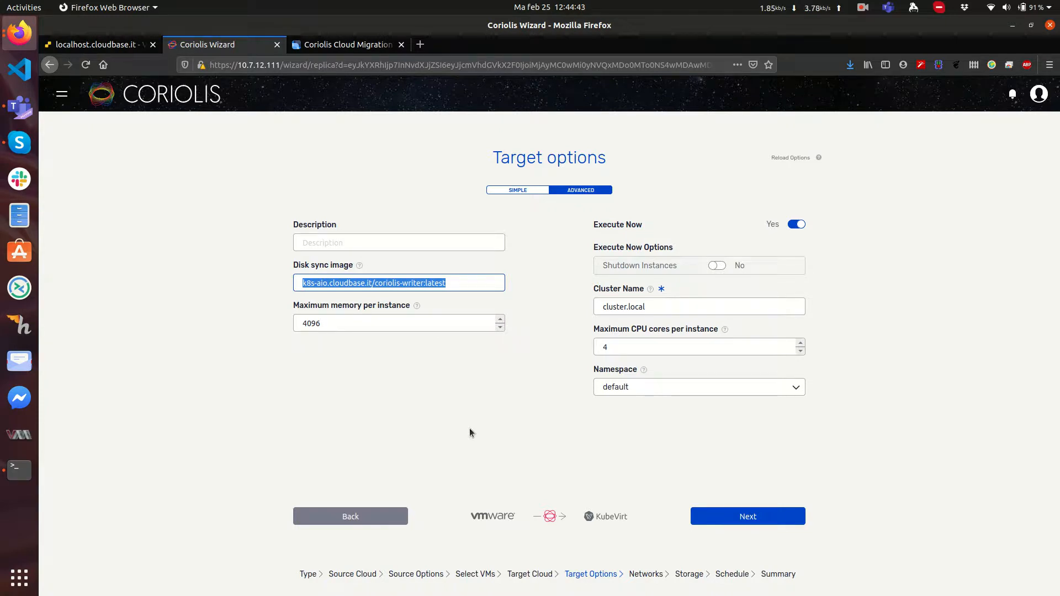
pyautogui.moveTo(544, 480)
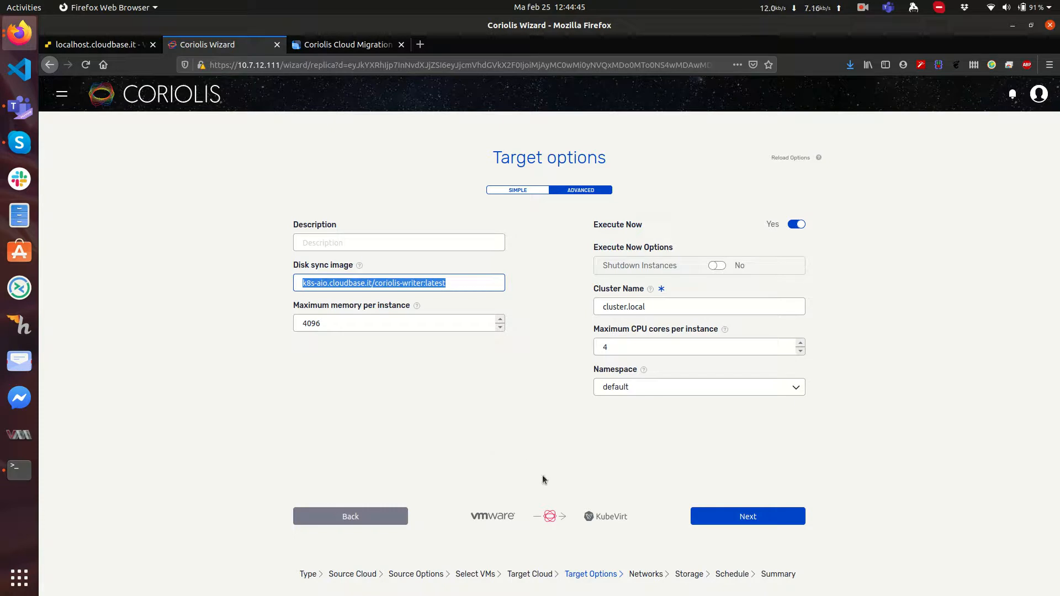
pyautogui.moveTo(545, 422)
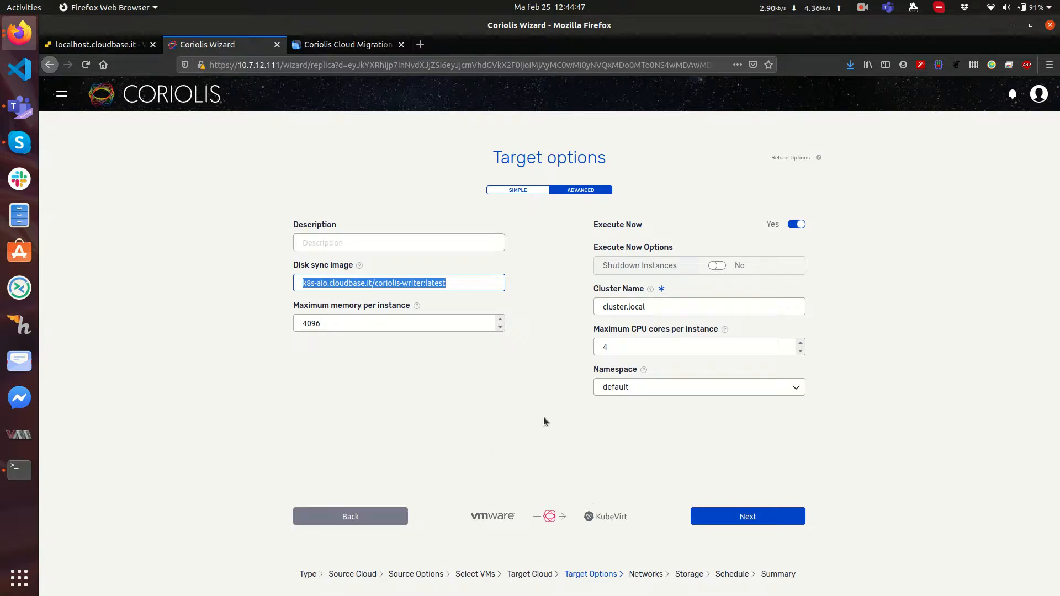
pyautogui.moveTo(345, 402)
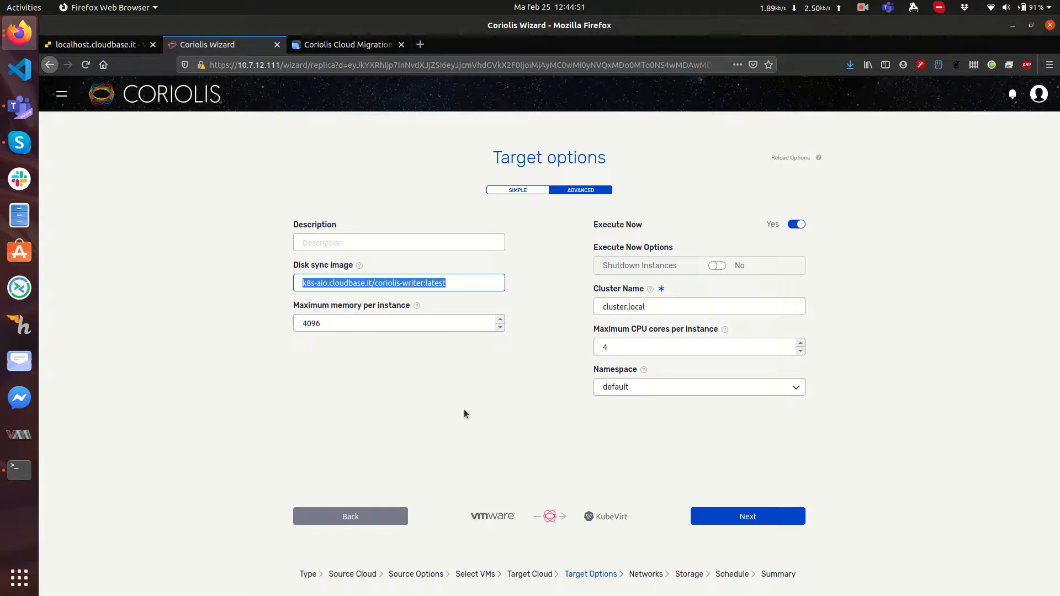
pyautogui.moveTo(441, 367)
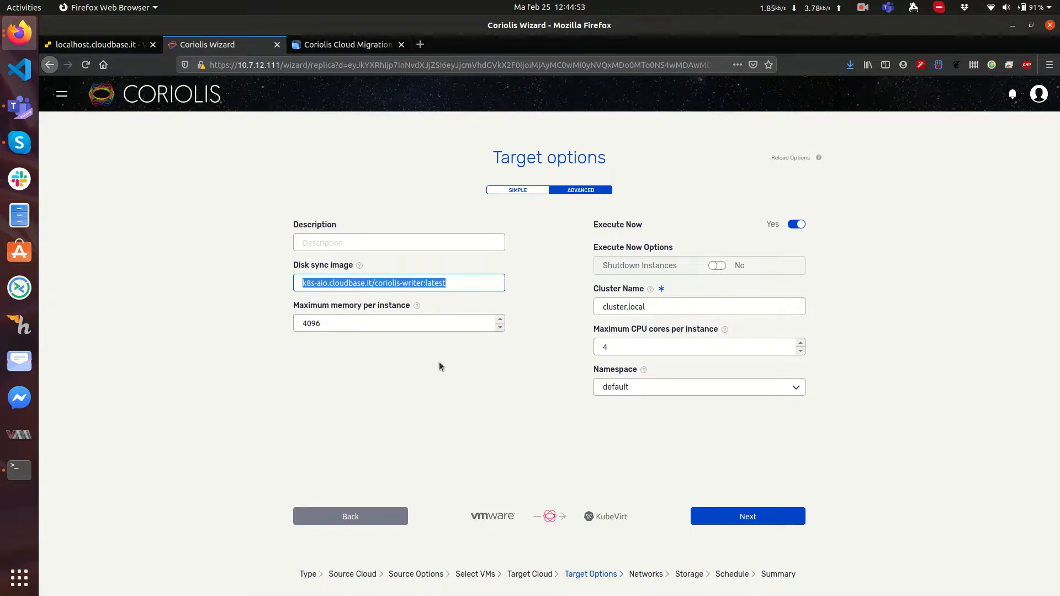
pyautogui.moveTo(639, 426)
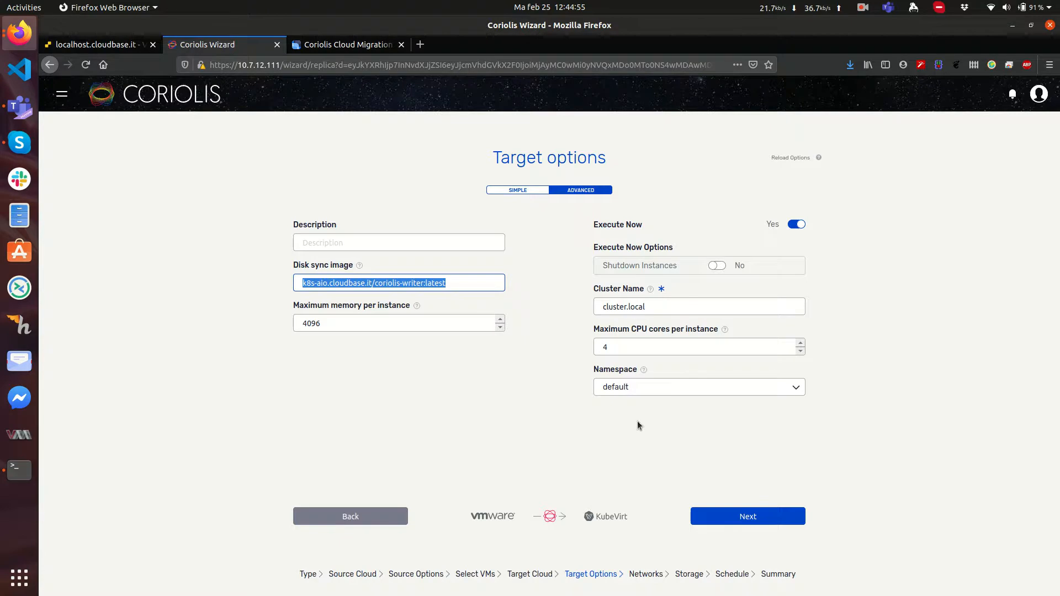
pyautogui.moveTo(570, 388)
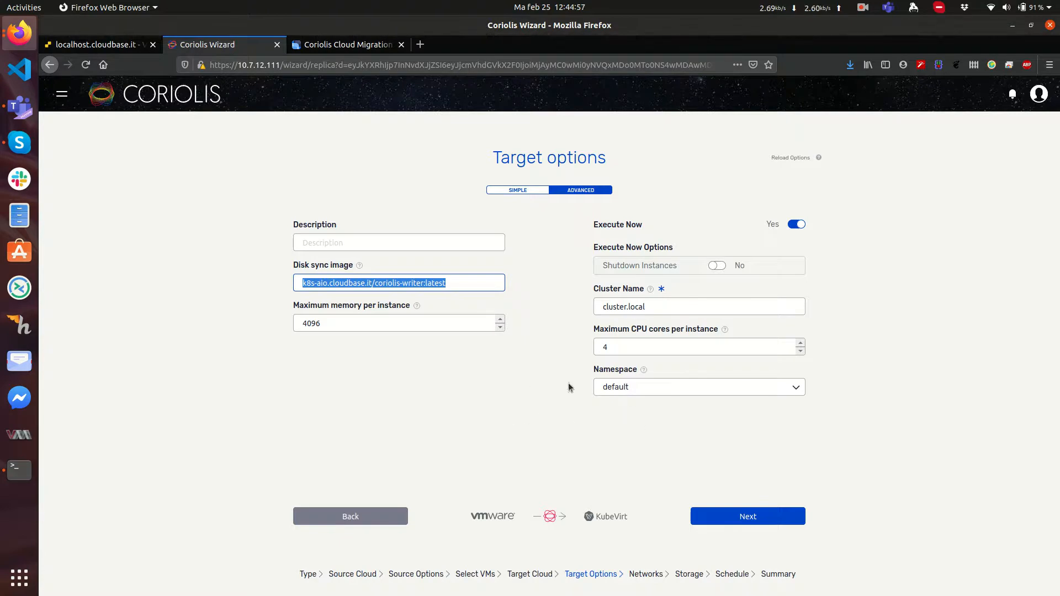
pyautogui.moveTo(443, 445)
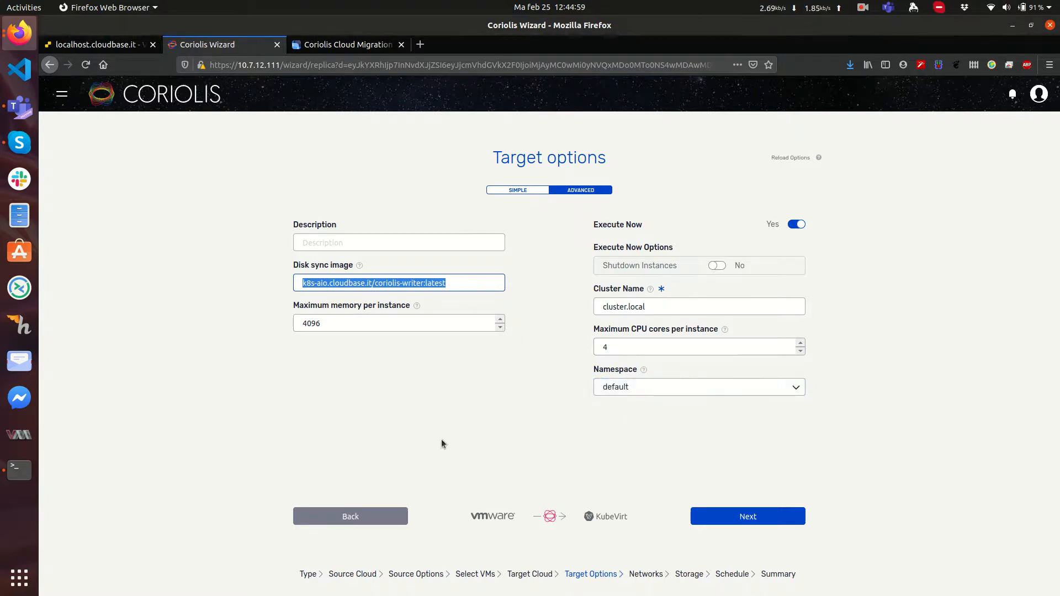
pyautogui.click(699, 388)
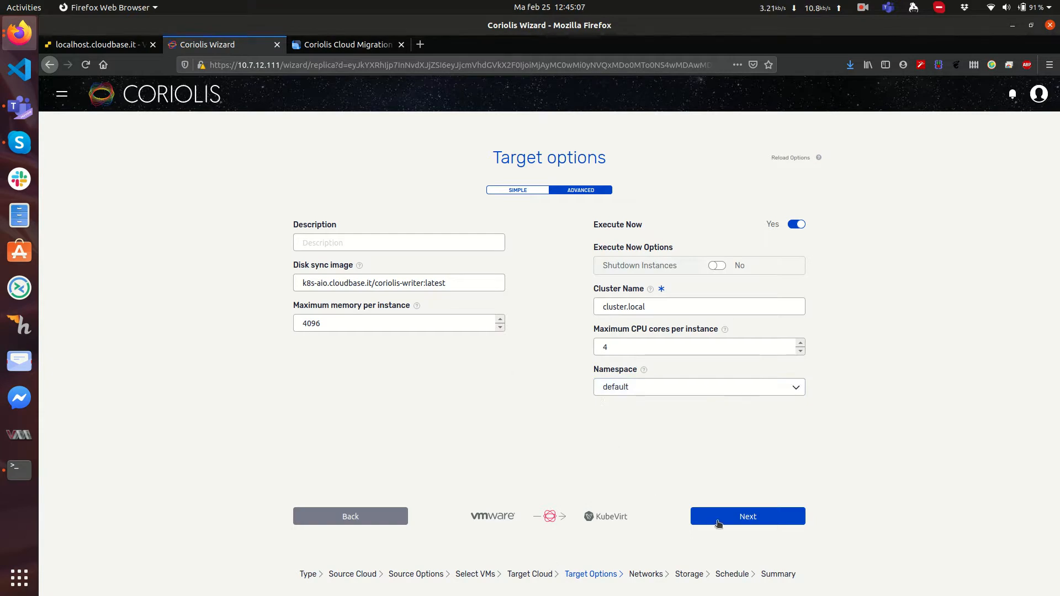
# Step: Advance to the Networks page and map VM Network to the 'default' network
pyautogui.click(748, 517)
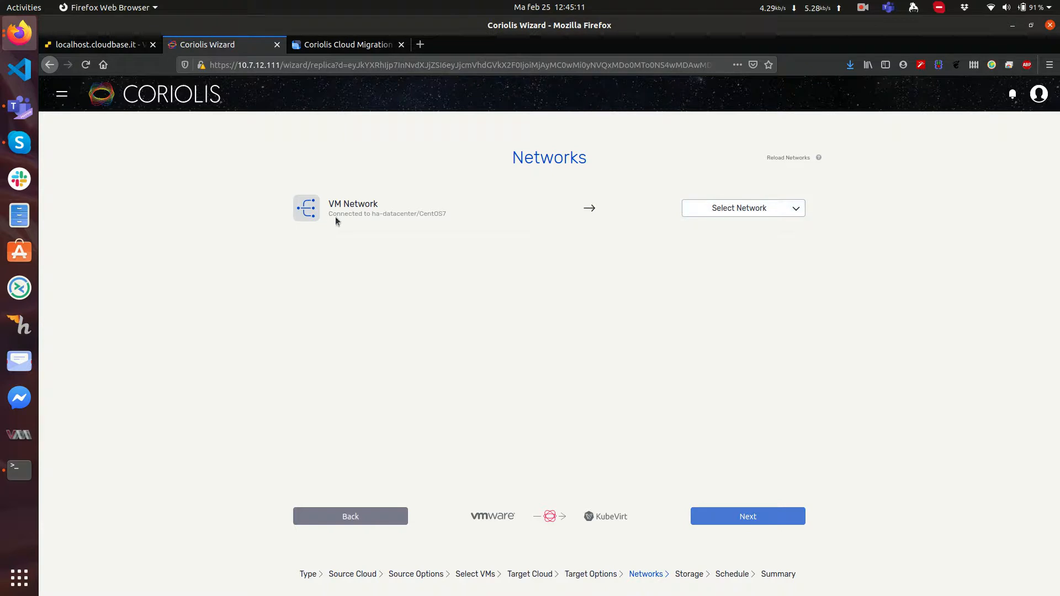
pyautogui.moveTo(390, 234)
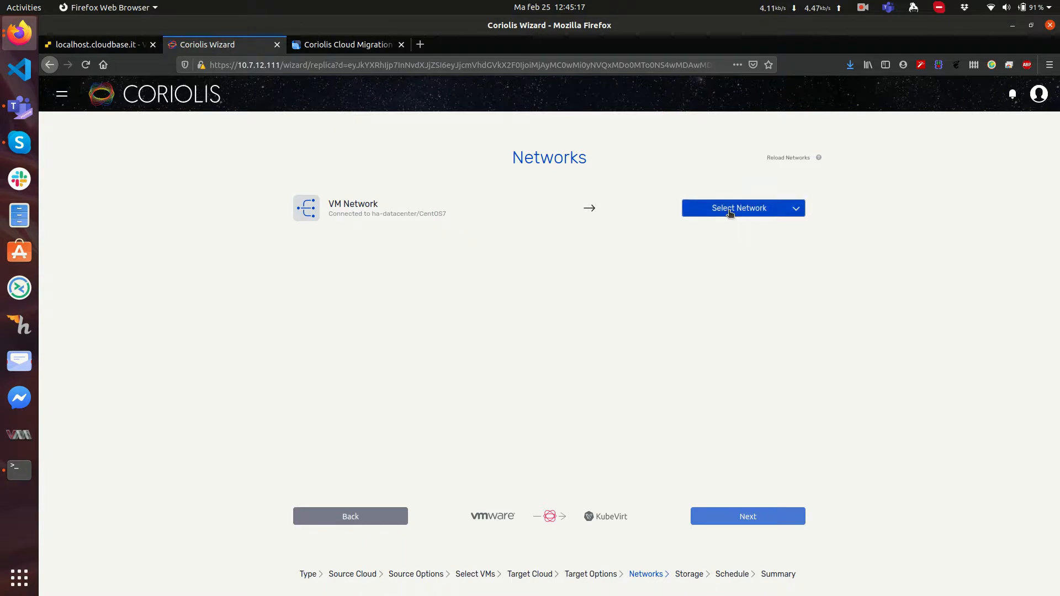
pyautogui.click(743, 208)
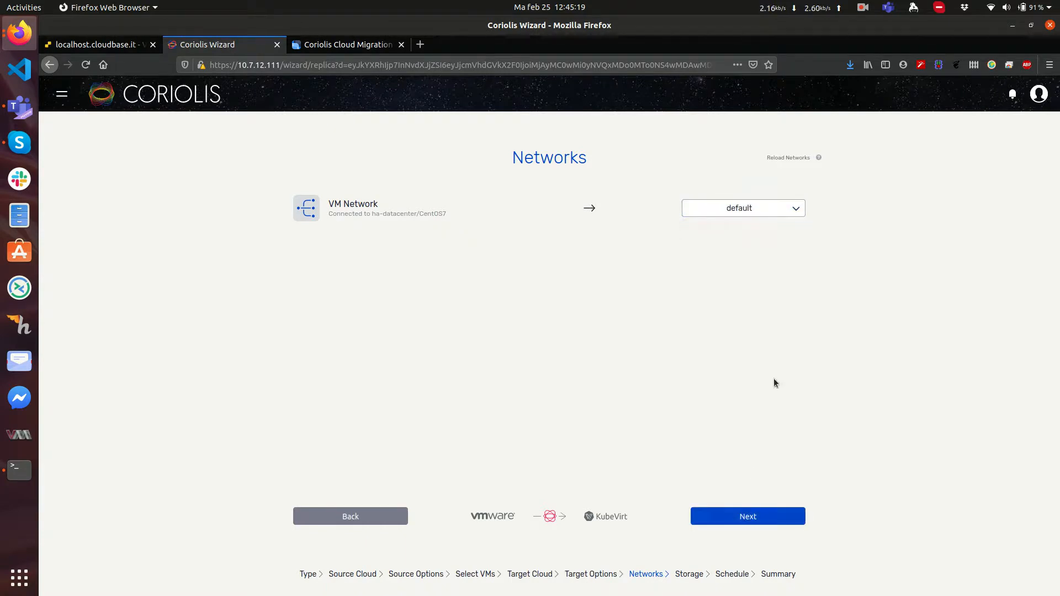
pyautogui.moveTo(353, 288)
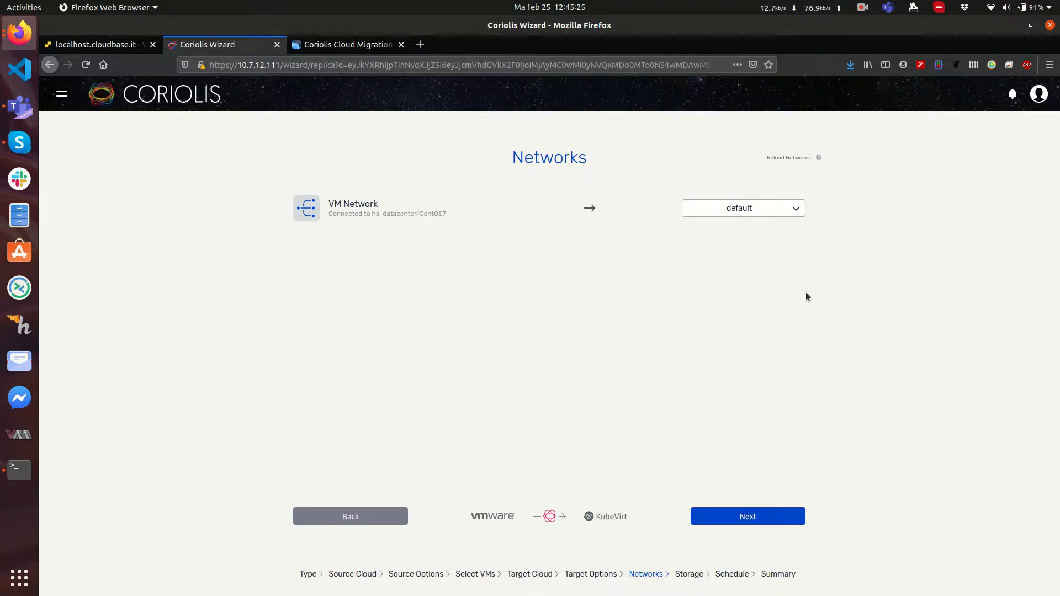
pyautogui.moveTo(719, 282)
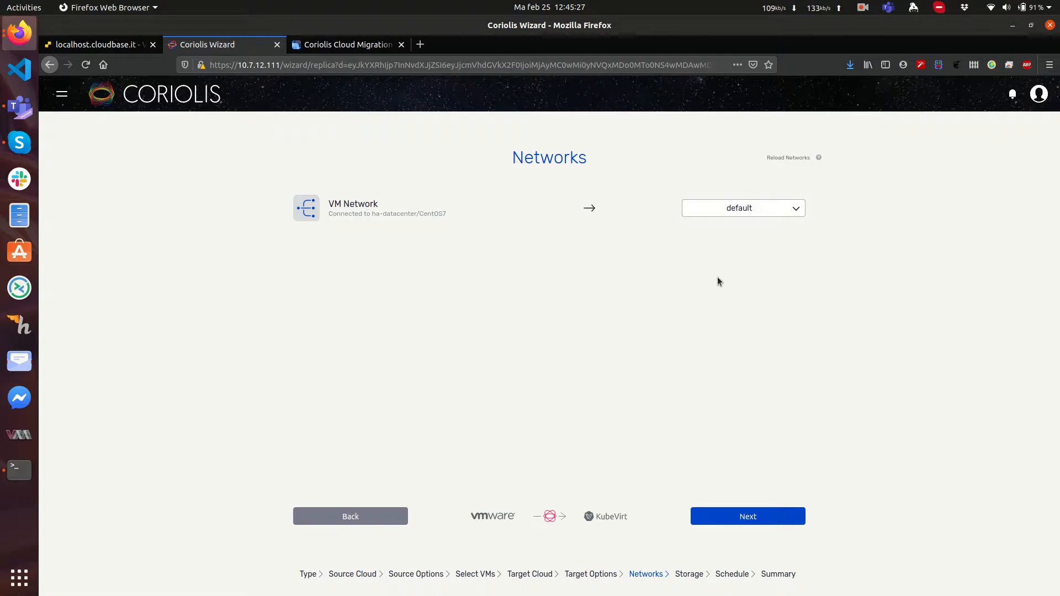
pyautogui.moveTo(755, 354)
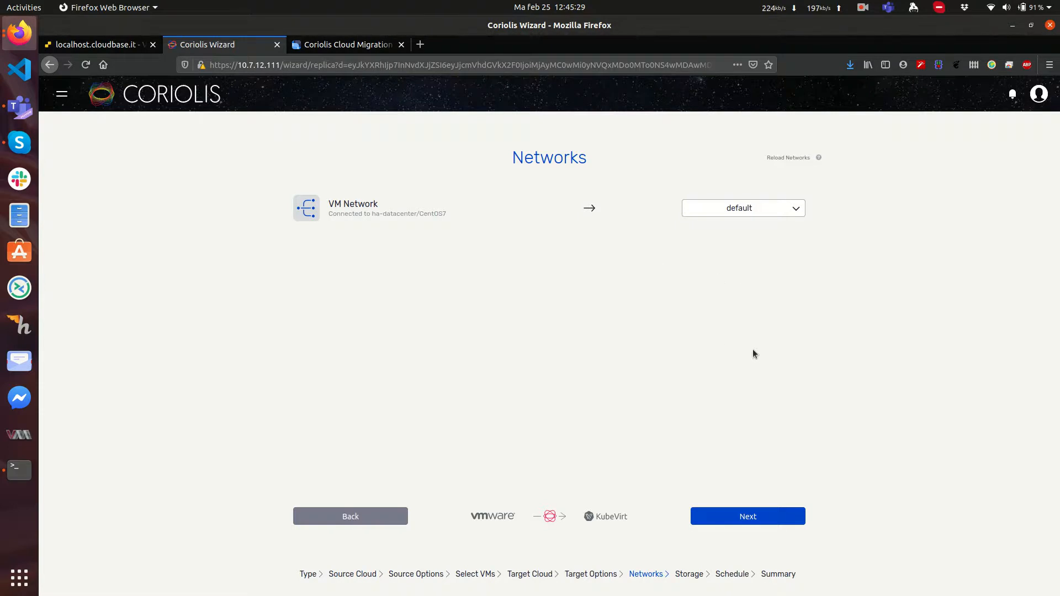
pyautogui.moveTo(478, 342)
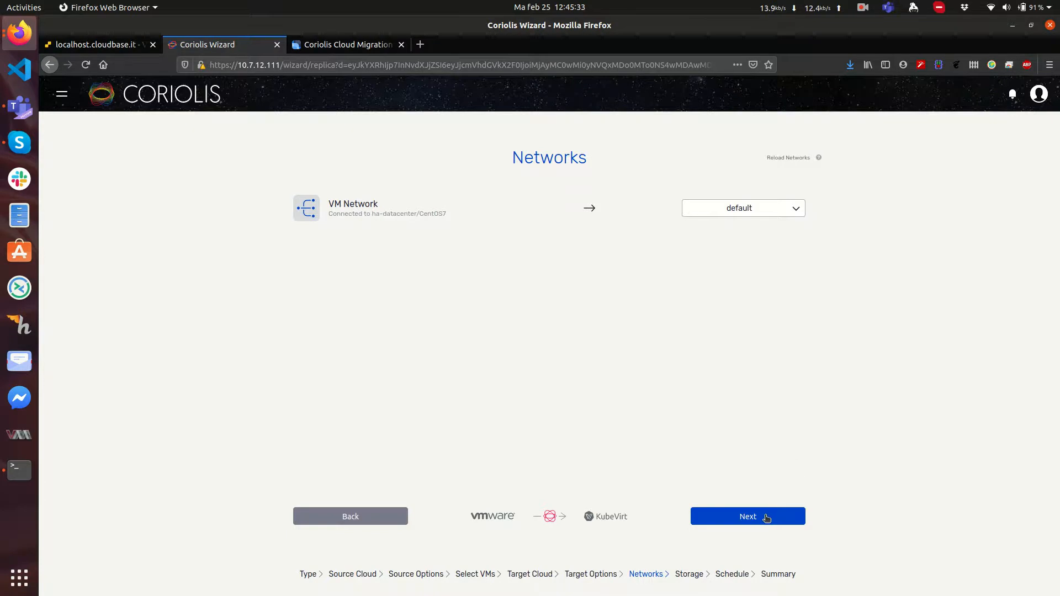
# Step: On Storage Mapping, set datastore1 and disk 2000 to csi-hostpath-sc
pyautogui.click(748, 516)
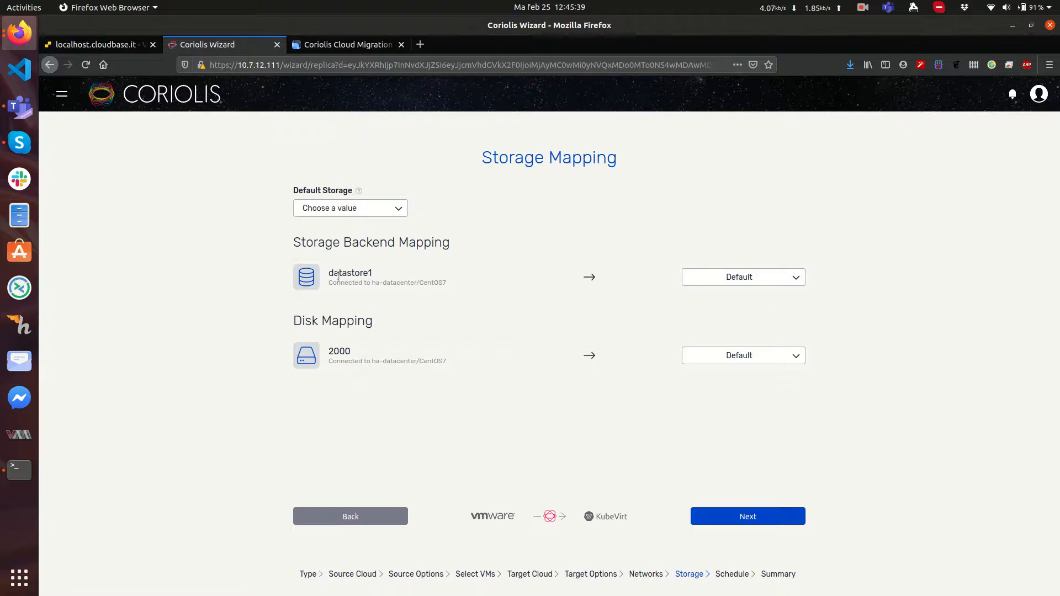
pyautogui.click(743, 277)
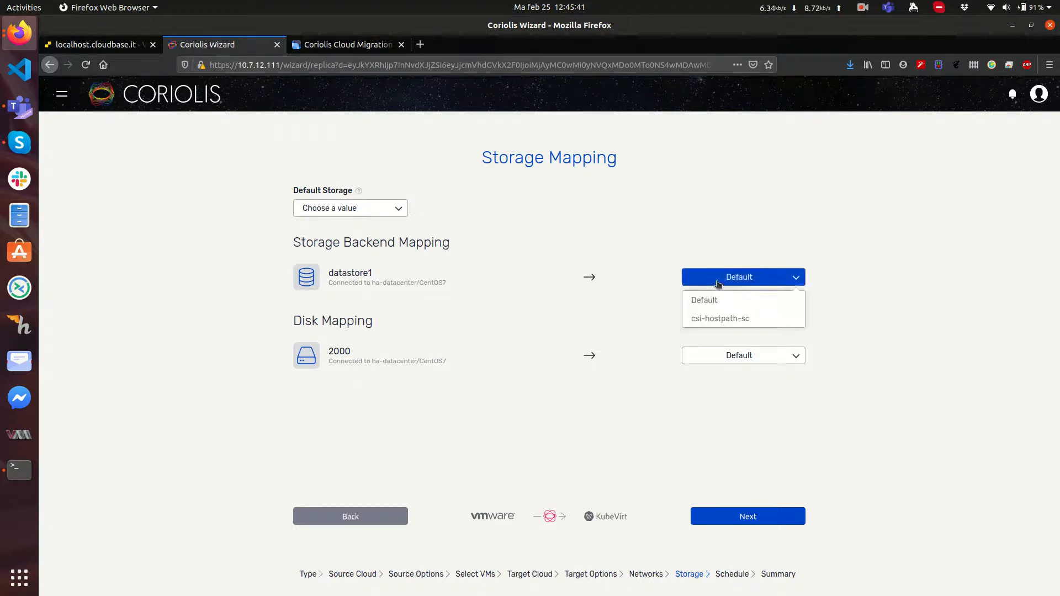
pyautogui.moveTo(734, 318)
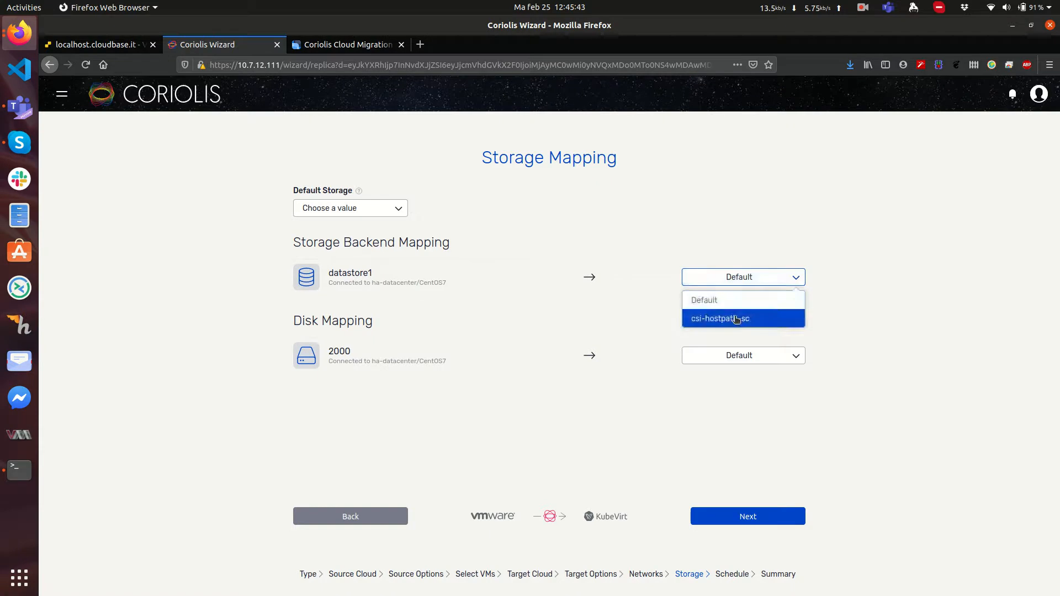
pyautogui.click(720, 319)
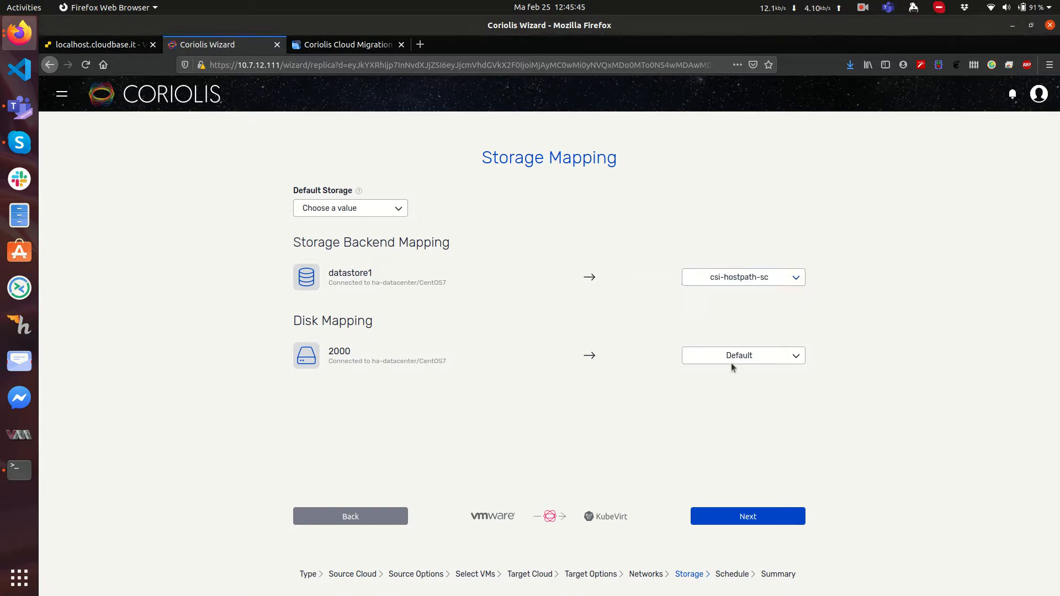
pyautogui.click(743, 355)
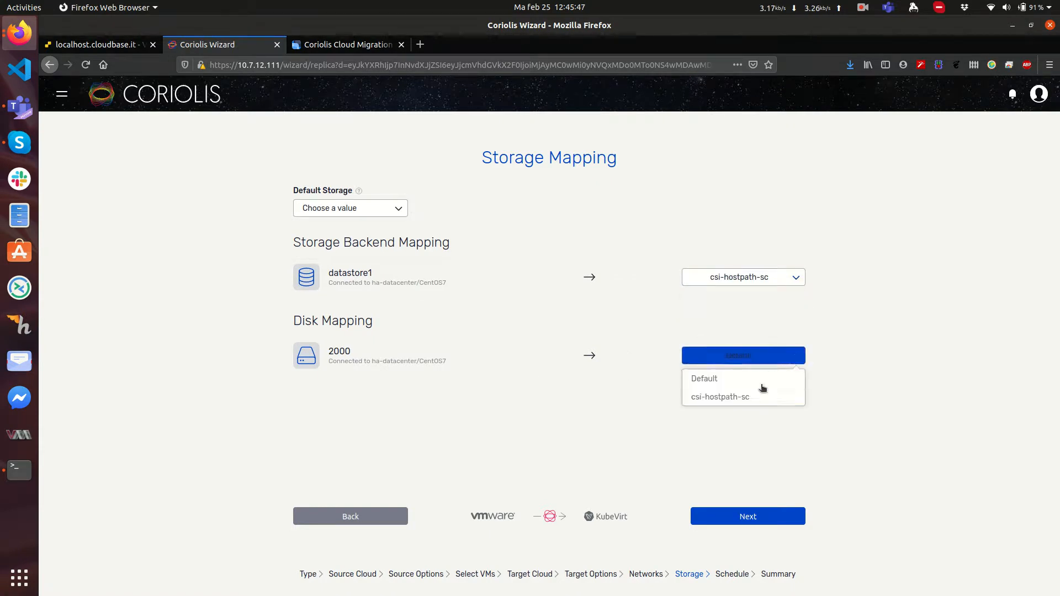
pyautogui.click(18, 470)
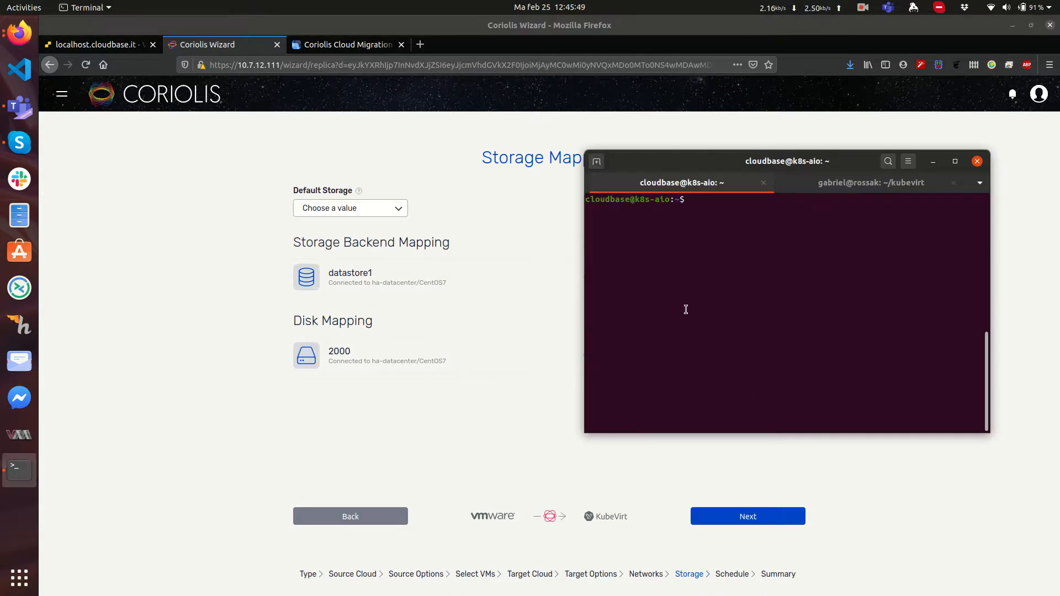
pyautogui.write('kube')
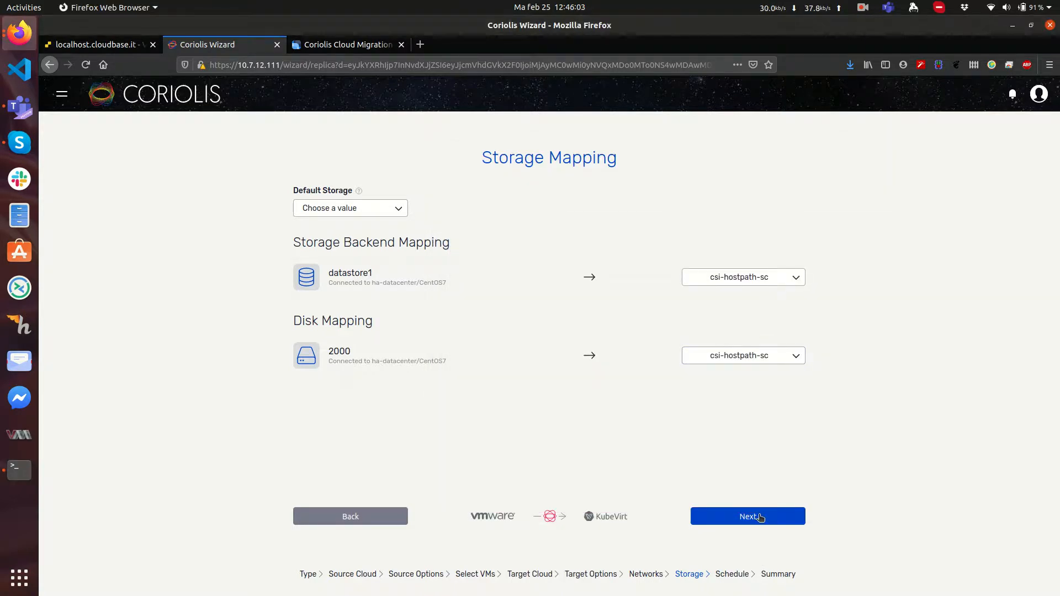
# Step: Advance to the Schedule page, leaving Add Schedule unused
pyautogui.click(748, 516)
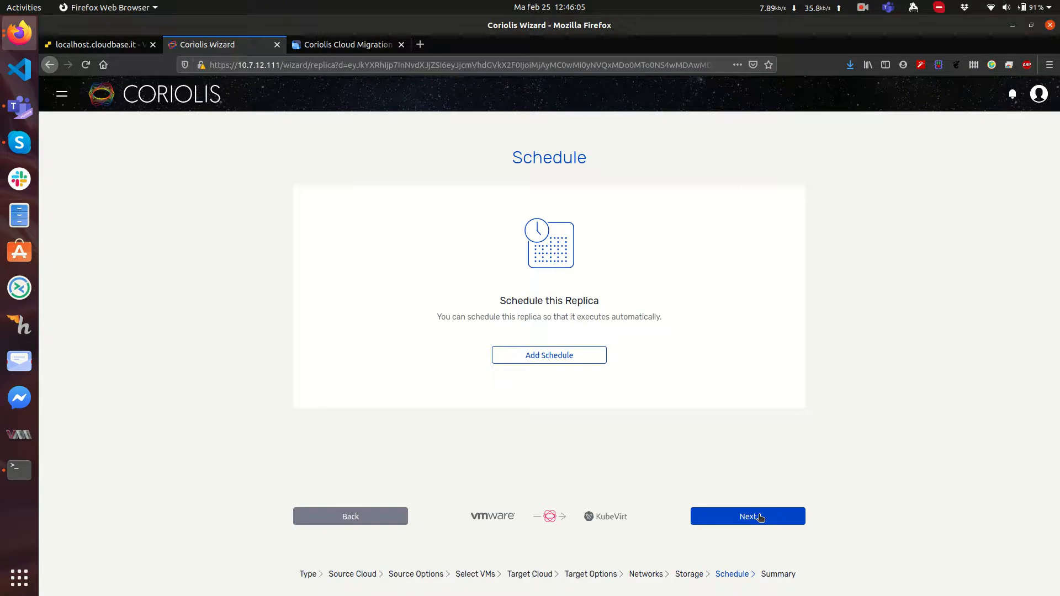
pyautogui.moveTo(752, 413)
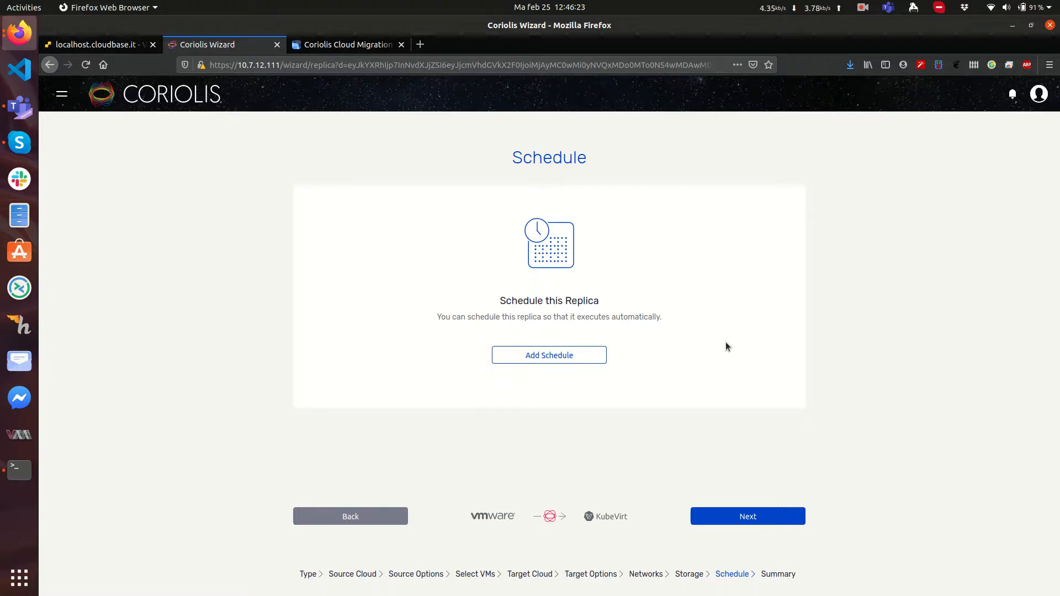
pyautogui.moveTo(701, 452)
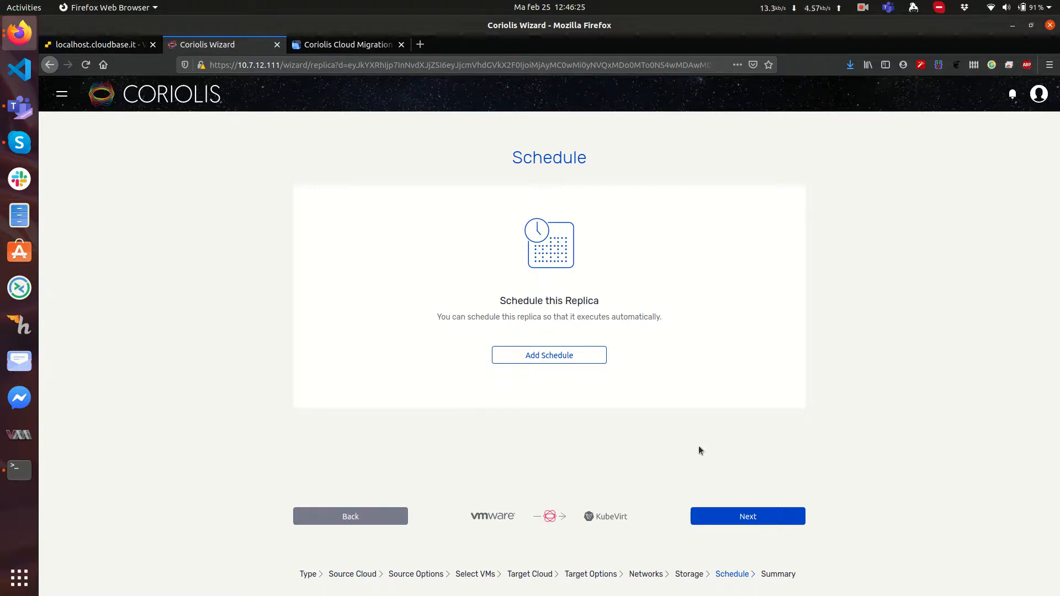
pyautogui.moveTo(707, 406)
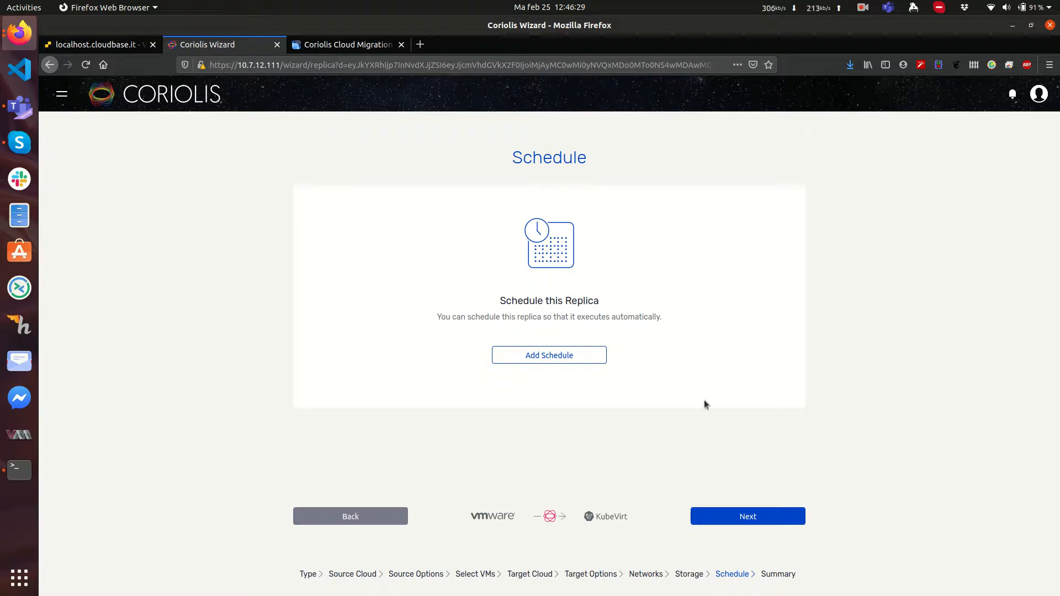
pyautogui.moveTo(790, 466)
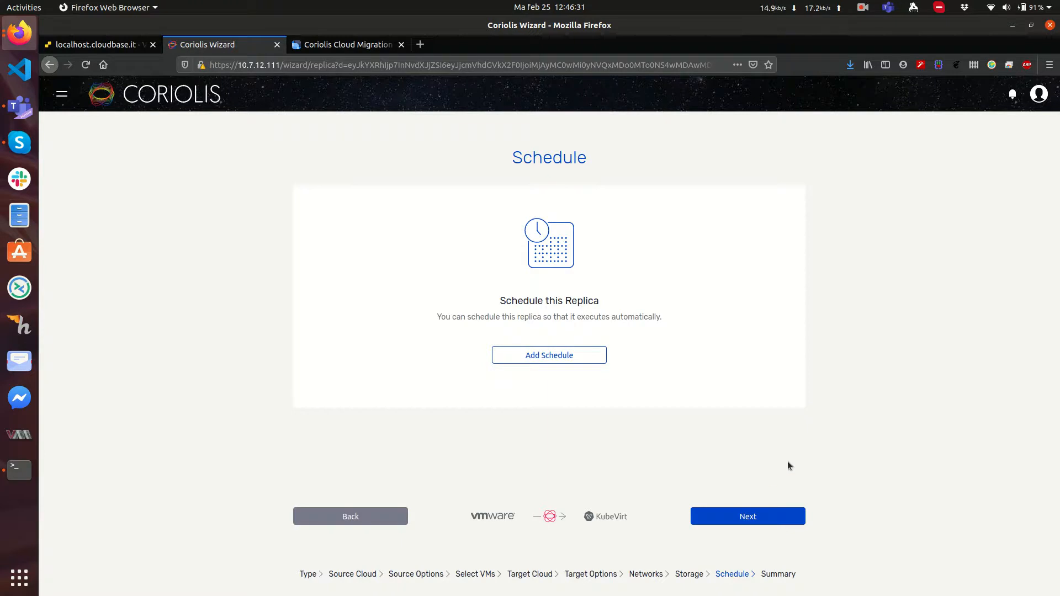
pyautogui.moveTo(759, 518)
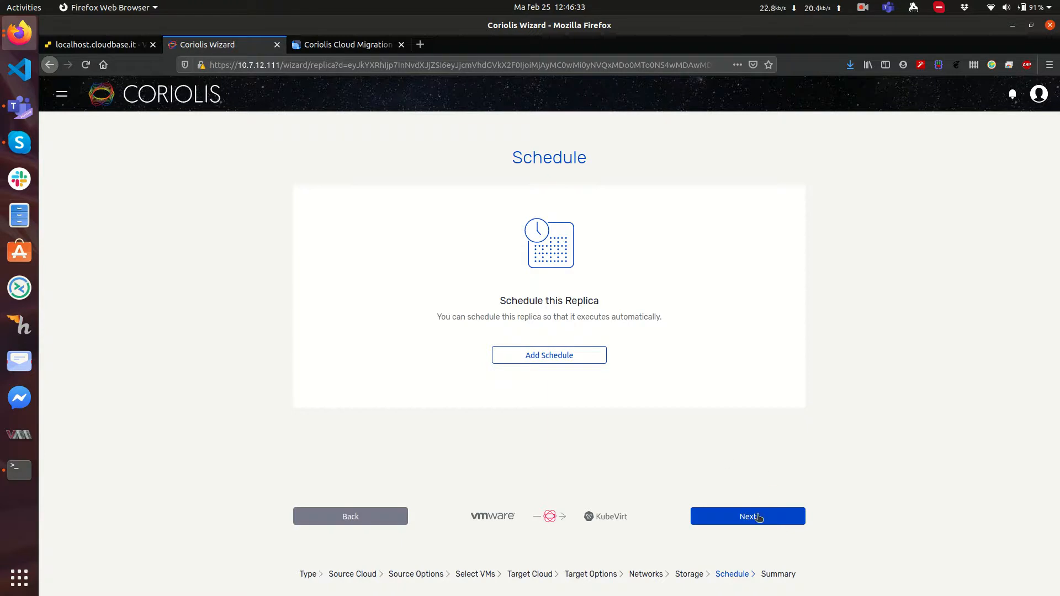
# Step: Open the Summary page for the CentOS7 replica and confirm its settings
pyautogui.click(748, 517)
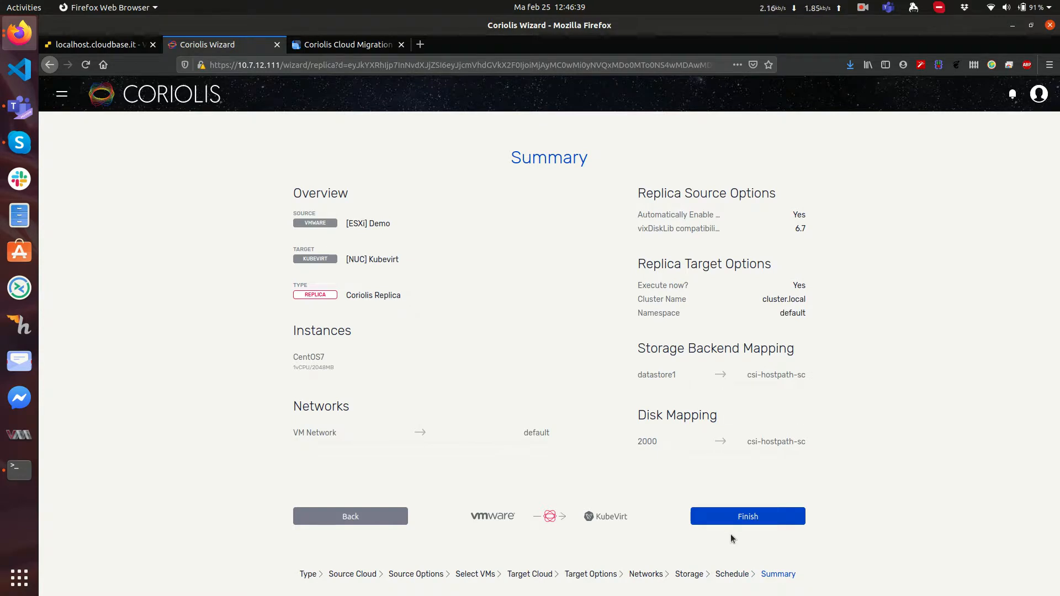
pyautogui.moveTo(703, 339)
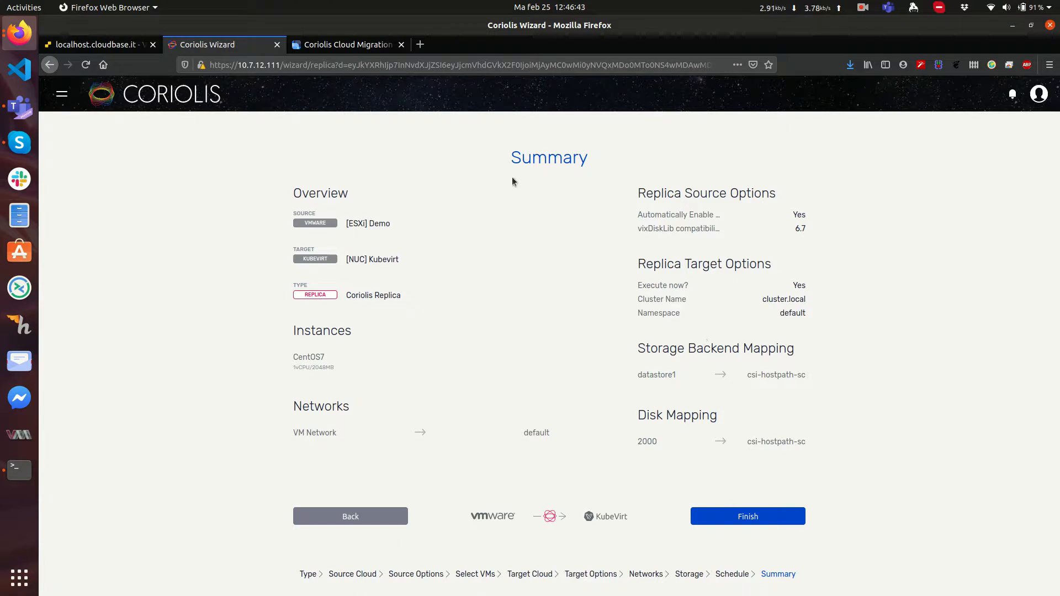
pyautogui.moveTo(711, 258)
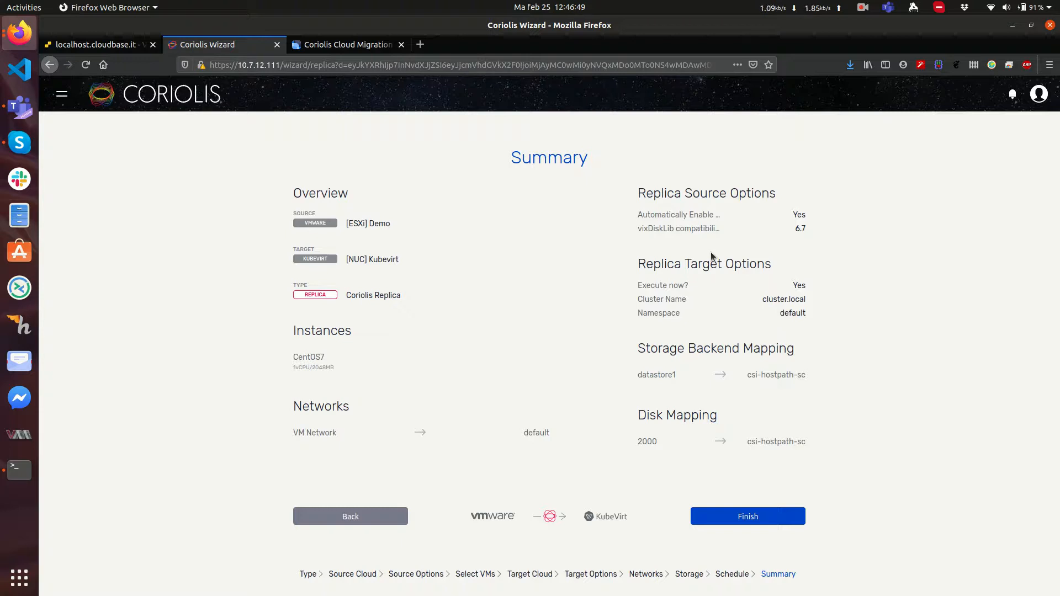
pyautogui.moveTo(721, 341)
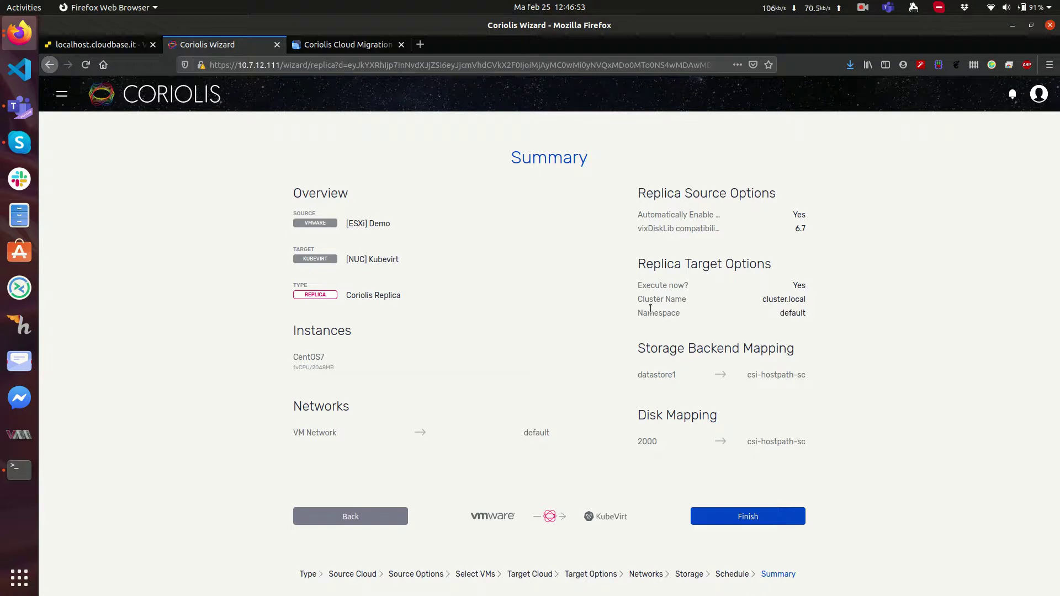
pyautogui.click(748, 516)
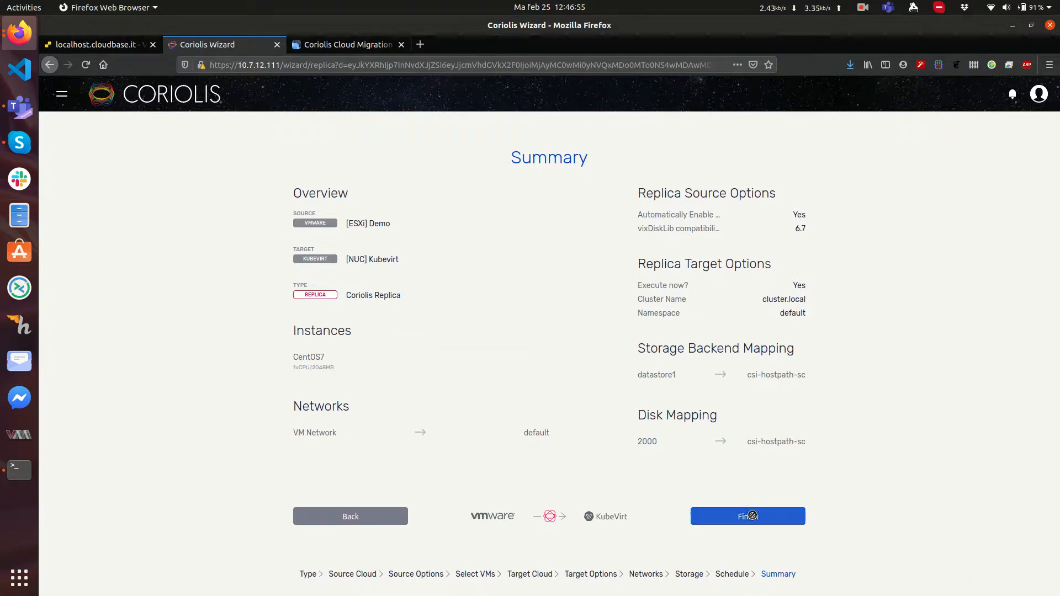
# Step: Finish the replica, then run kubectl get pvc and get pods in Terminal
pyautogui.click(748, 517)
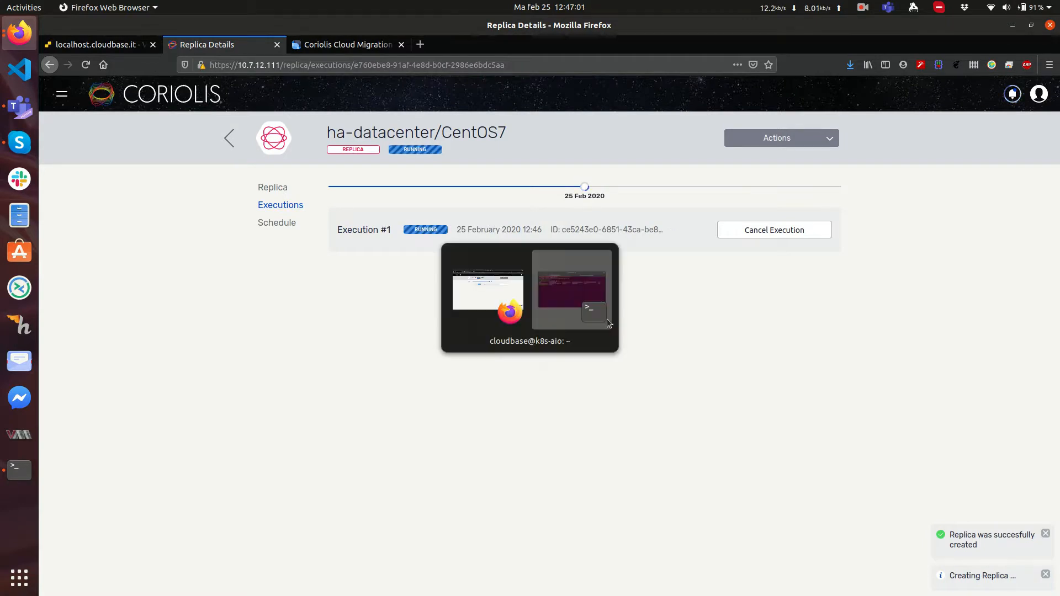
pyautogui.click(572, 290)
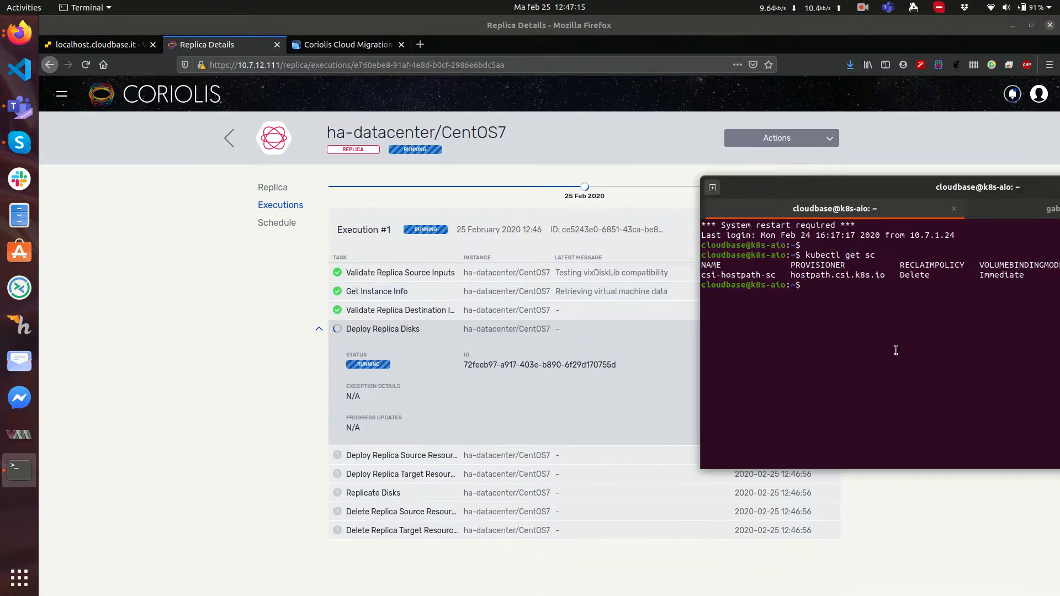
pyautogui.write('kubectl get pvc')
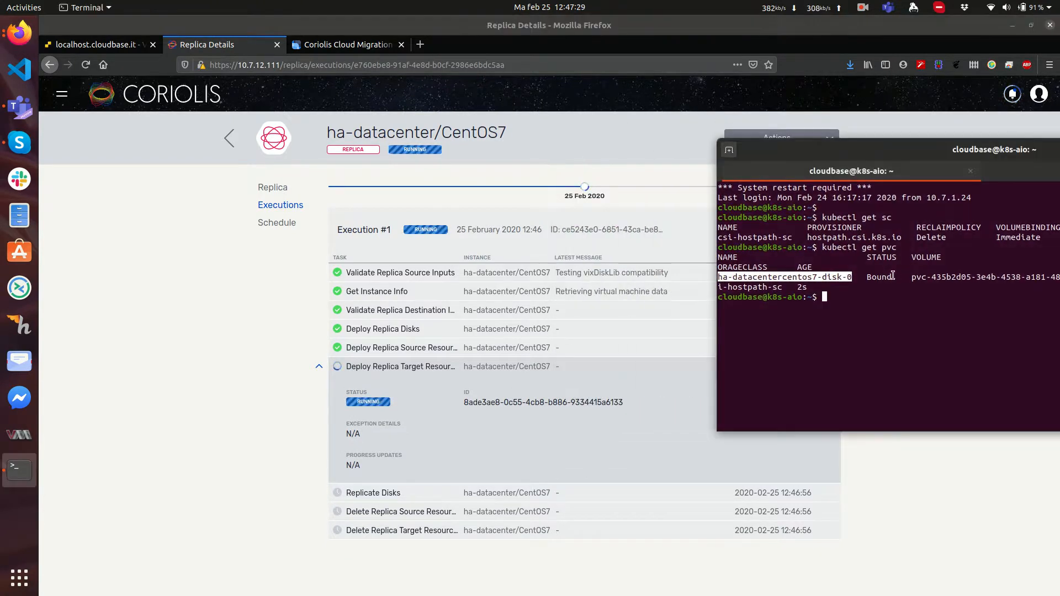
pyautogui.write('kubectl get pods')
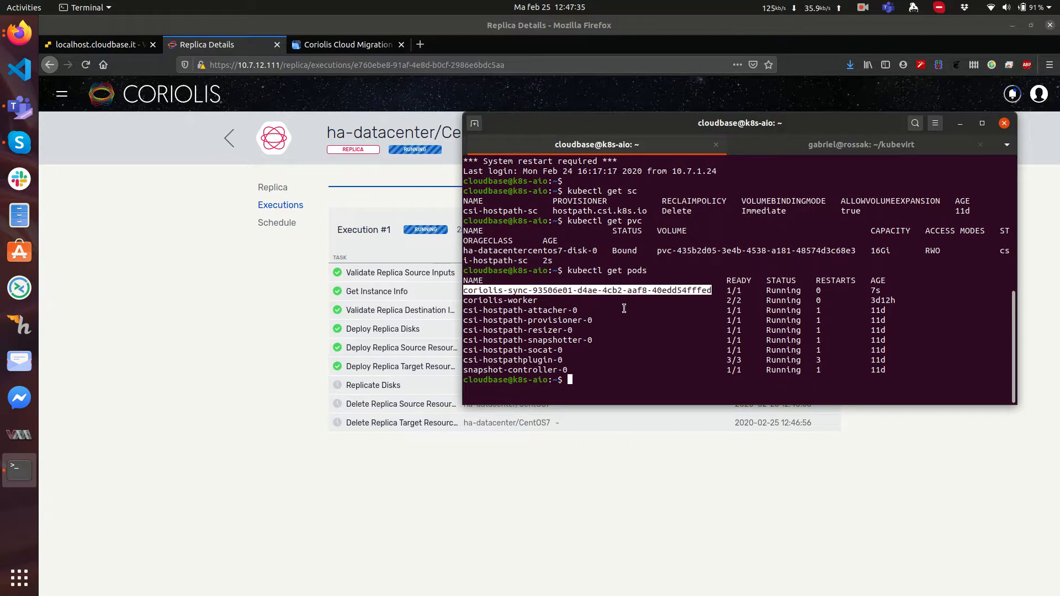
pyautogui.moveTo(510, 350)
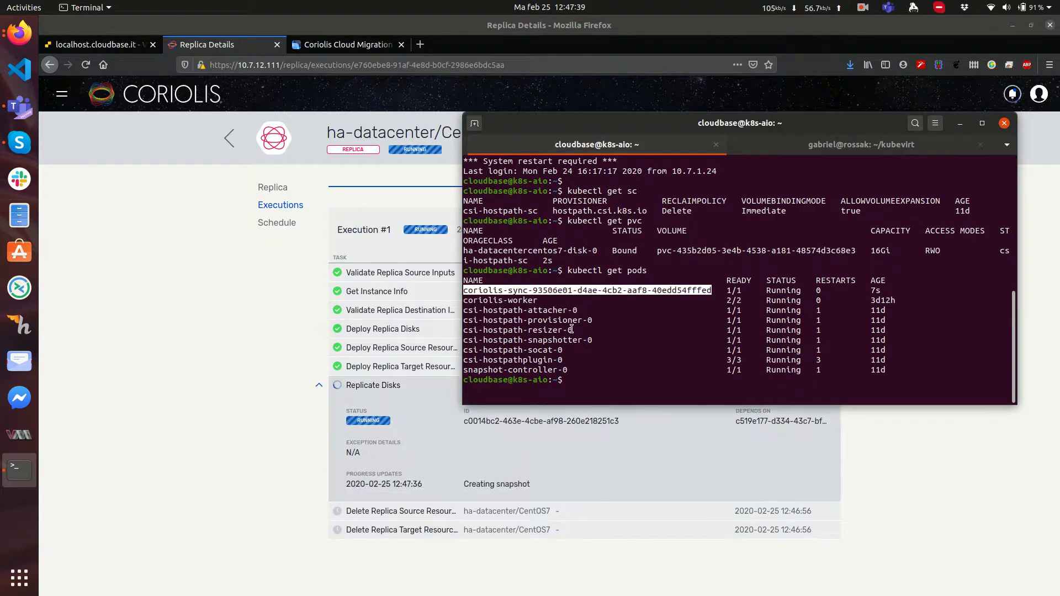
# Step: Move the terminal to the top-right to watch Replicate Disks progress
pyautogui.moveTo(740, 123); pyautogui.dragTo(882, 60)
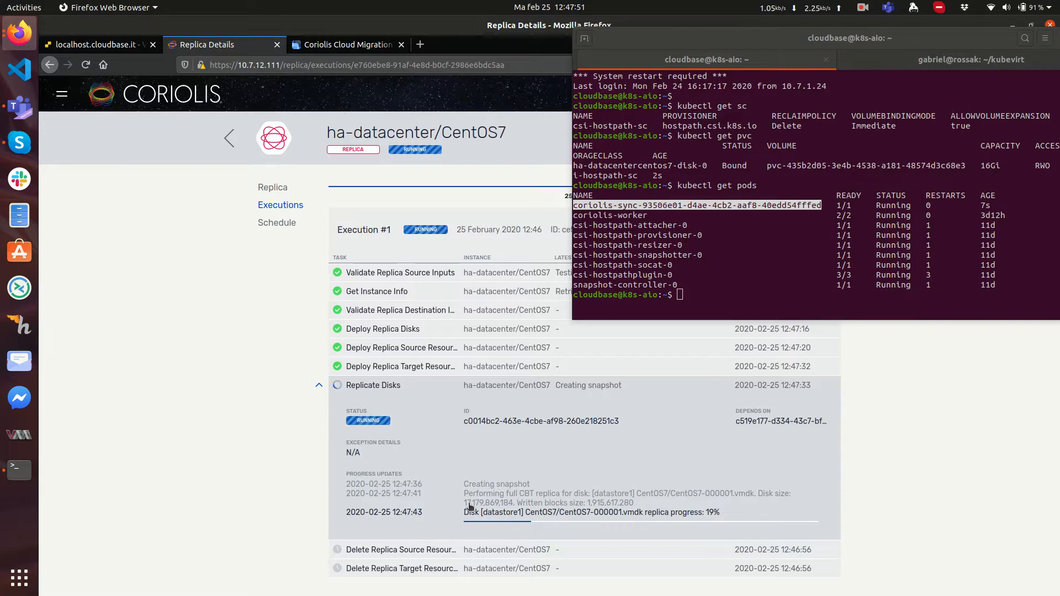
pyautogui.moveTo(606, 506)
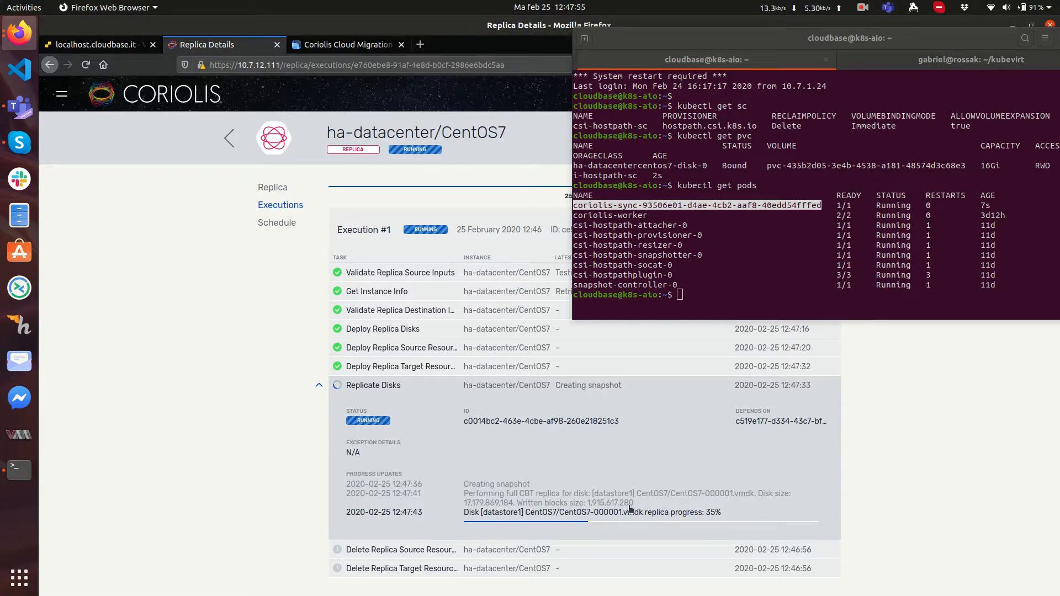
pyautogui.moveTo(492, 525)
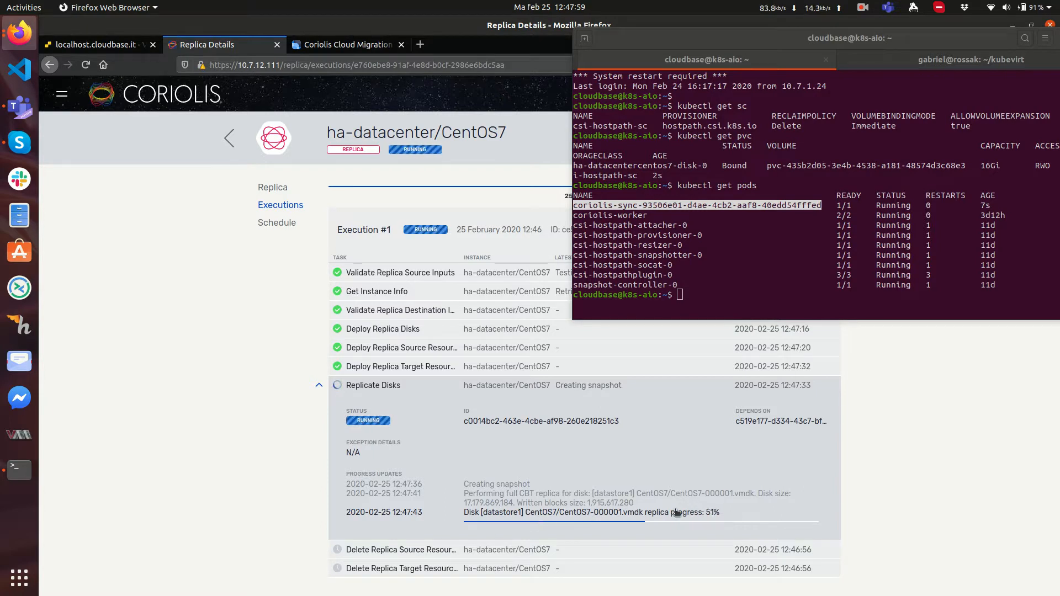
pyautogui.moveTo(785, 497)
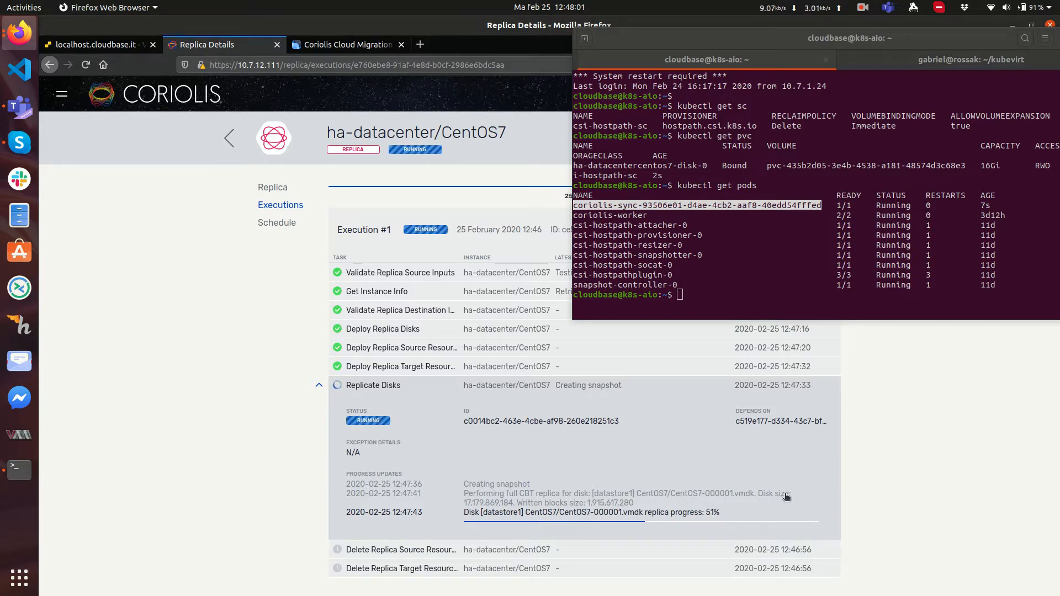
pyautogui.moveTo(611, 489)
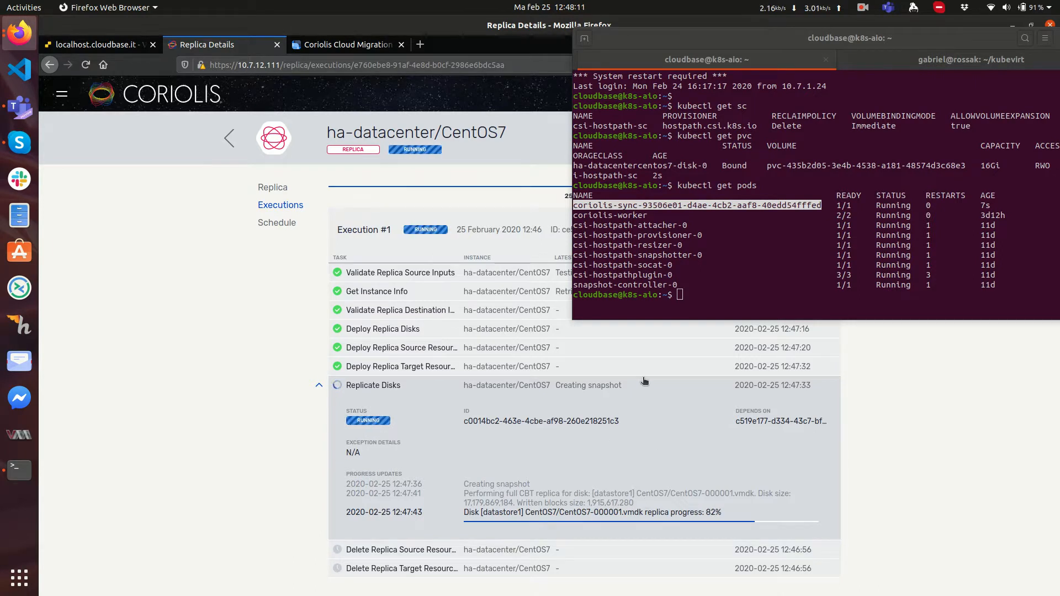
pyautogui.moveTo(673, 492)
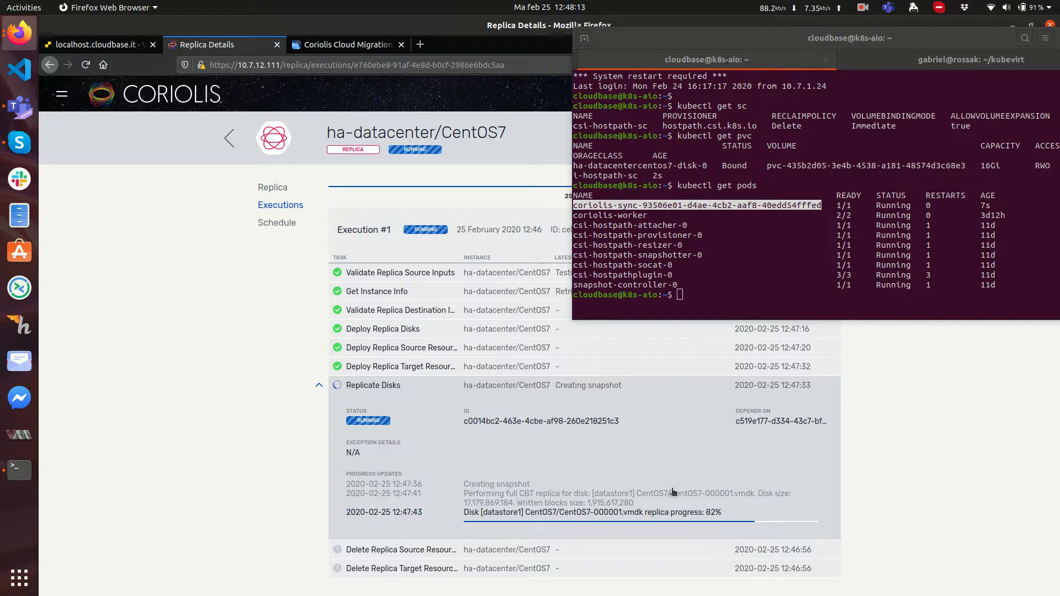
pyautogui.moveTo(666, 482)
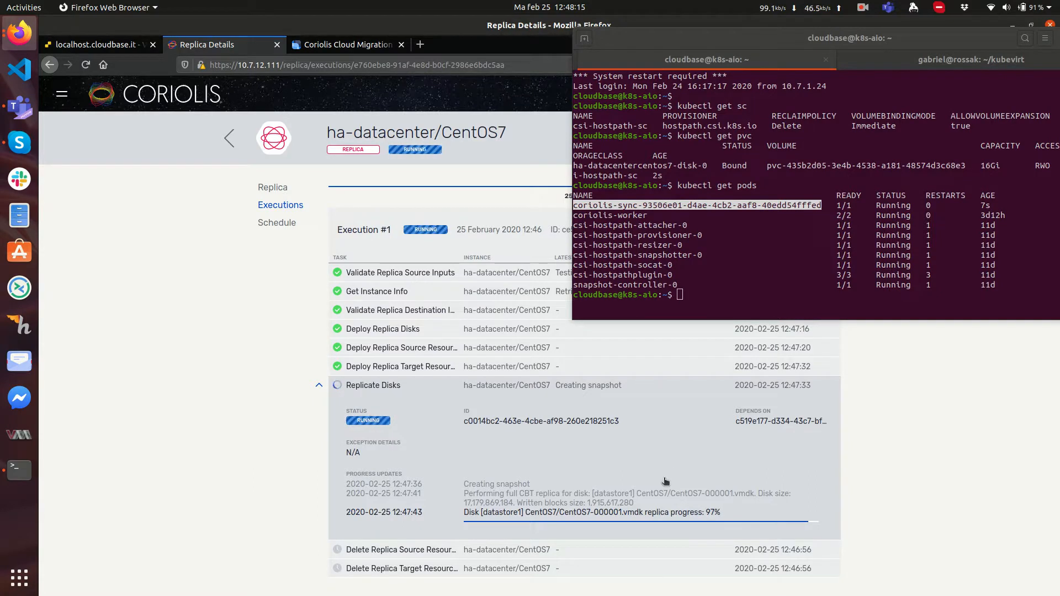
pyautogui.moveTo(569, 434)
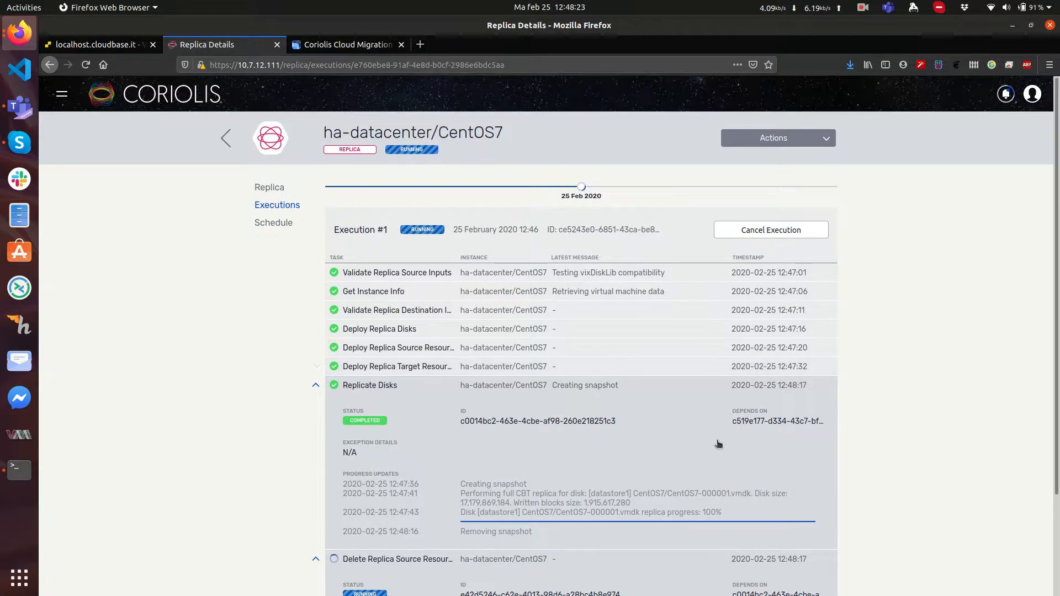
# Step: Scroll the task list and run kubectl get pods until Execution #1 completes
pyautogui.scroll(-3)
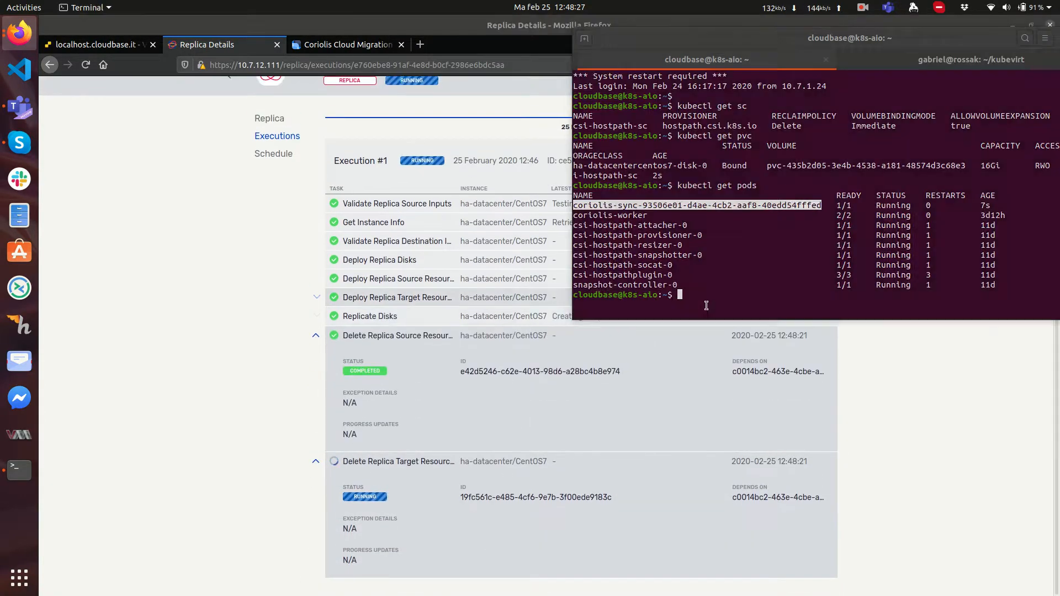
pyautogui.write('kubectl get pods')
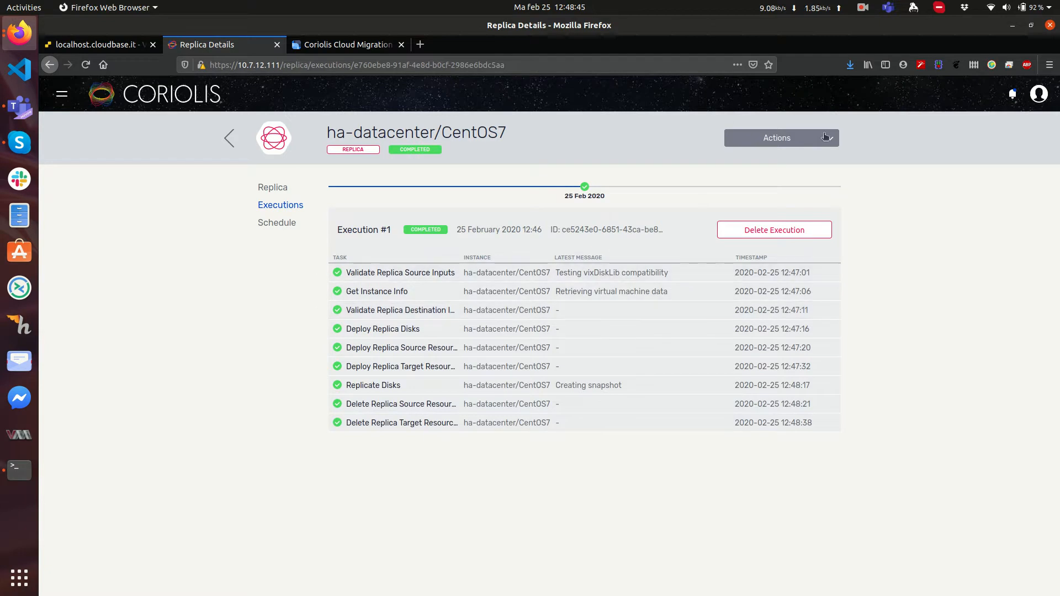
pyautogui.click(782, 138)
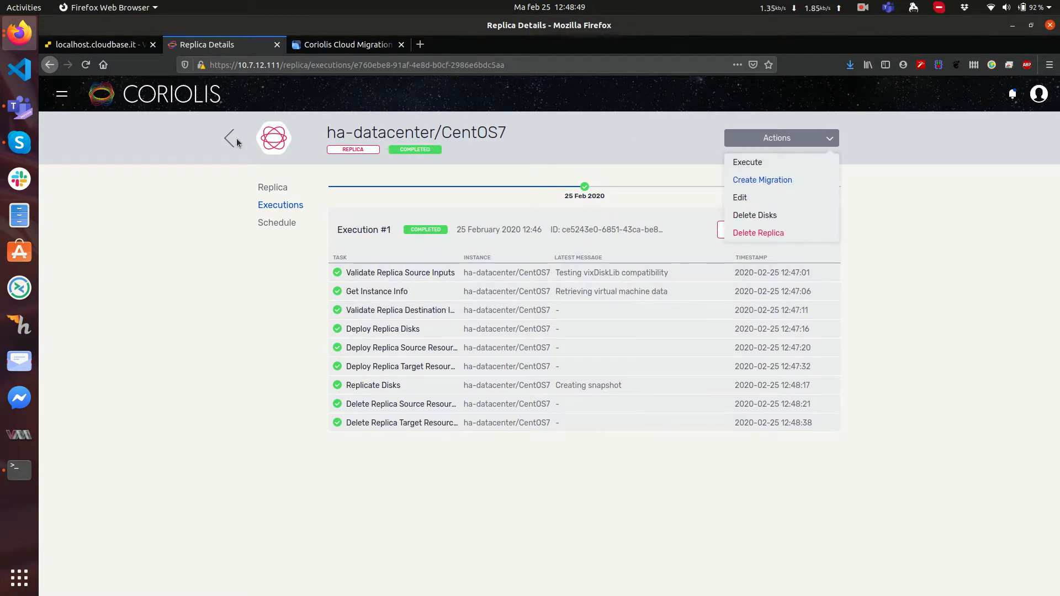
pyautogui.moveTo(771, 160)
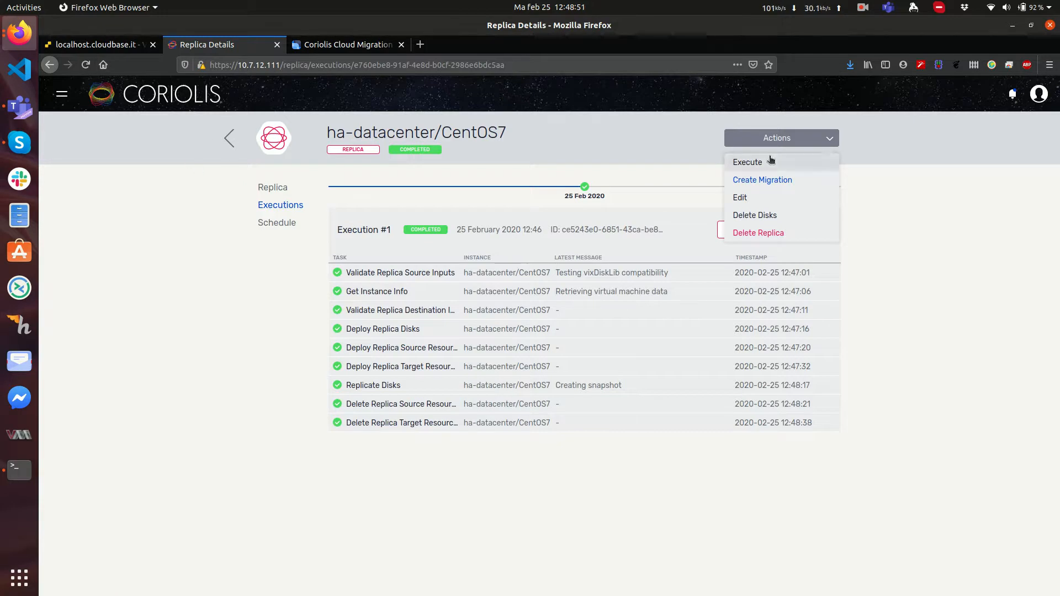
pyautogui.moveTo(522, 168)
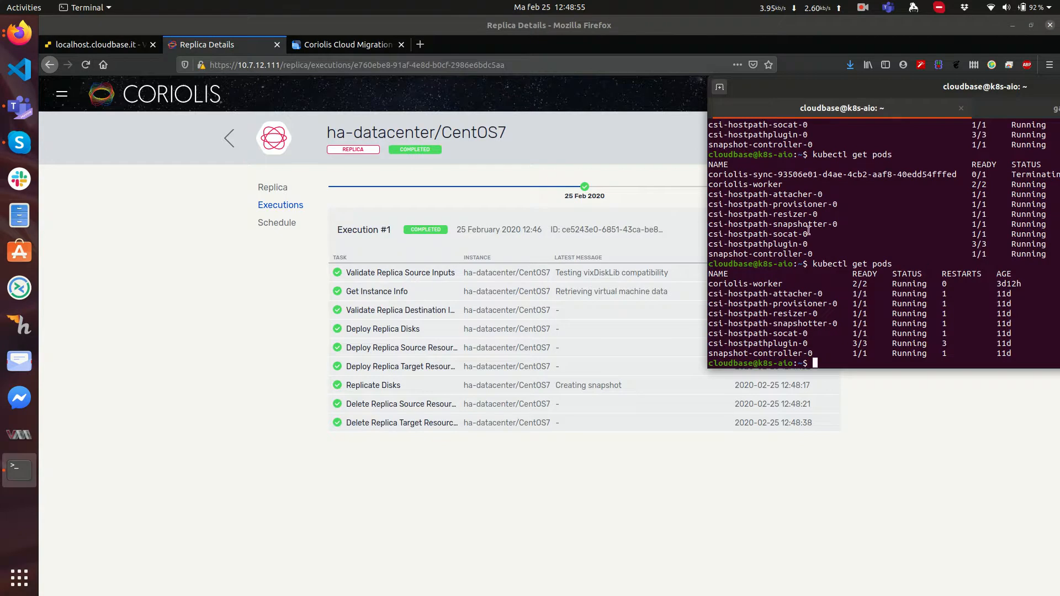
pyautogui.click(777, 138)
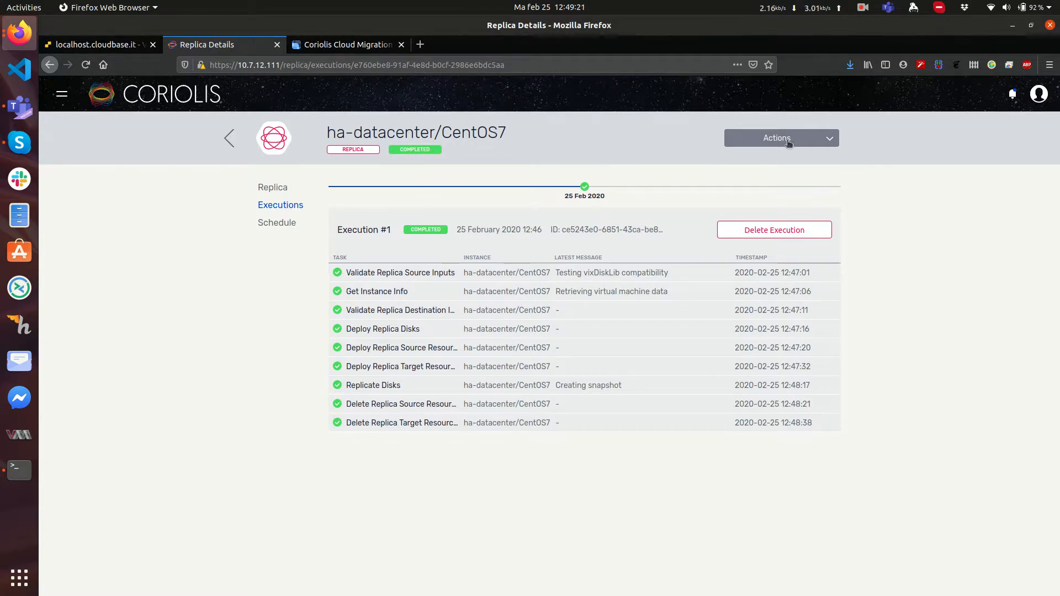
# Step: Create a migration from the CentOS7 replica with Clone Disks on, and view its status
pyautogui.click(781, 138)
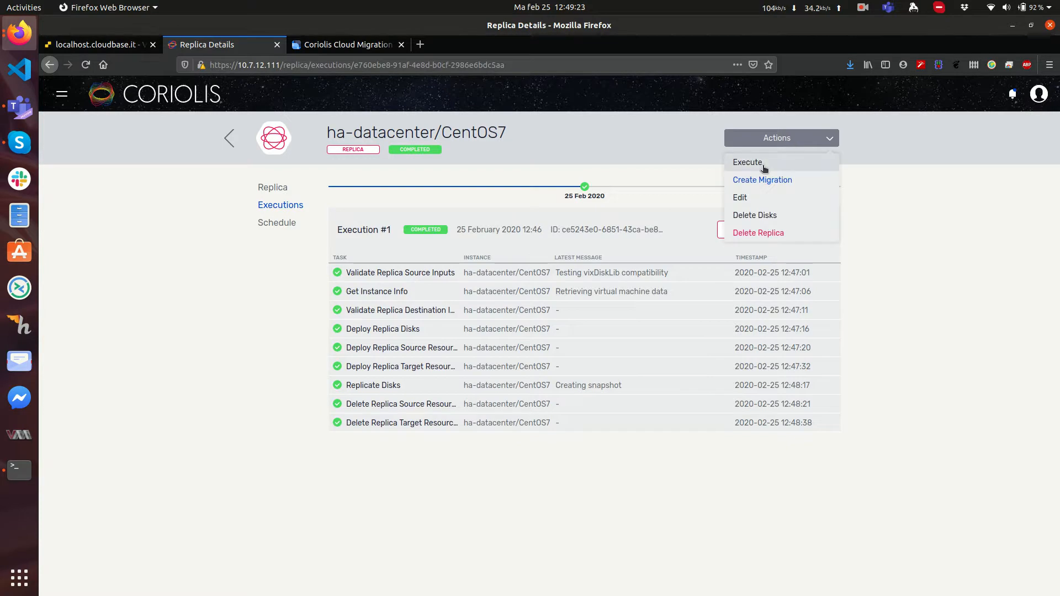
pyautogui.moveTo(787, 182)
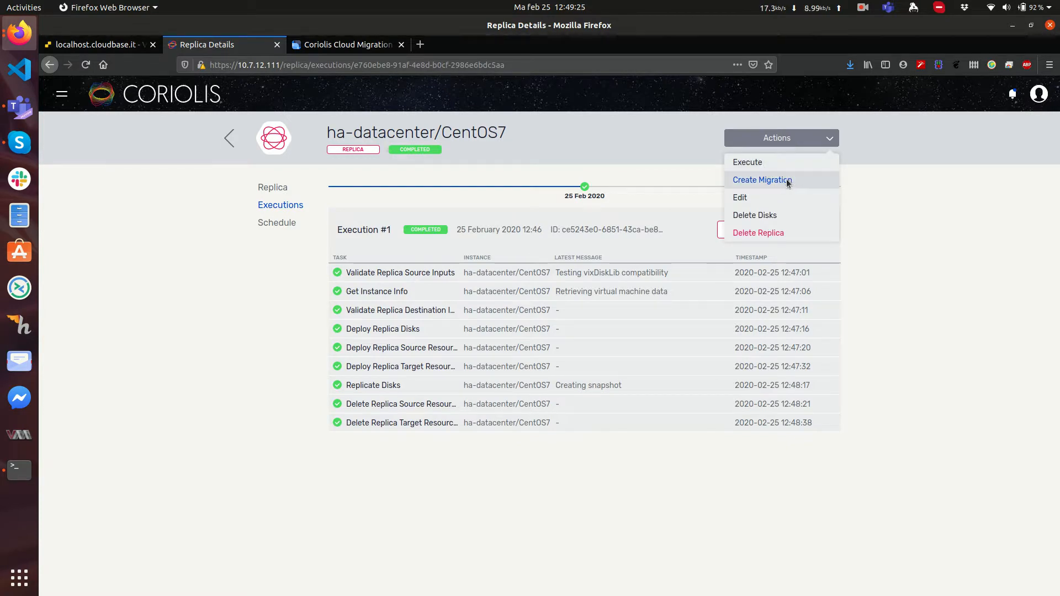
pyautogui.click(762, 180)
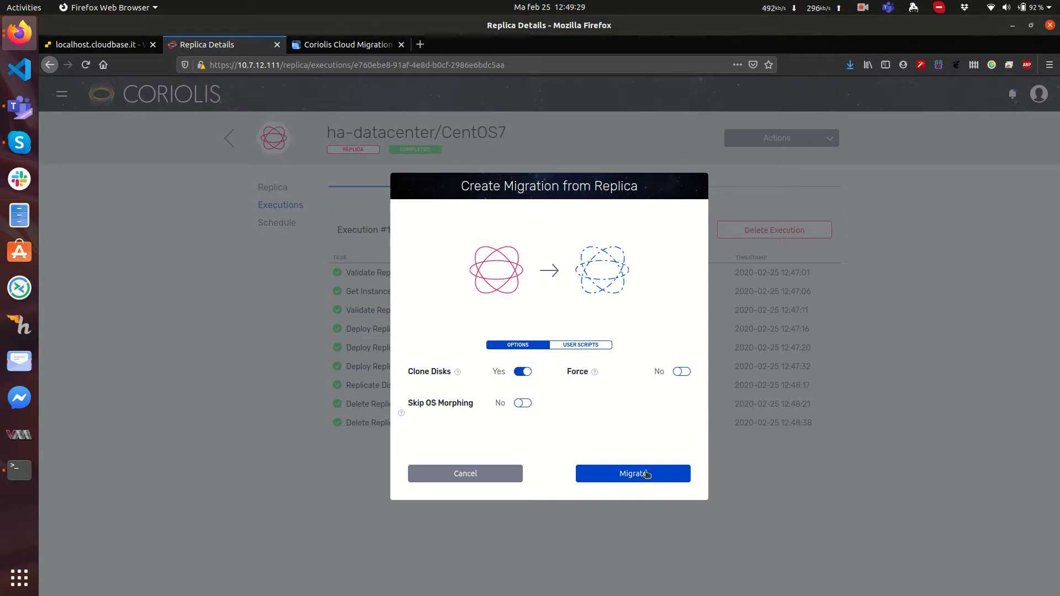
pyautogui.click(633, 474)
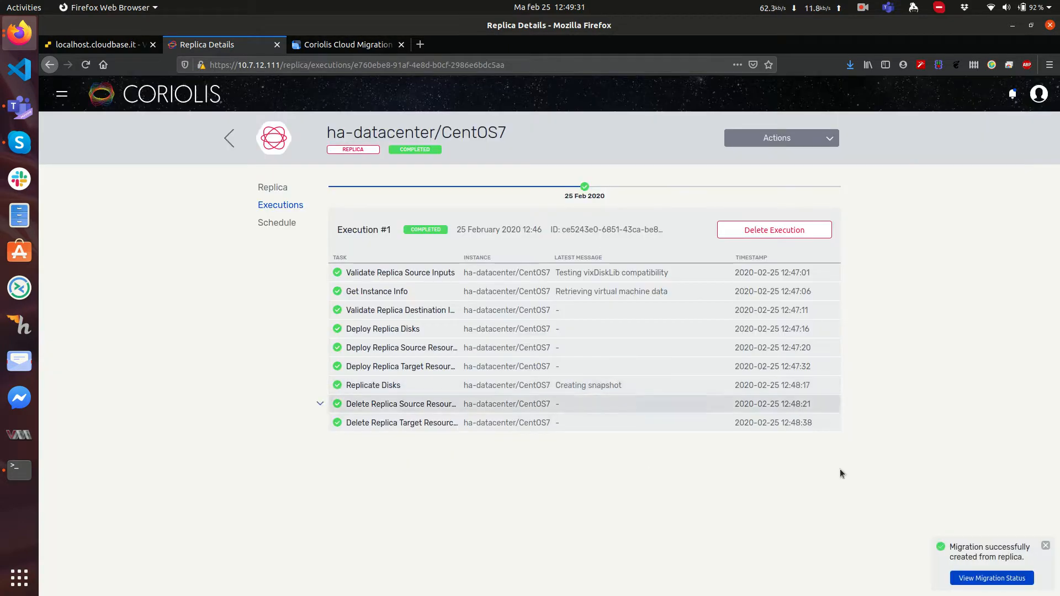
pyautogui.click(992, 578)
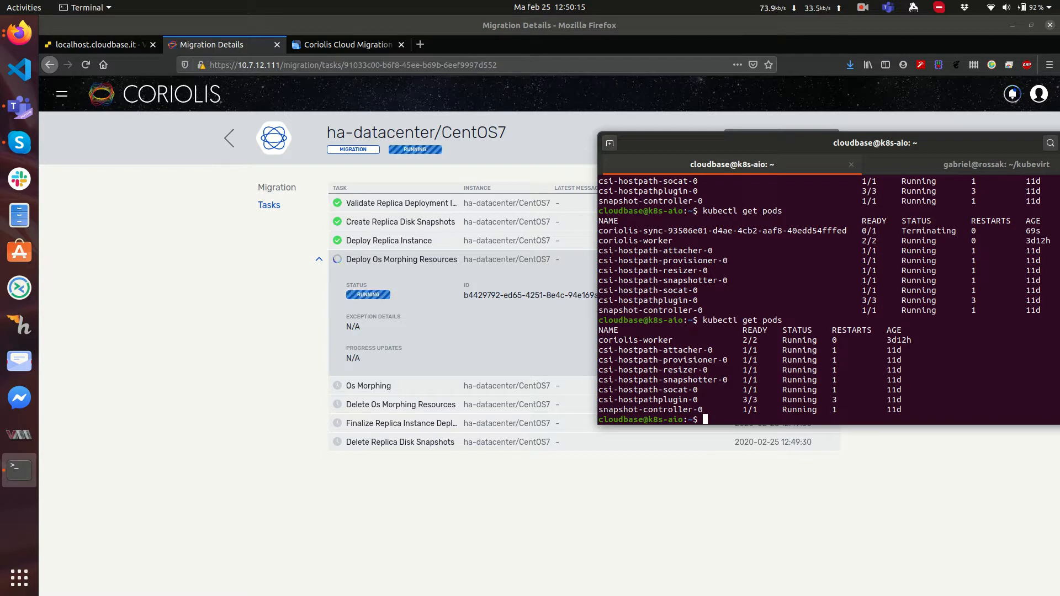
pyautogui.write('kubectl get vm')
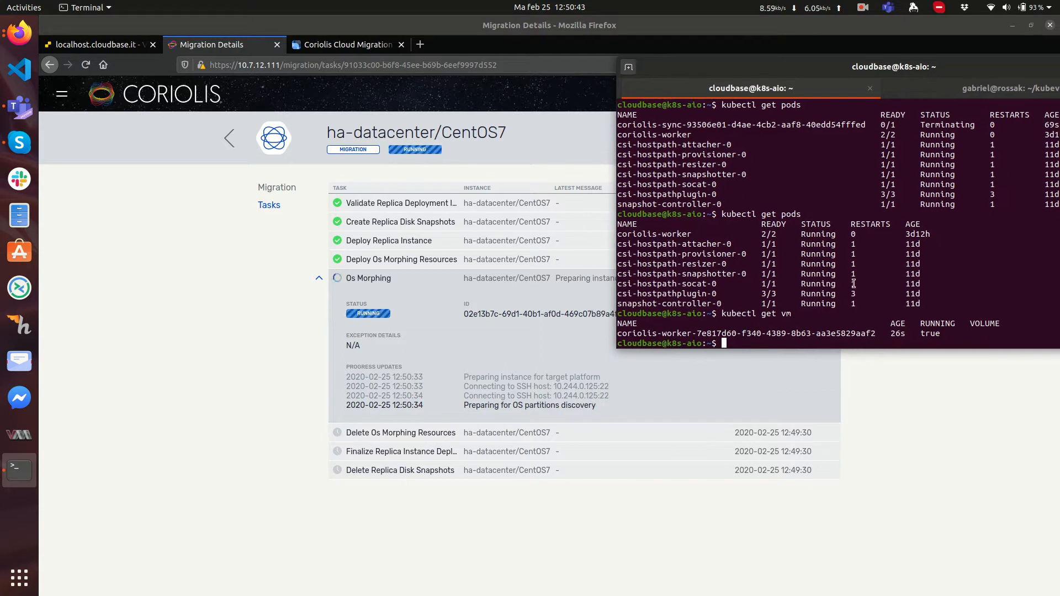
pyautogui.moveTo(866, 293)
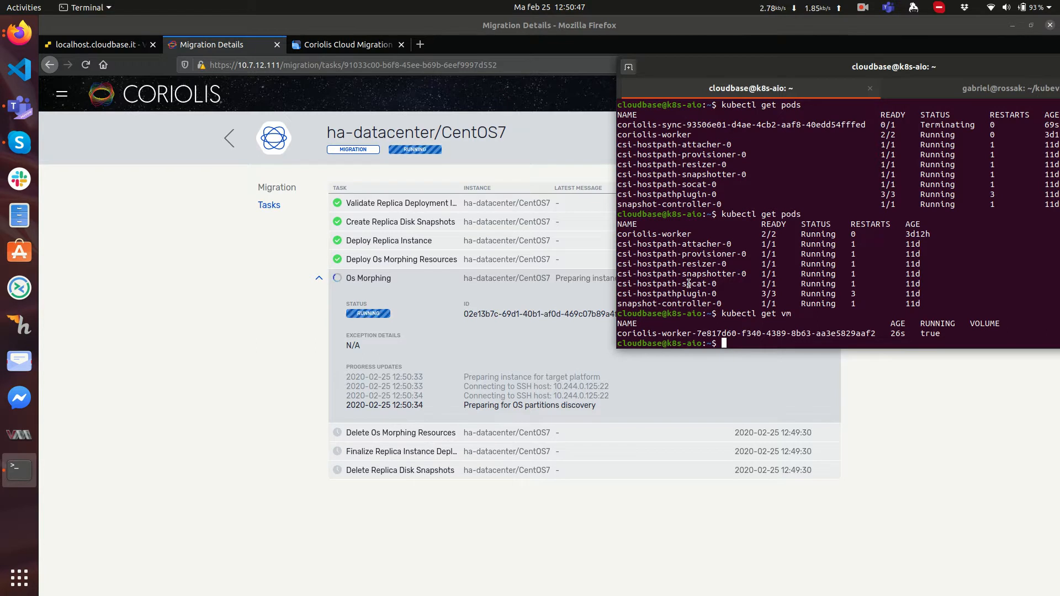
pyautogui.moveTo(706, 254)
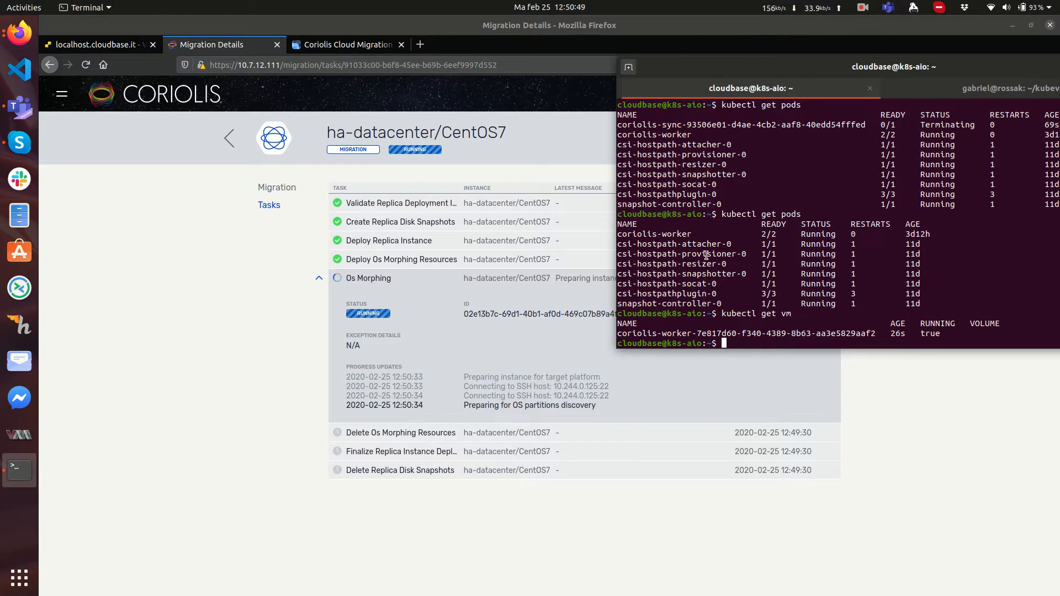
pyautogui.moveTo(742, 284)
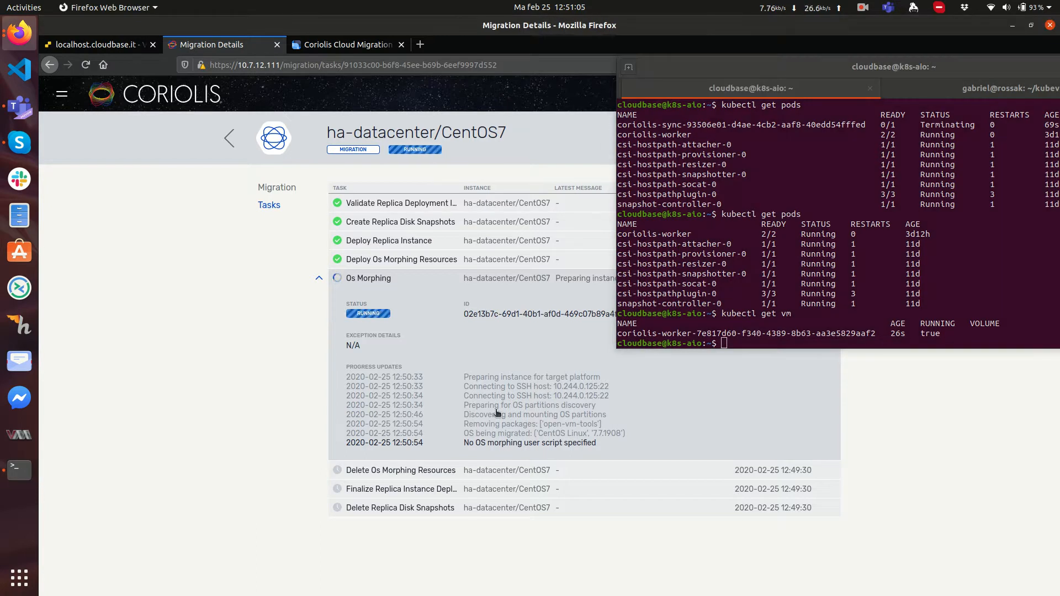
pyautogui.moveTo(492, 436)
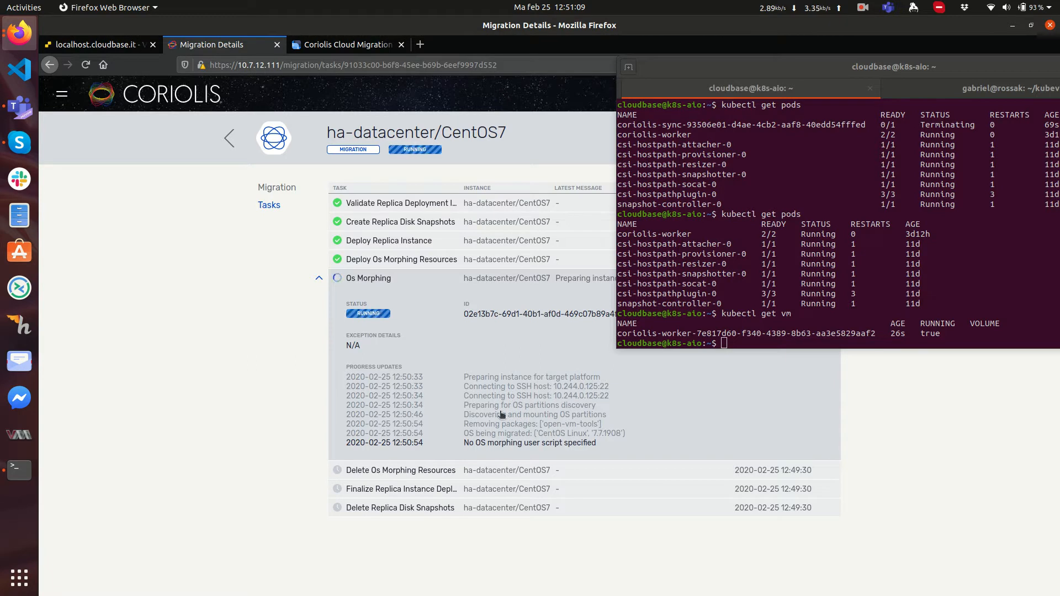
pyautogui.moveTo(530, 413)
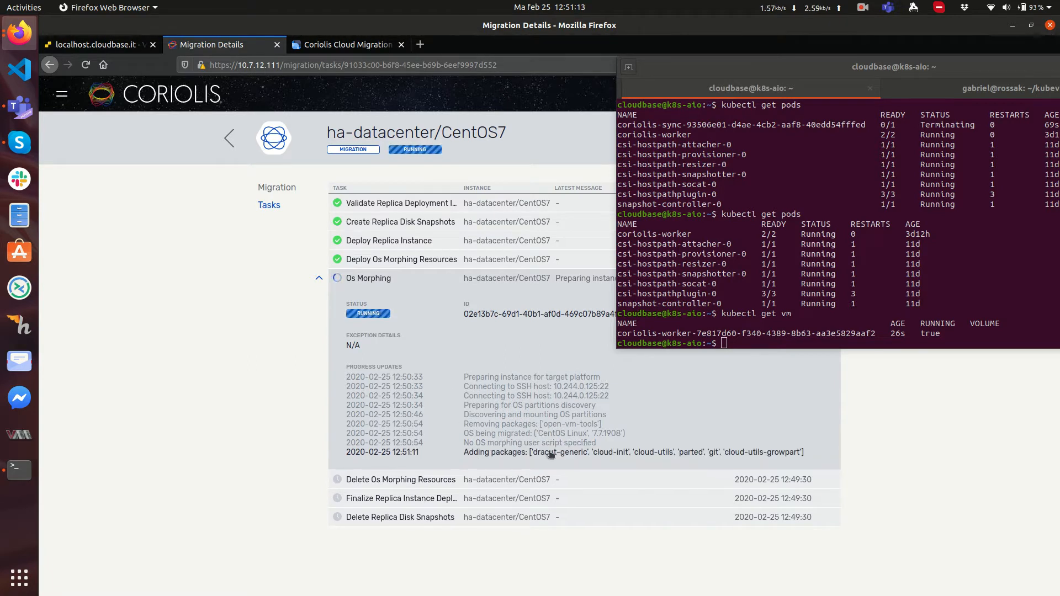
pyautogui.moveTo(718, 456)
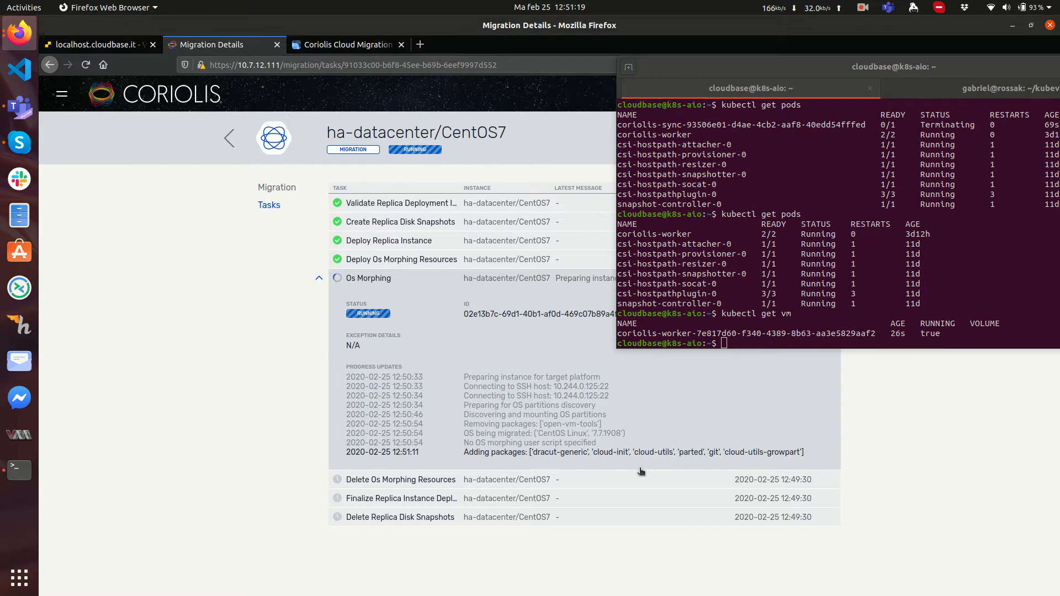
pyautogui.moveTo(776, 472)
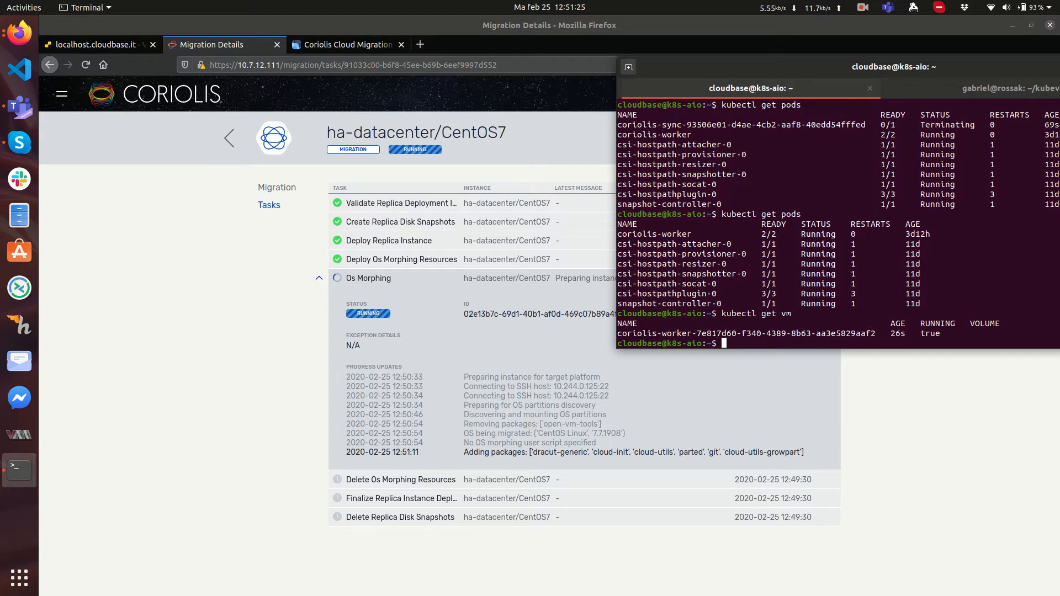
# Step: Run kubectl get vm and get vmi, selecting worker IP 10.244.0.125
pyautogui.write('kubectl get vm')
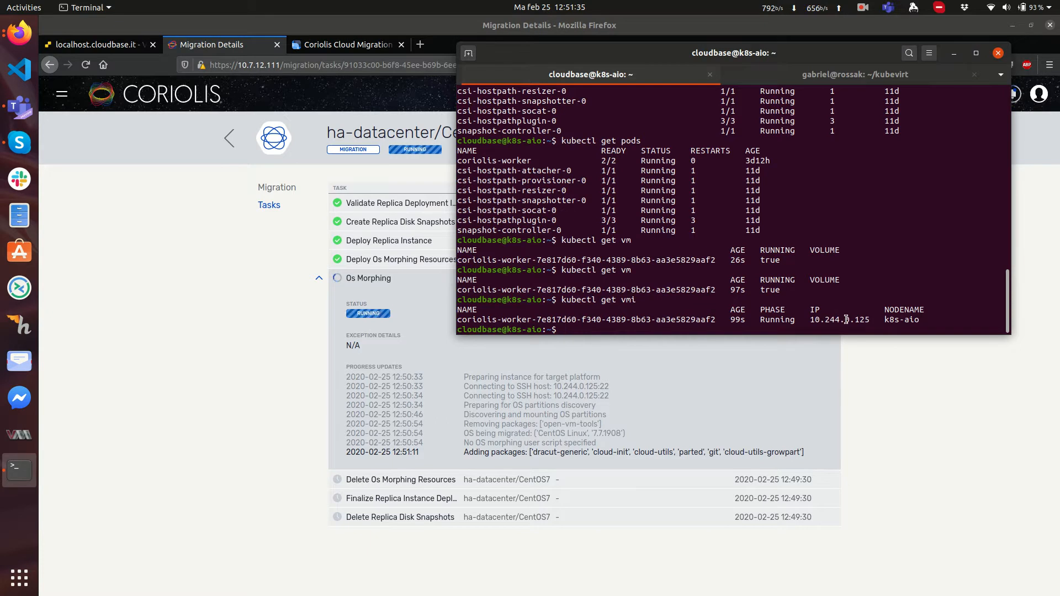
pyautogui.doubleClick(839, 319)
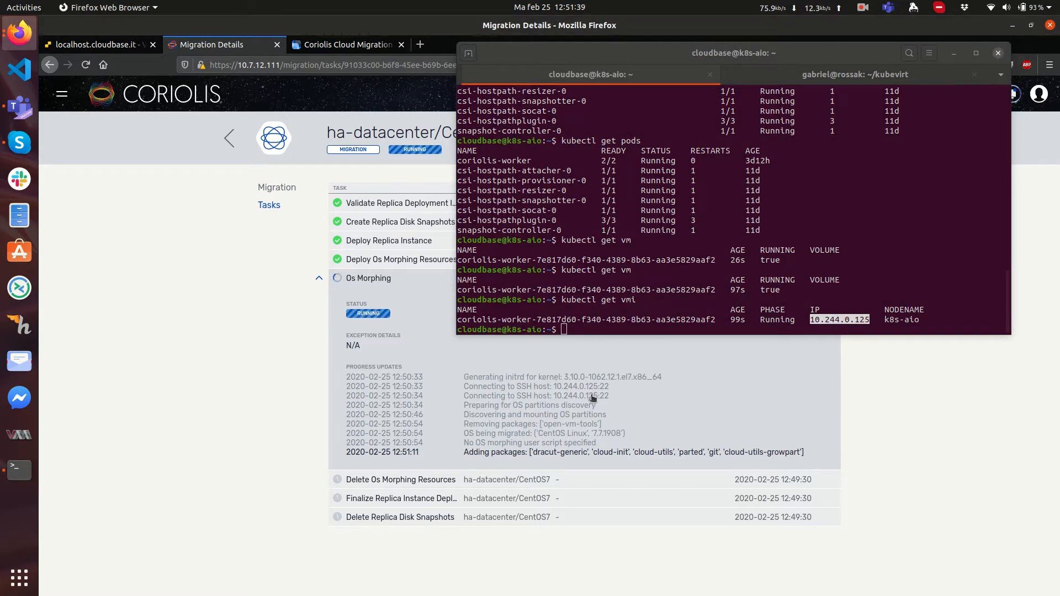
pyautogui.write('kubectl get vmi')
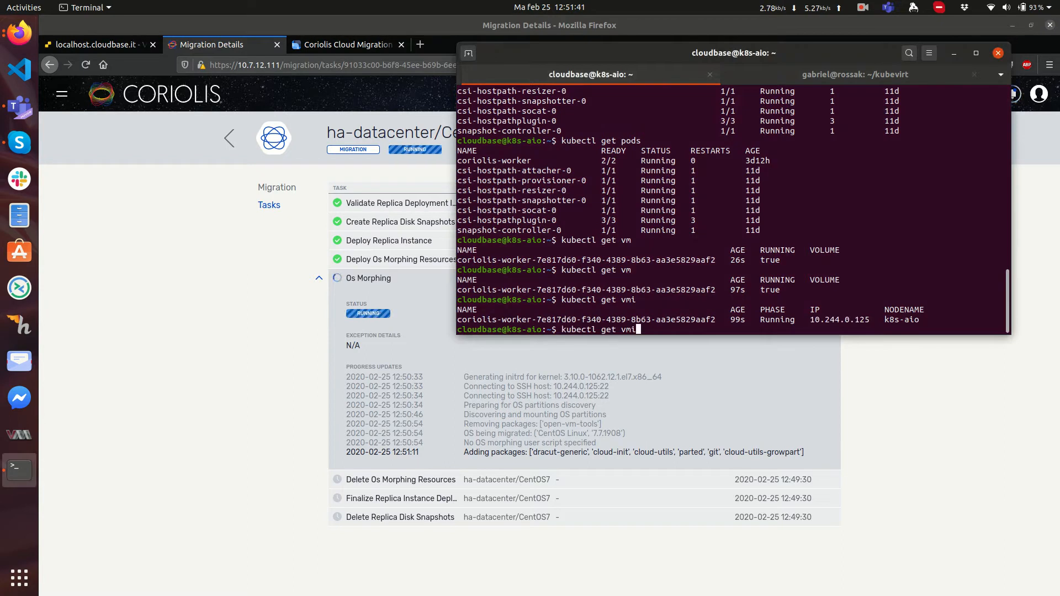
pyautogui.press('Return')
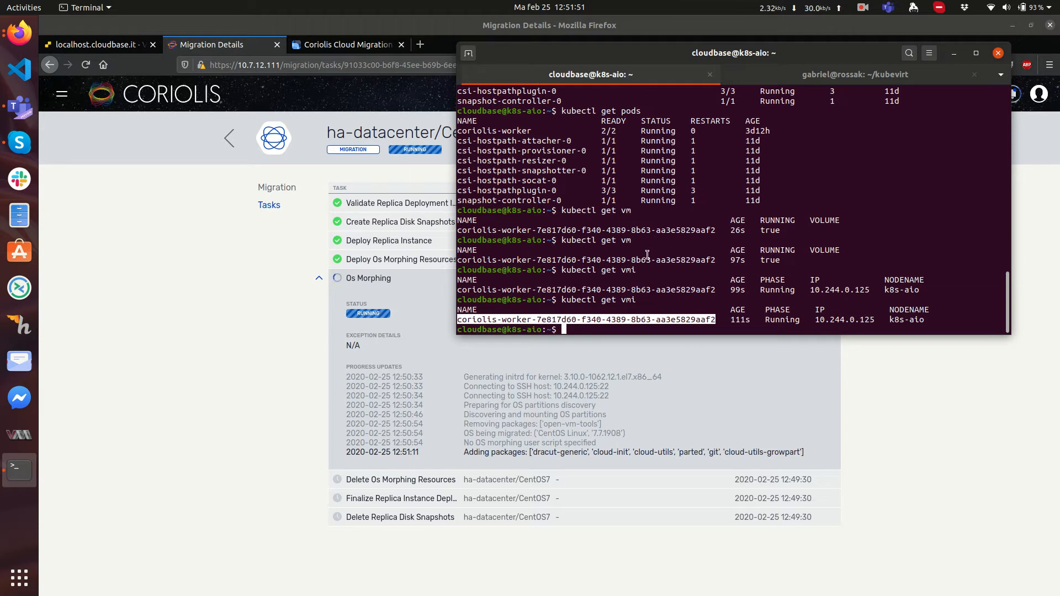
pyautogui.moveTo(639, 234)
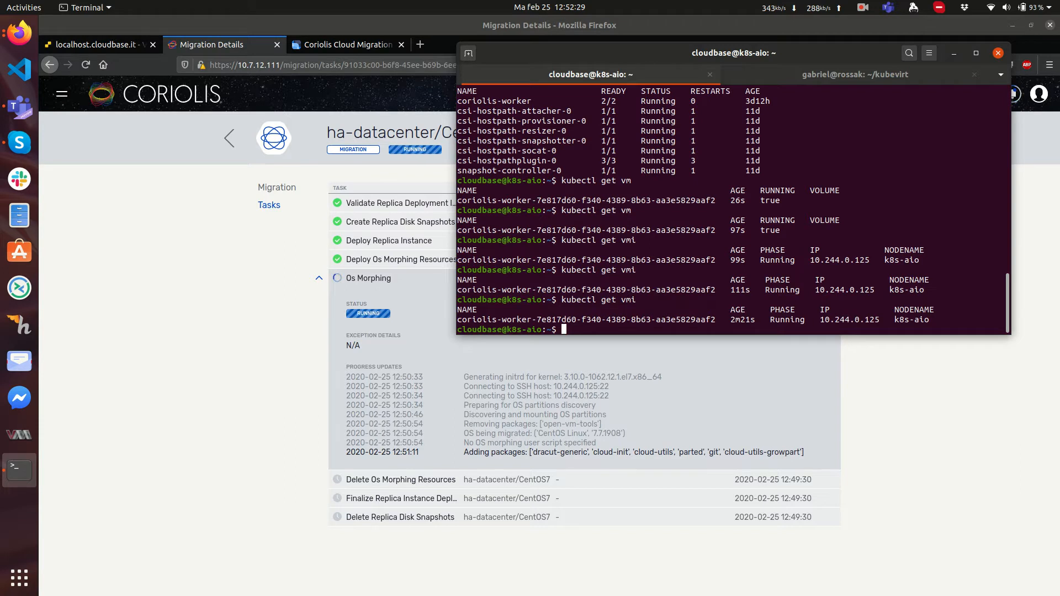
# Step: Rerun kubectl get vmi until ha-datacentercentos7 appears
pyautogui.write('kubectl get vmi')
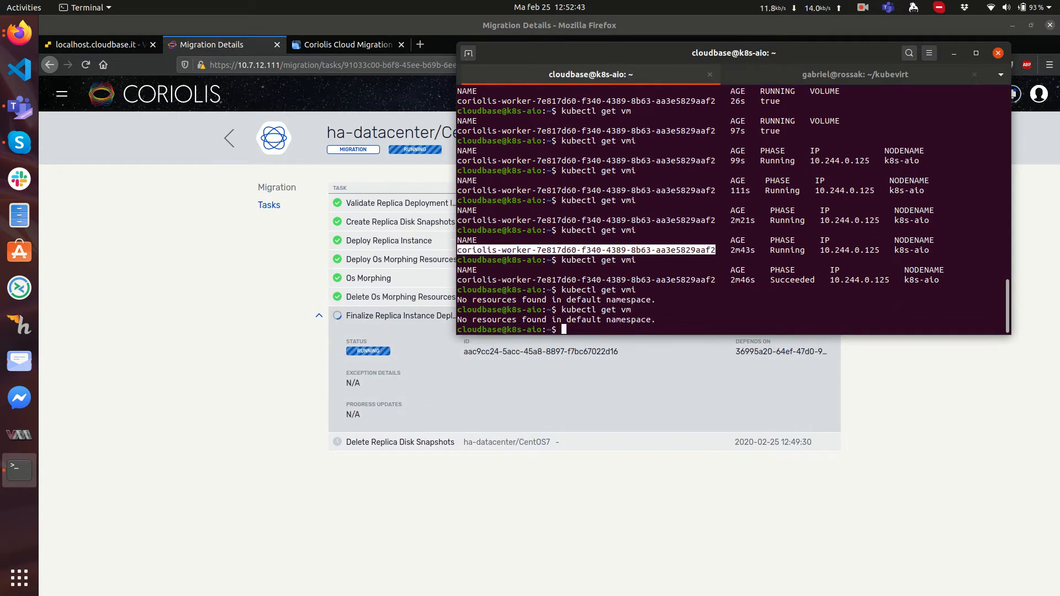
pyautogui.press('Return')
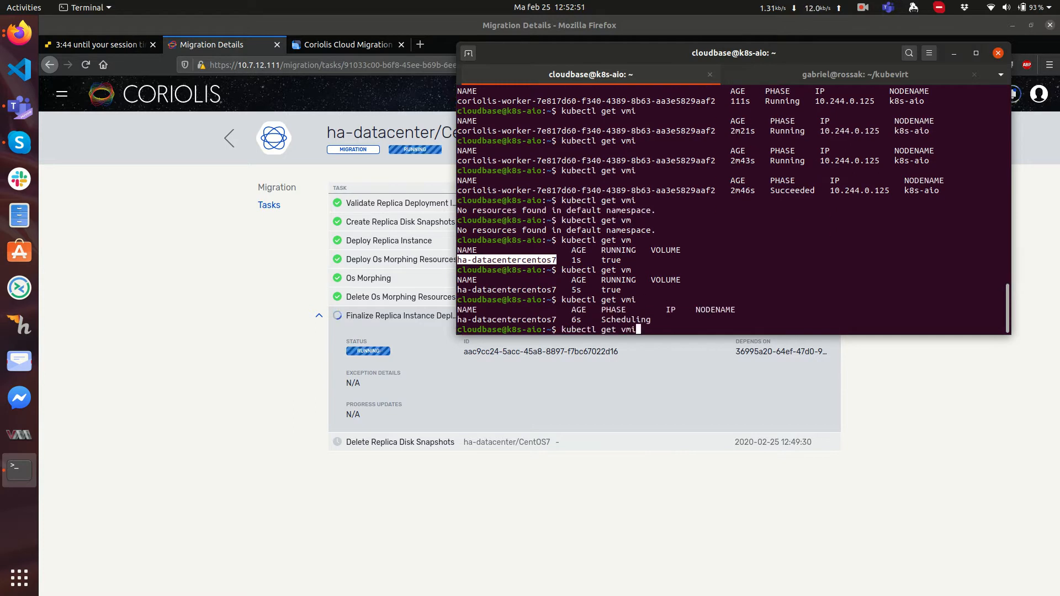
# Step: Attach virtctl console to ha-datacentercentos7 and wait for the CentOS GRUB menu
pyautogui.write('virtctl console')
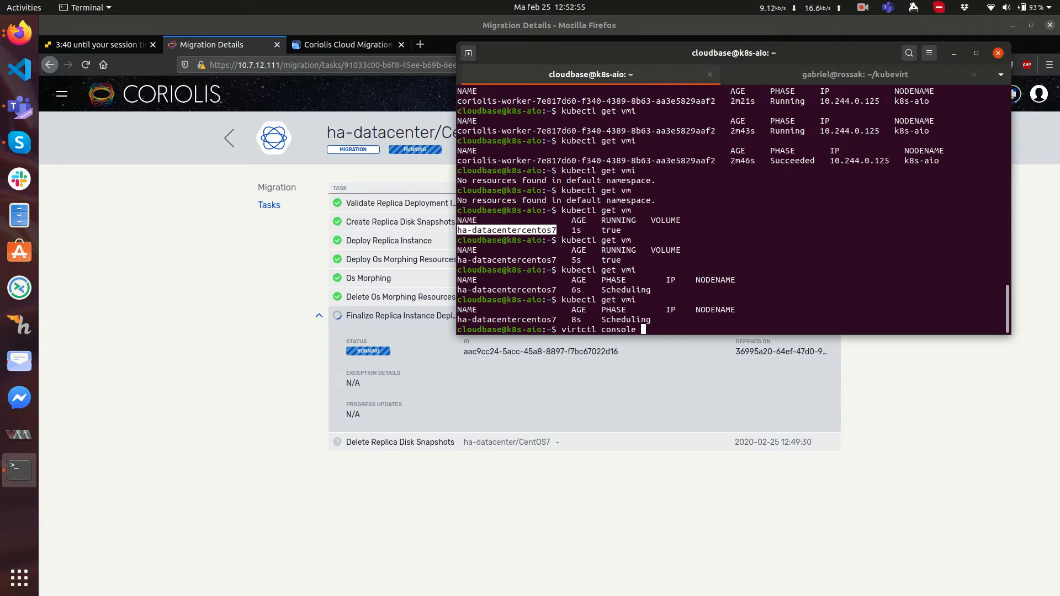
pyautogui.write('ha-datacentercentos7')
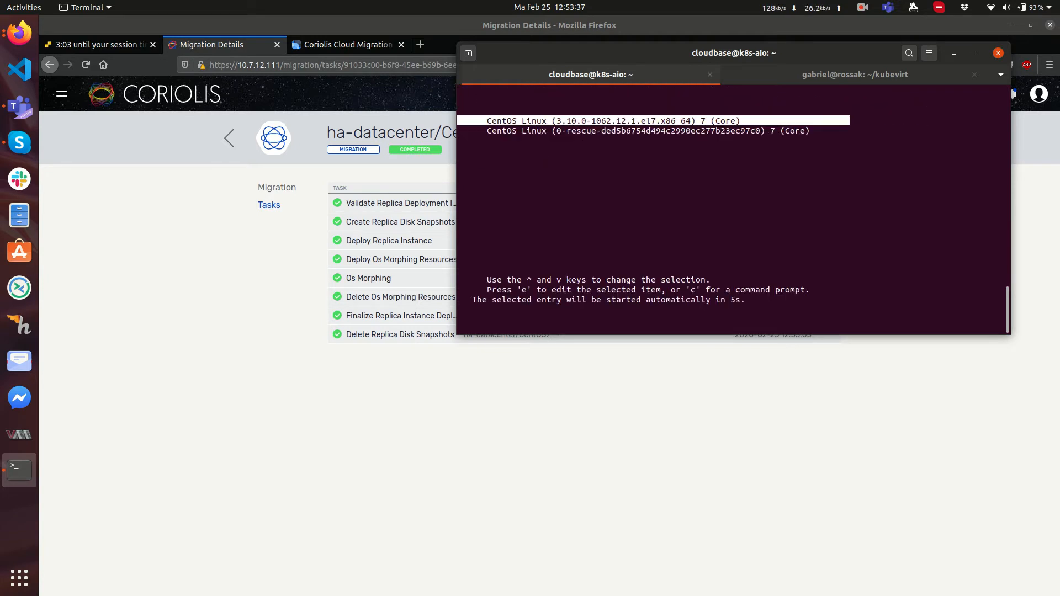
# Step: Boot the VM from GRUB to the login prompt, then list VMIs to find 10.244.0.126
pyautogui.press('Down')
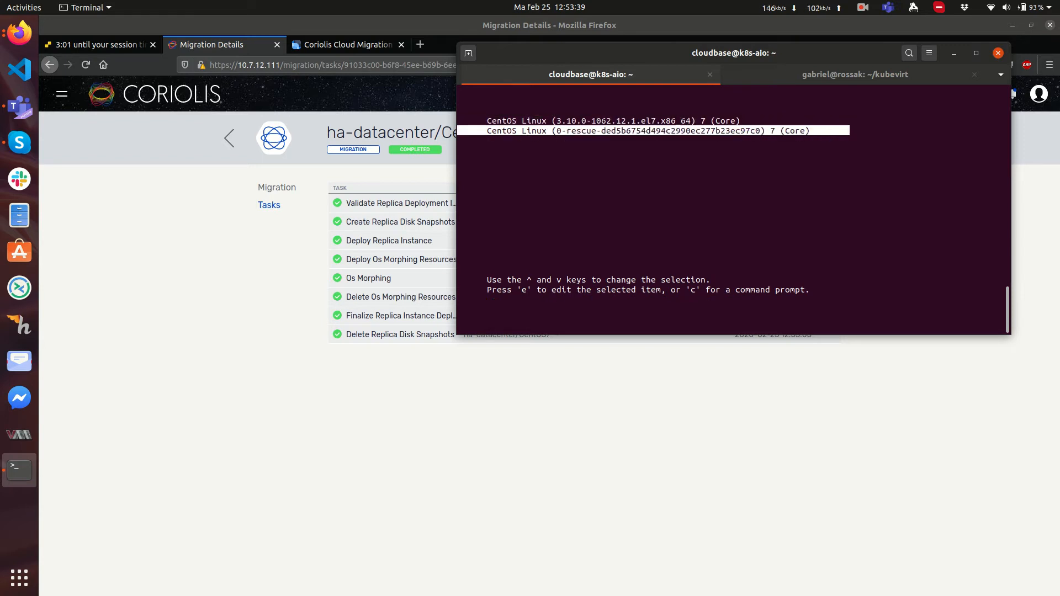
pyautogui.press('Up')
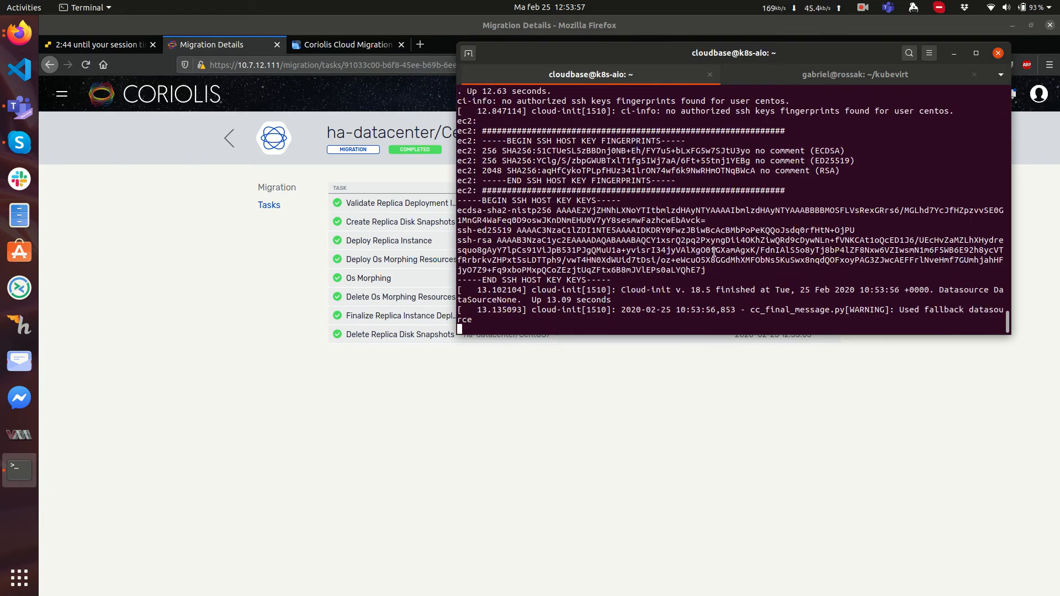
pyautogui.moveTo(637, 260)
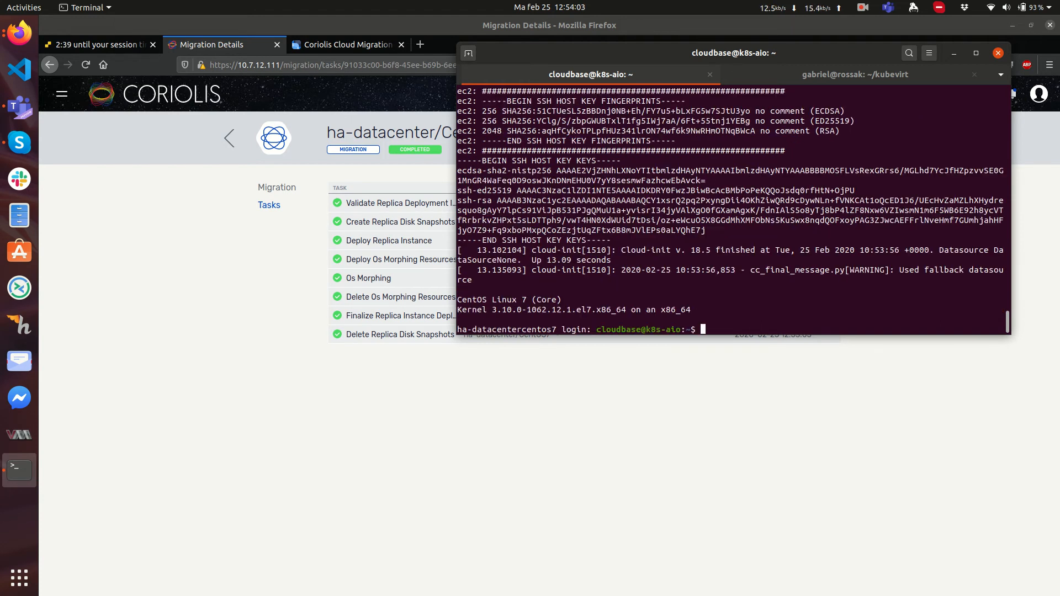
pyautogui.write('kubectl get vmi')
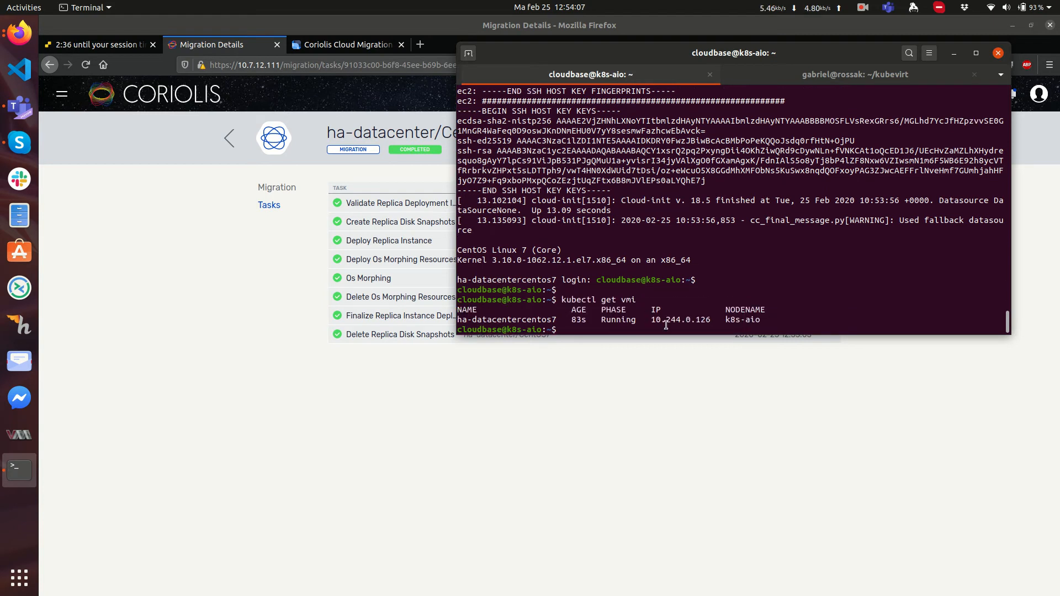
pyautogui.write('ssh root@10.244.0.126')
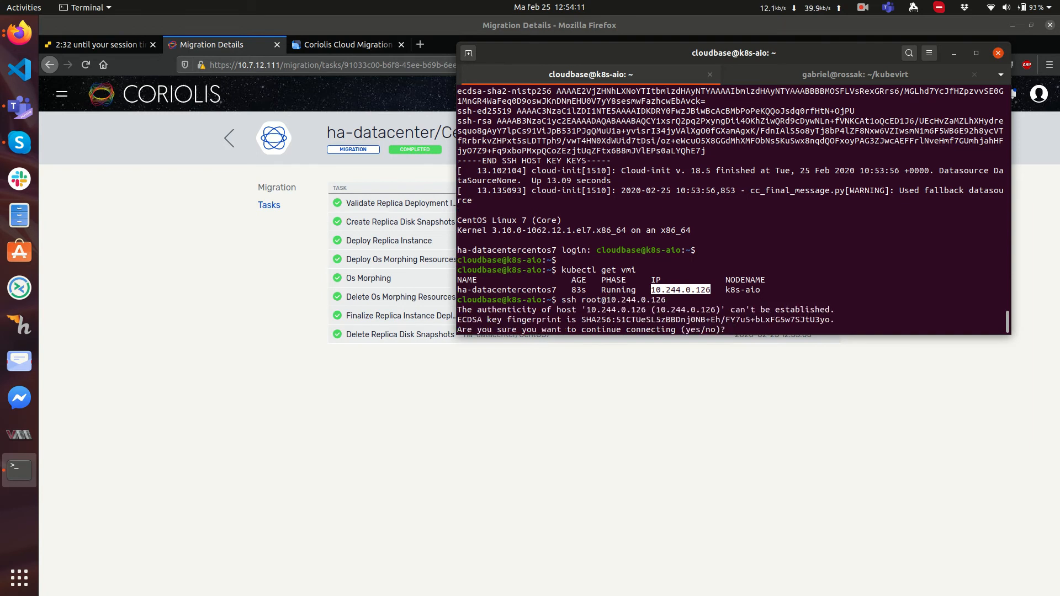
pyautogui.write('yes')
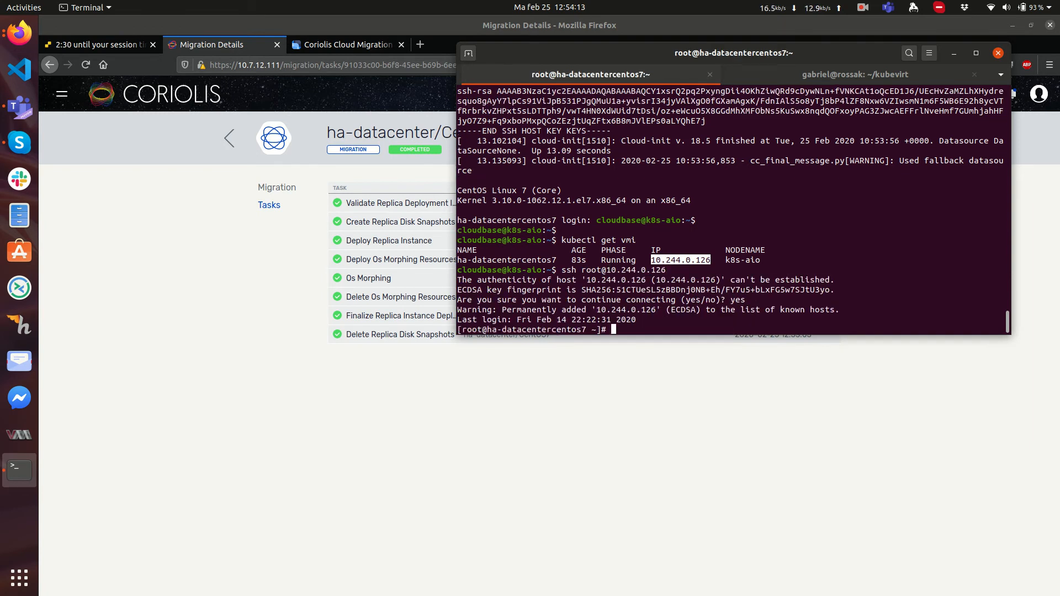
pyautogui.write('cat migrateme-1582635062.txt')
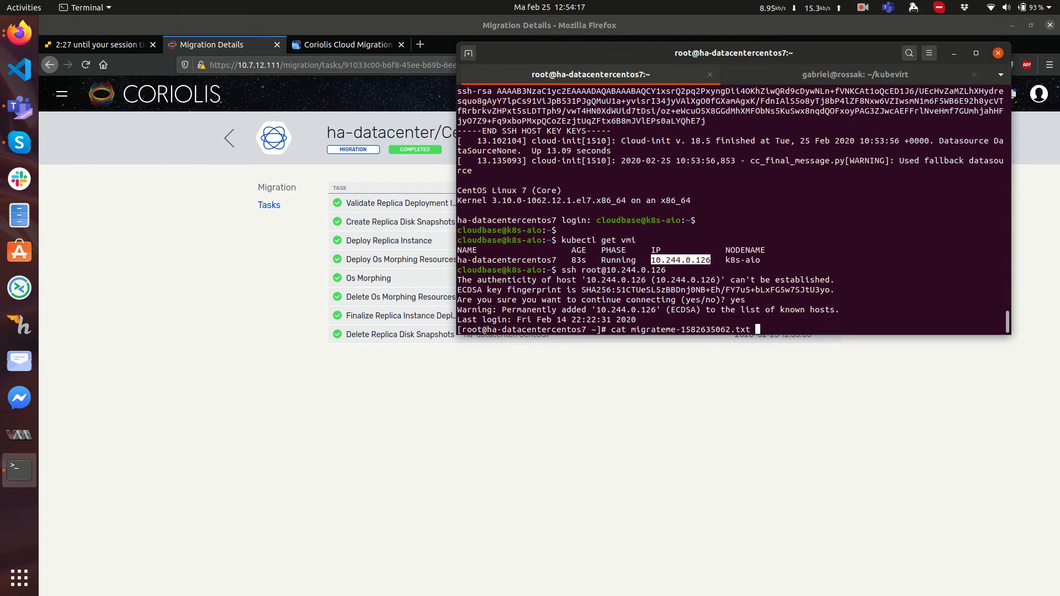
pyautogui.press('Return')
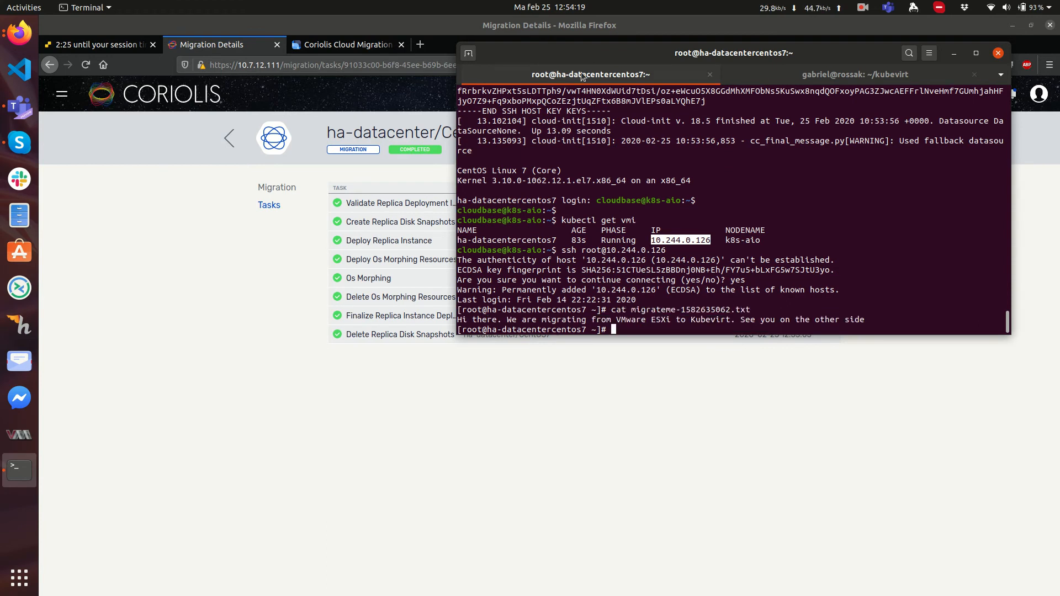
# Step: View the original CentOS7 VM console in the ESXi Host Client showing the same greeting
pyautogui.rightClick(586, 75)
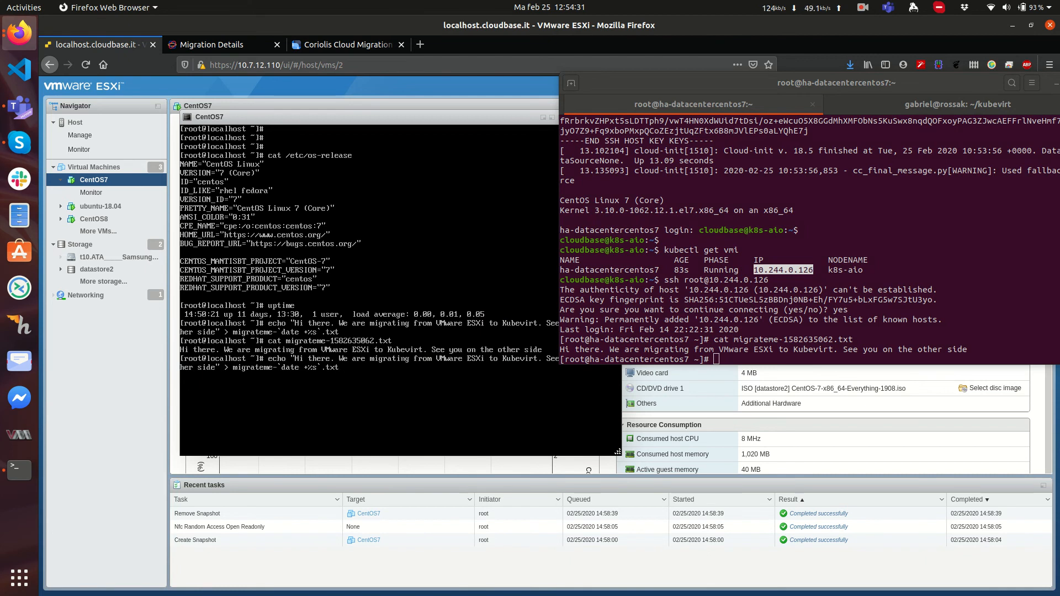
pyautogui.write('da')
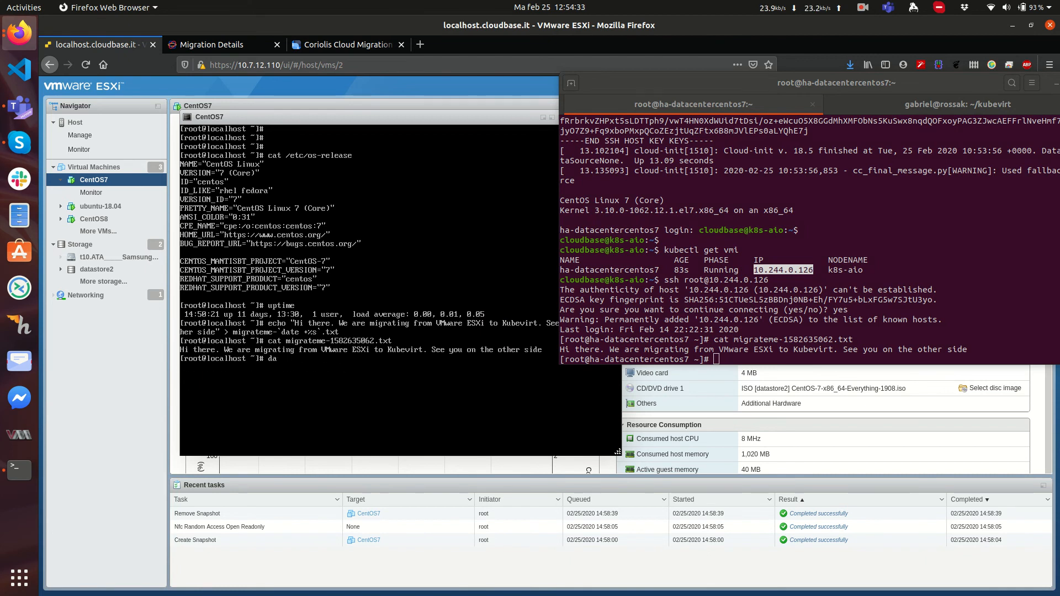